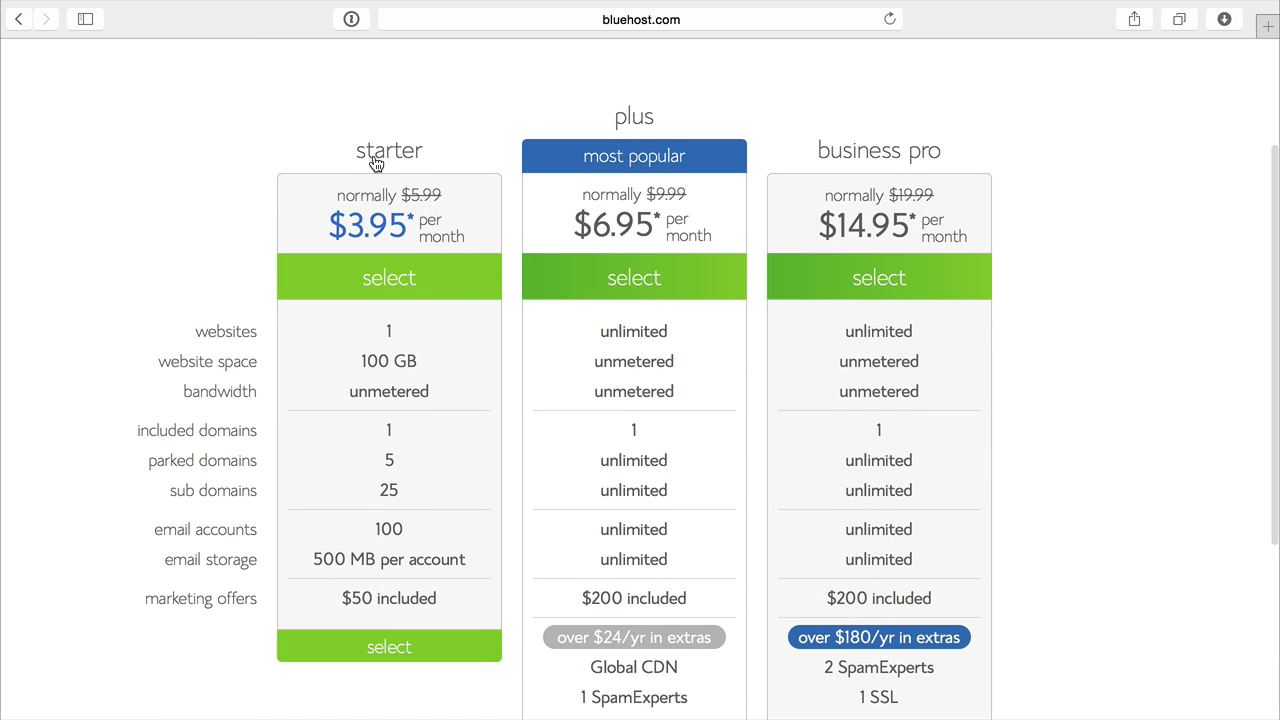
mouse_move(388, 650)
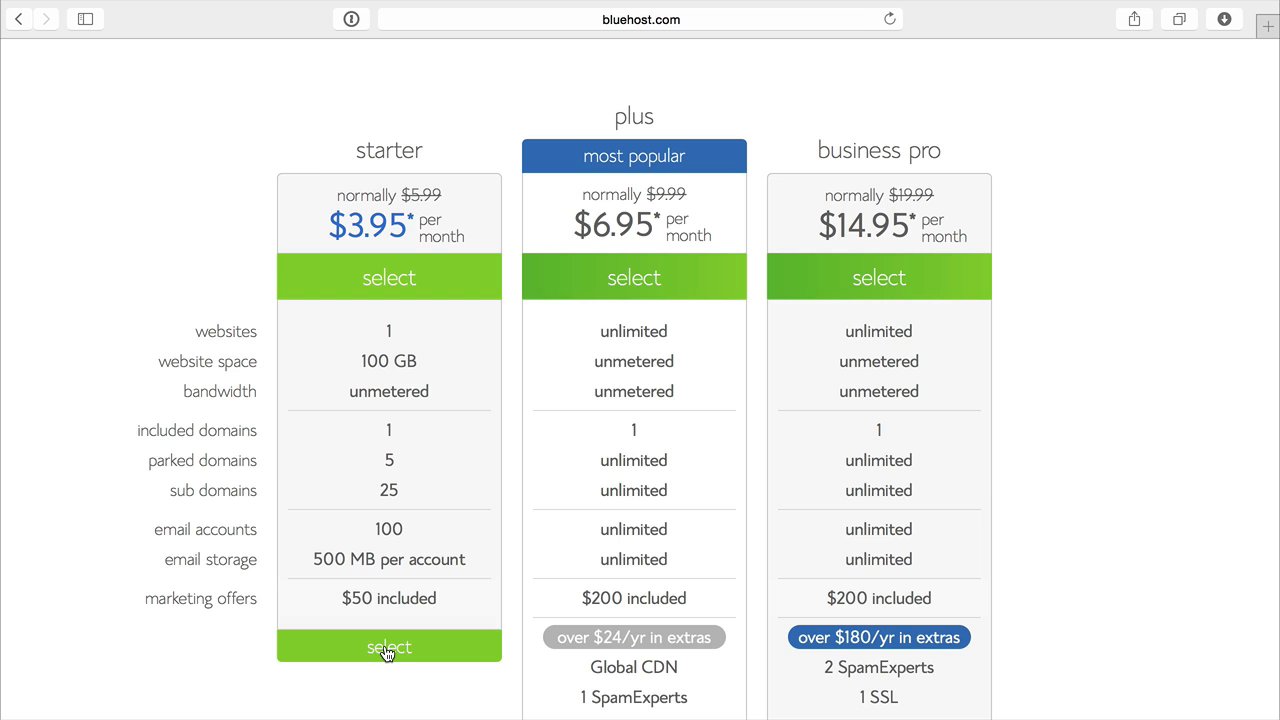
Choose the starter hosting plan to reach the domain sign-up page
click(388, 646)
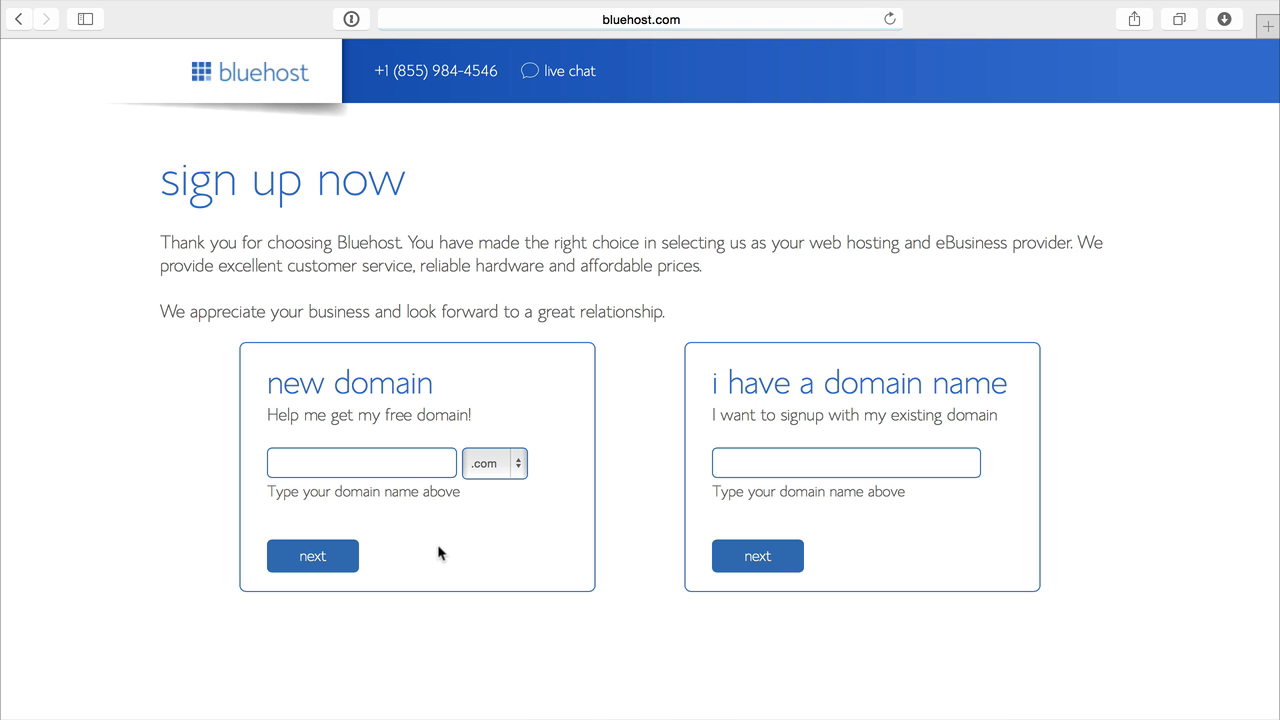
Request myfirstwpwebsite.com as the new free domain with the .com ending and submit it
click(361, 462)
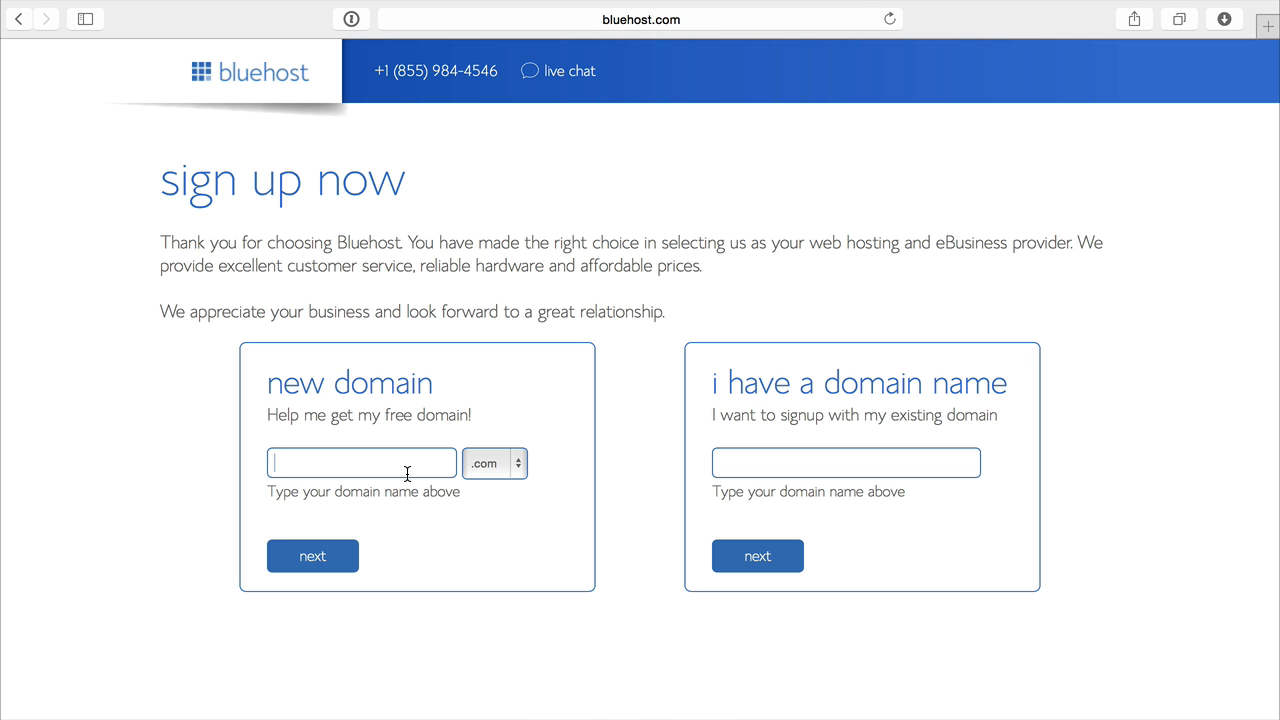
text(myfirstwpwebsite)
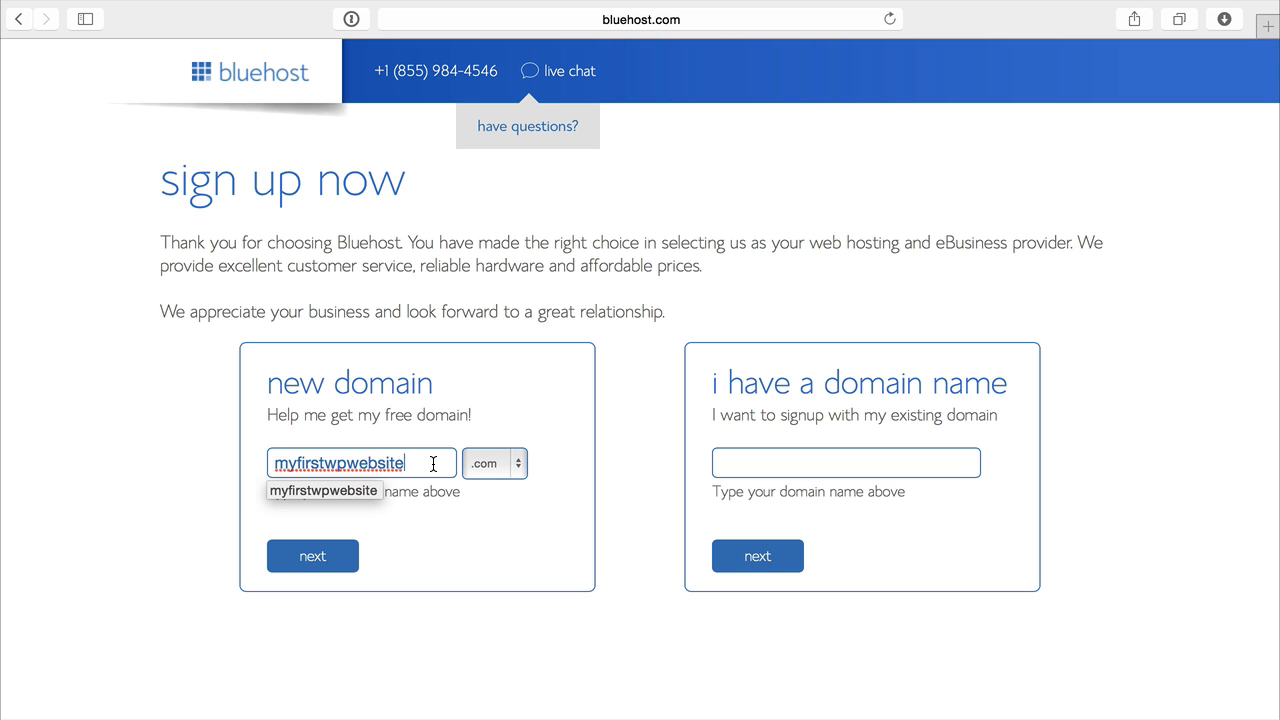
click(494, 463)
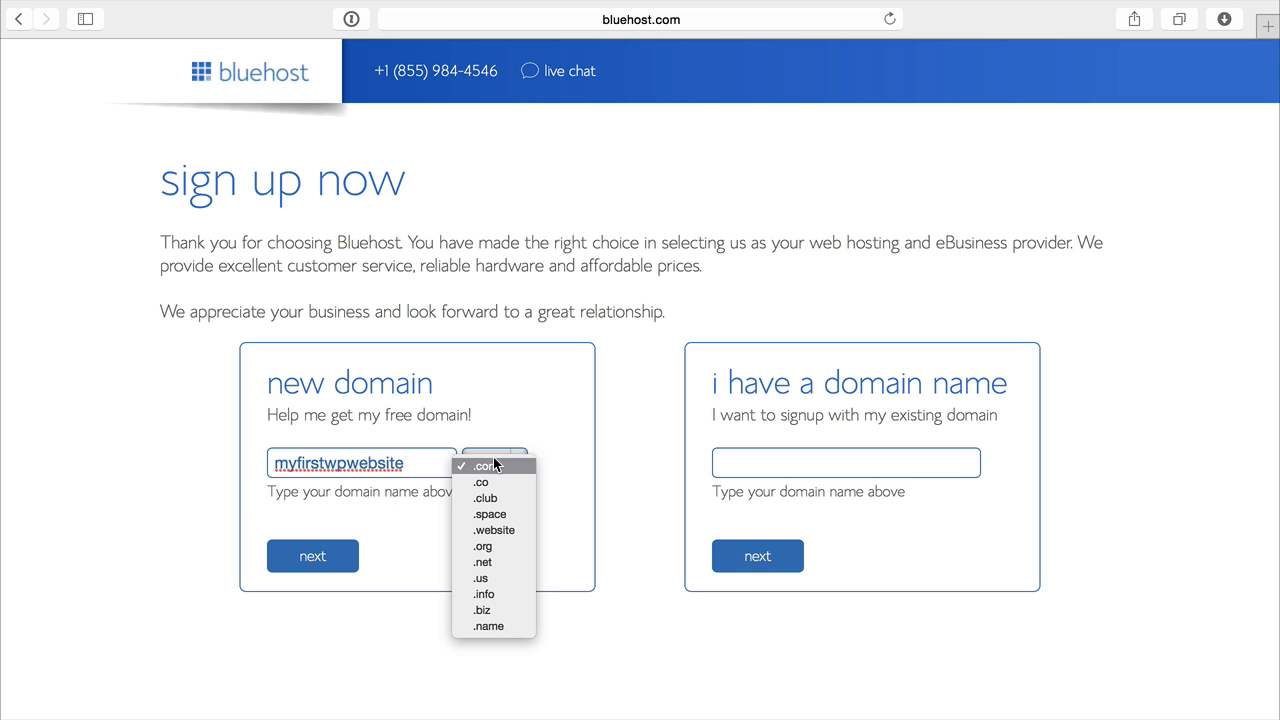
mouse_move(515, 423)
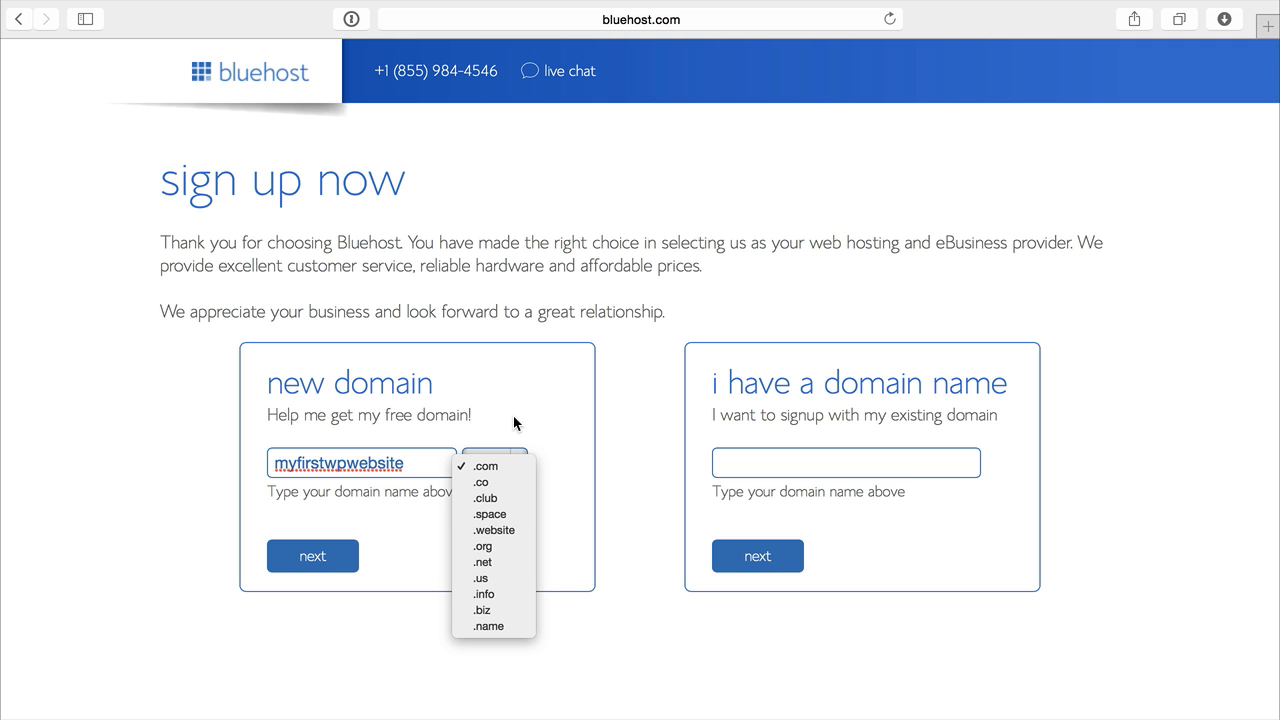
click(485, 466)
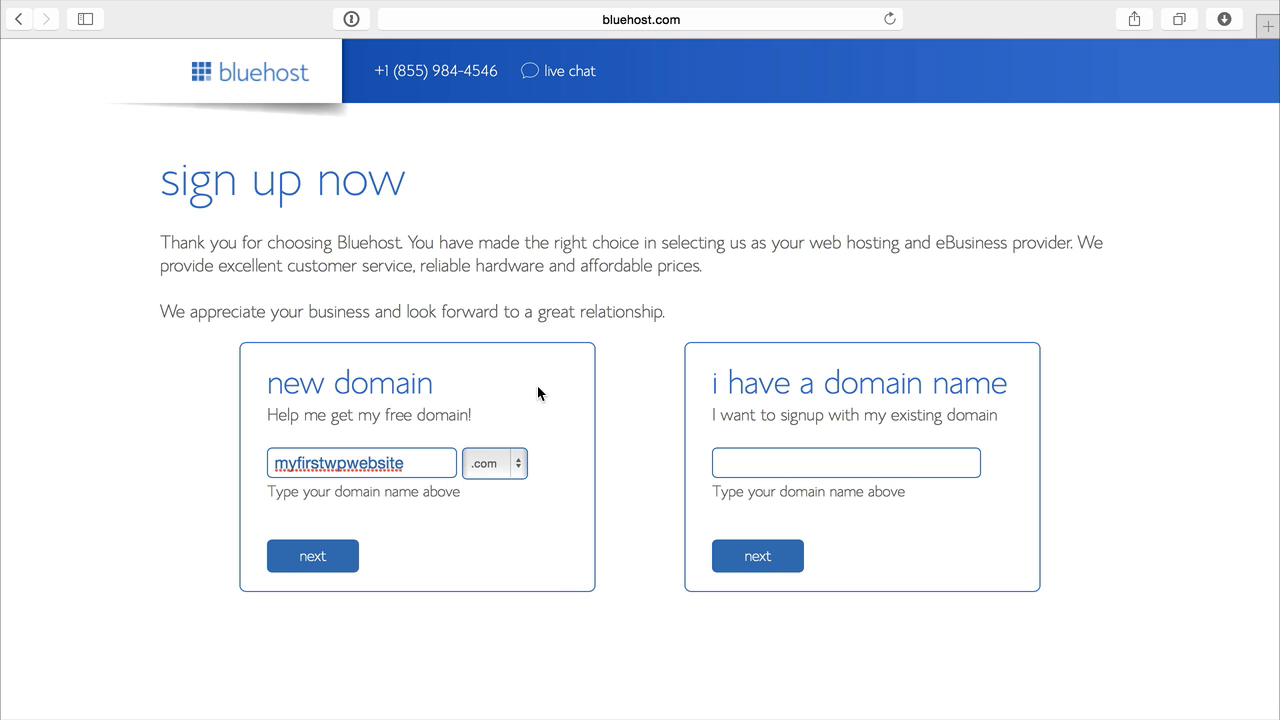
click(312, 556)
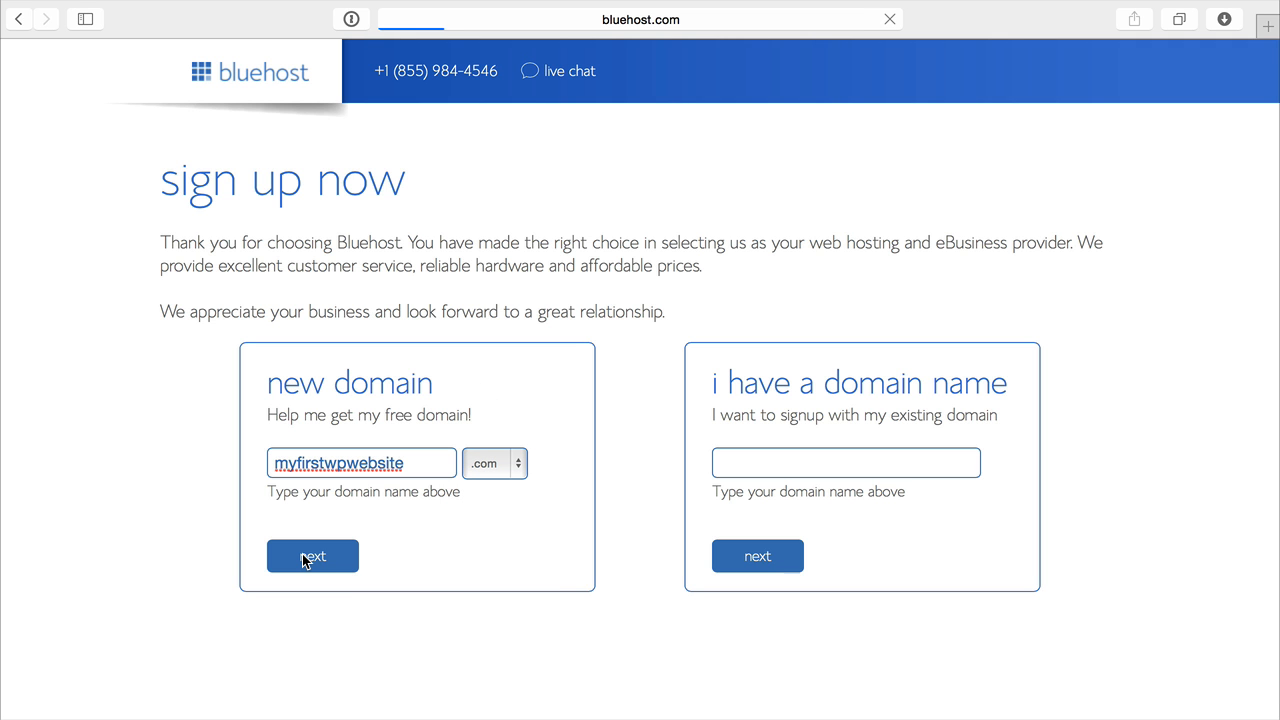
mouse_move(798, 248)
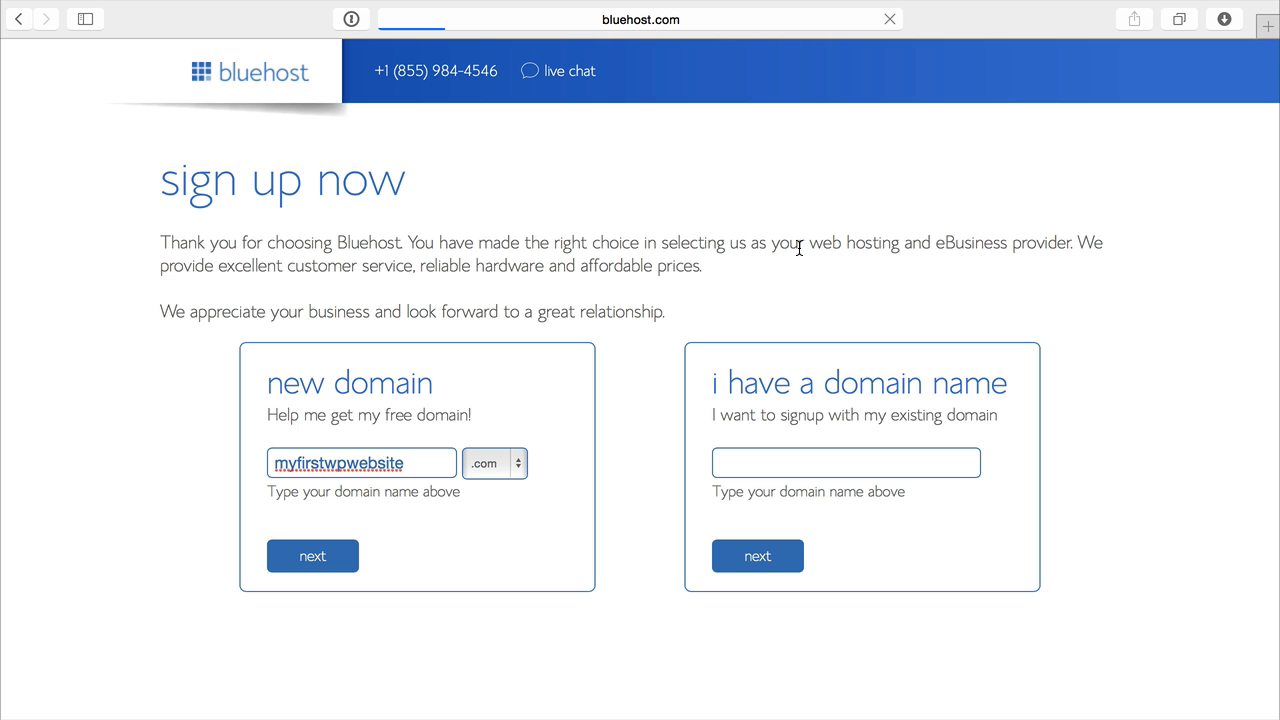
click(312, 555)
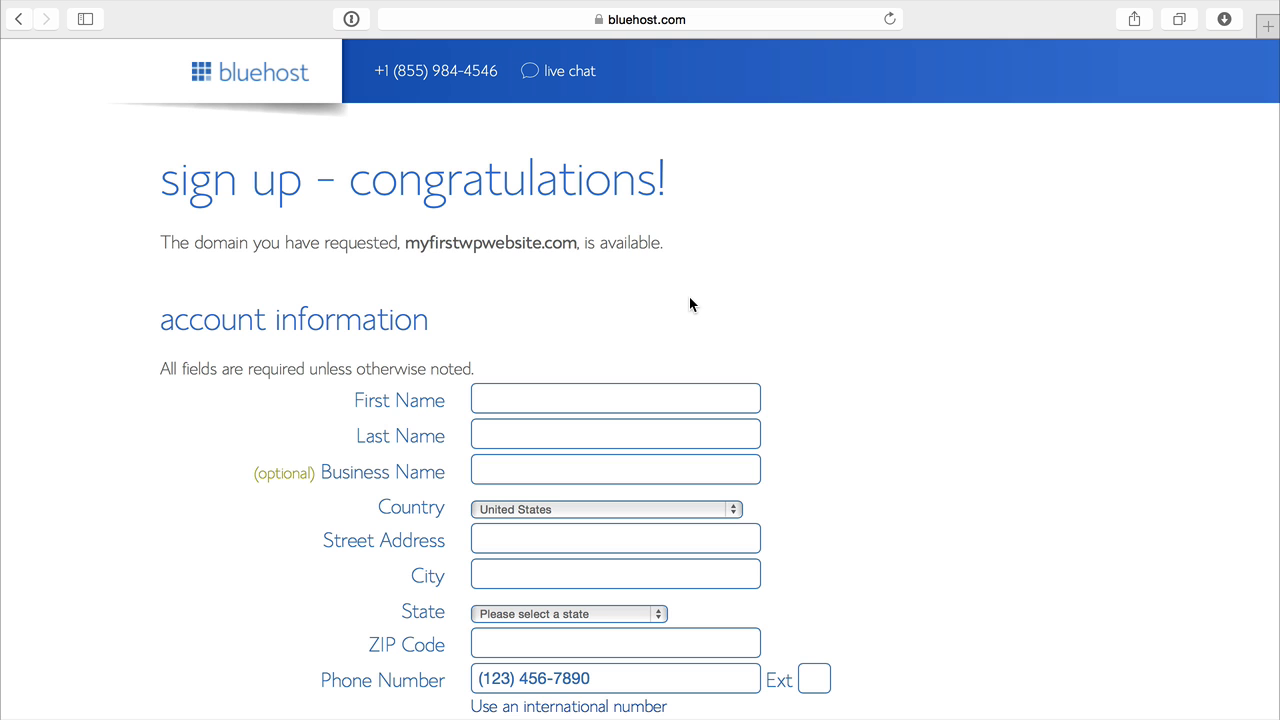
mouse_move(558, 70)
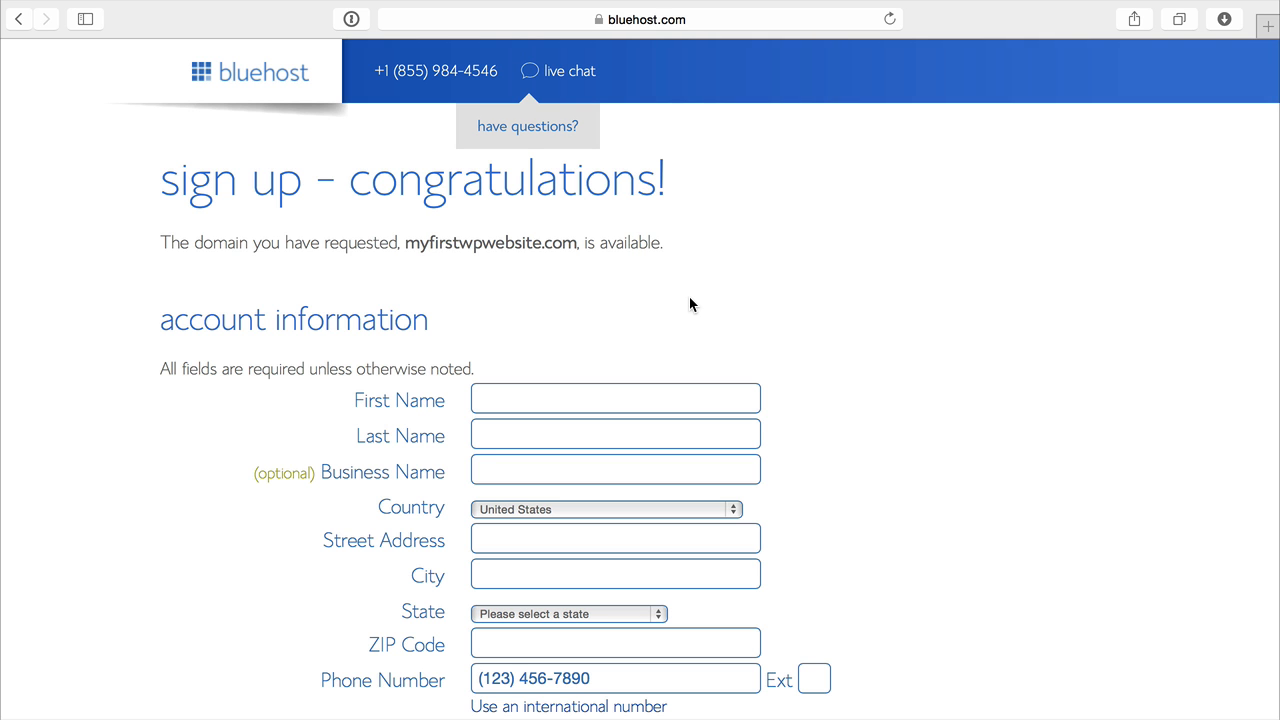
Enter the account holder's contact details, starting with first name 'romero'
click(615, 398)
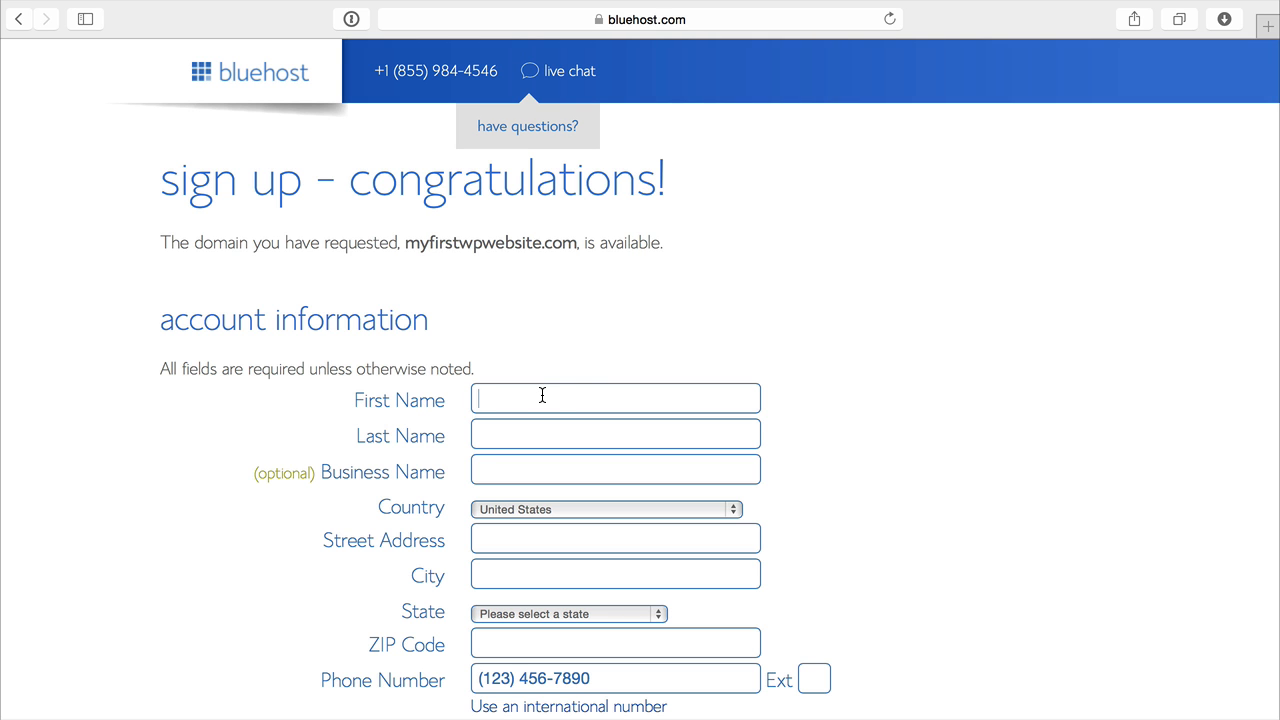
text(romer)
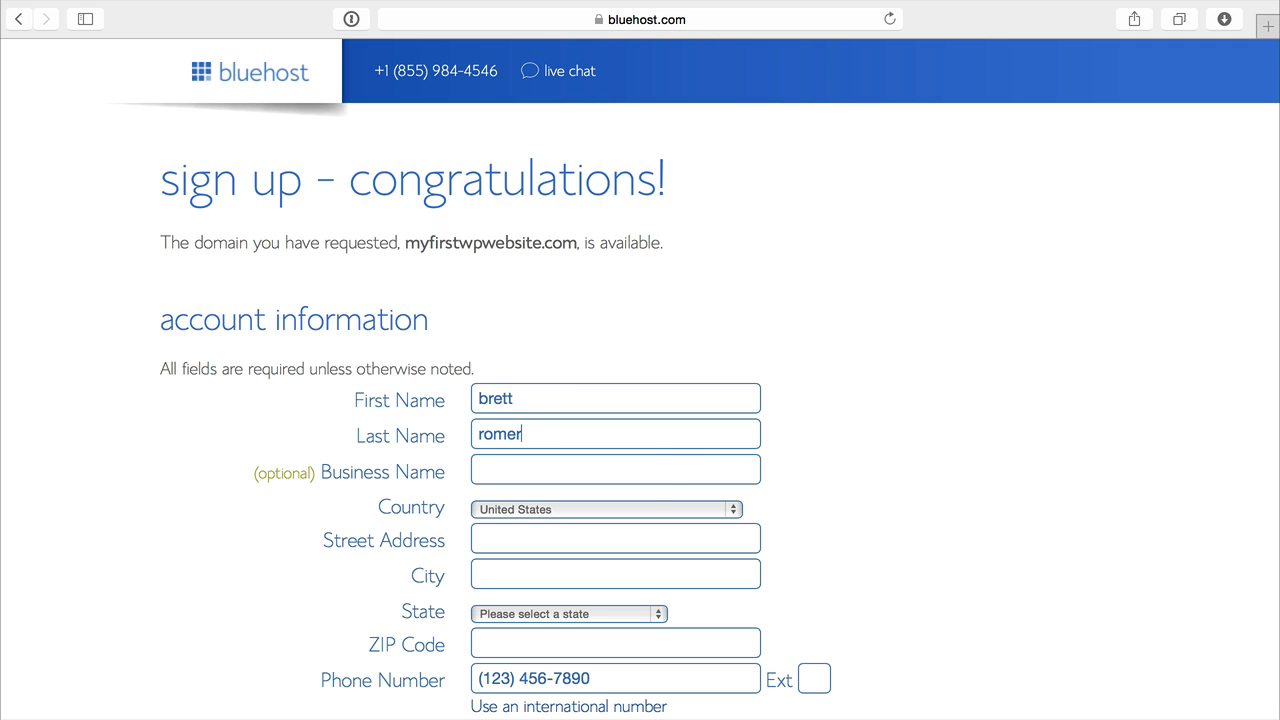
text(o)
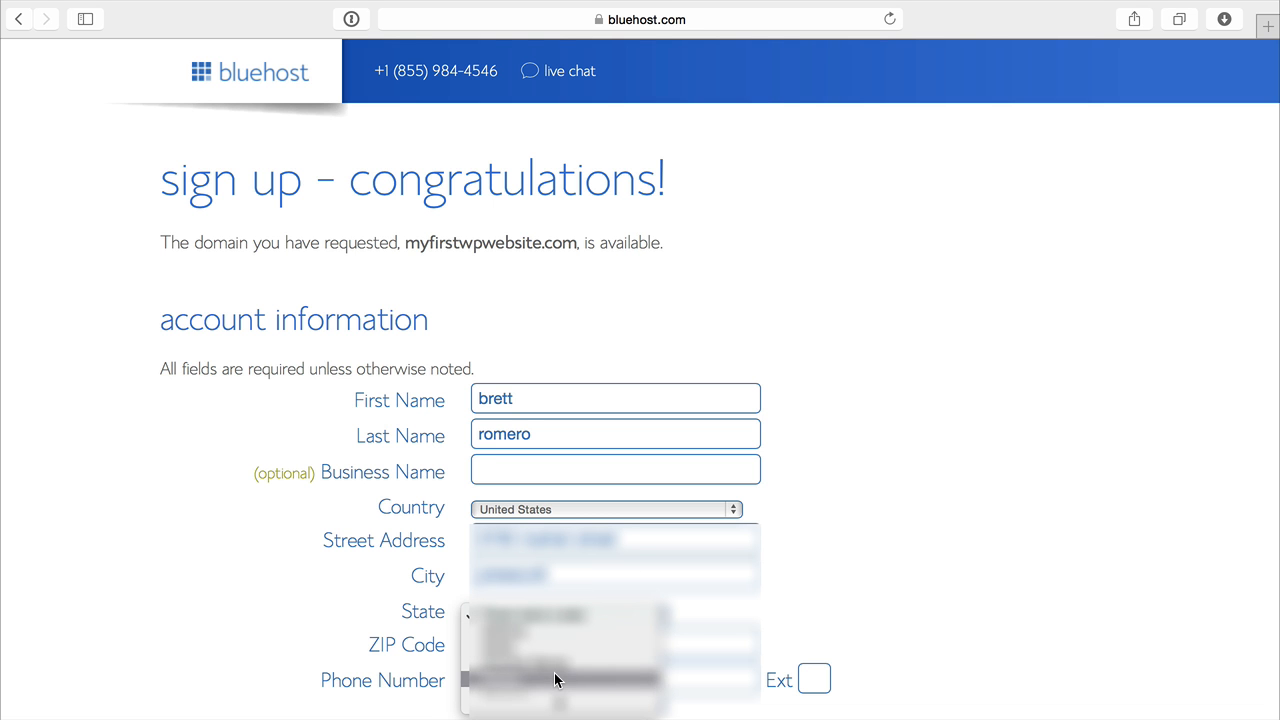
scroll(down, 3)
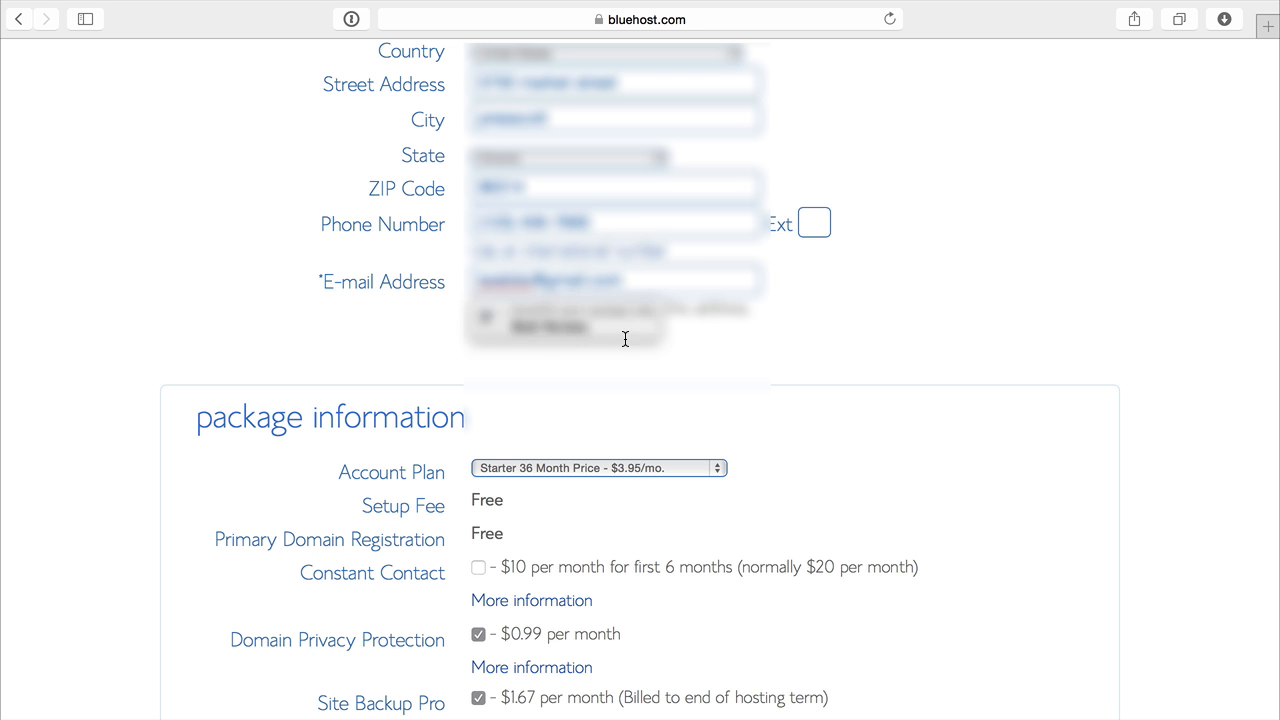
Keep the Starter 36 Month plan and remove the Site Backup Pro and SiteLock Security add-ons
scroll(down, 3)
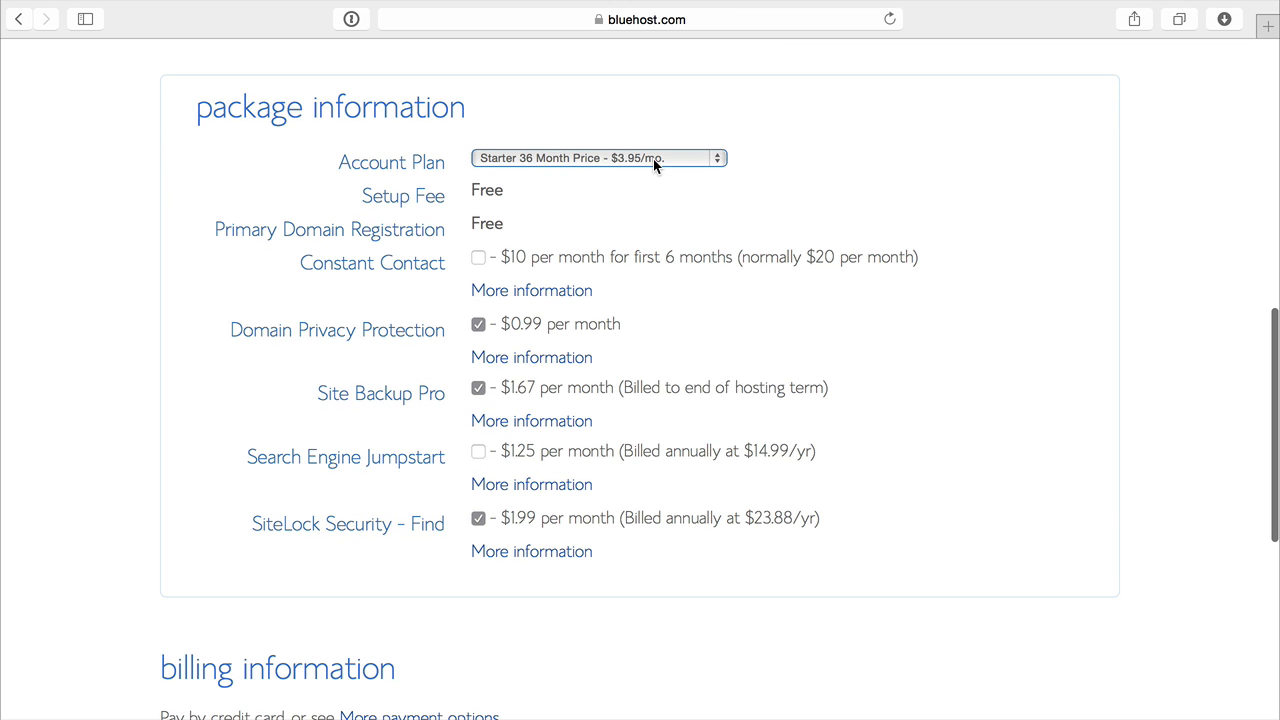
mouse_move(698, 167)
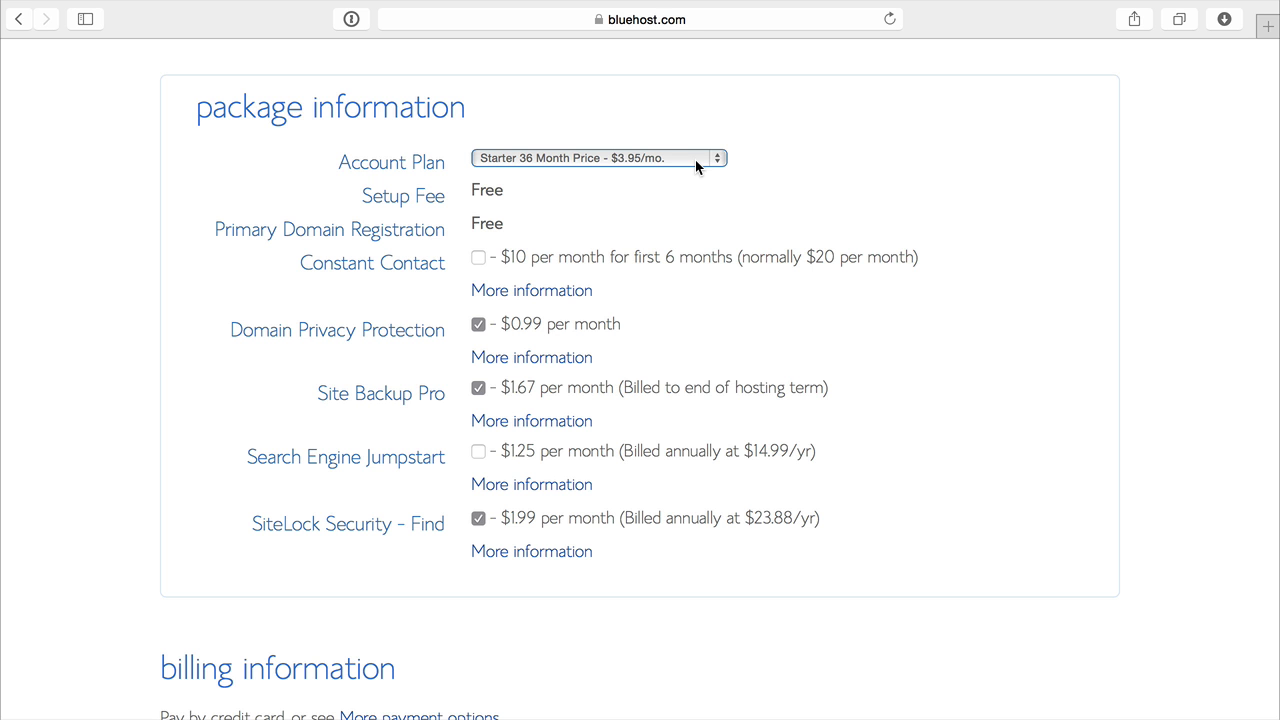
click(597, 158)
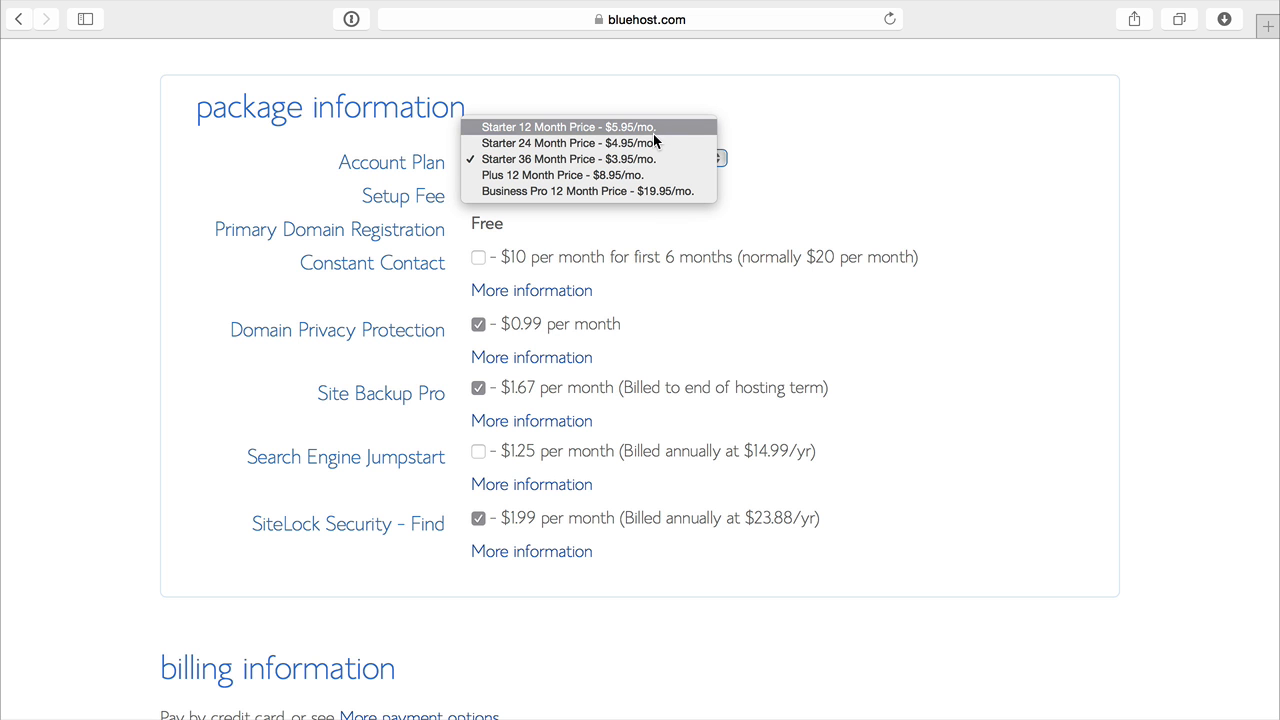
mouse_move(645, 159)
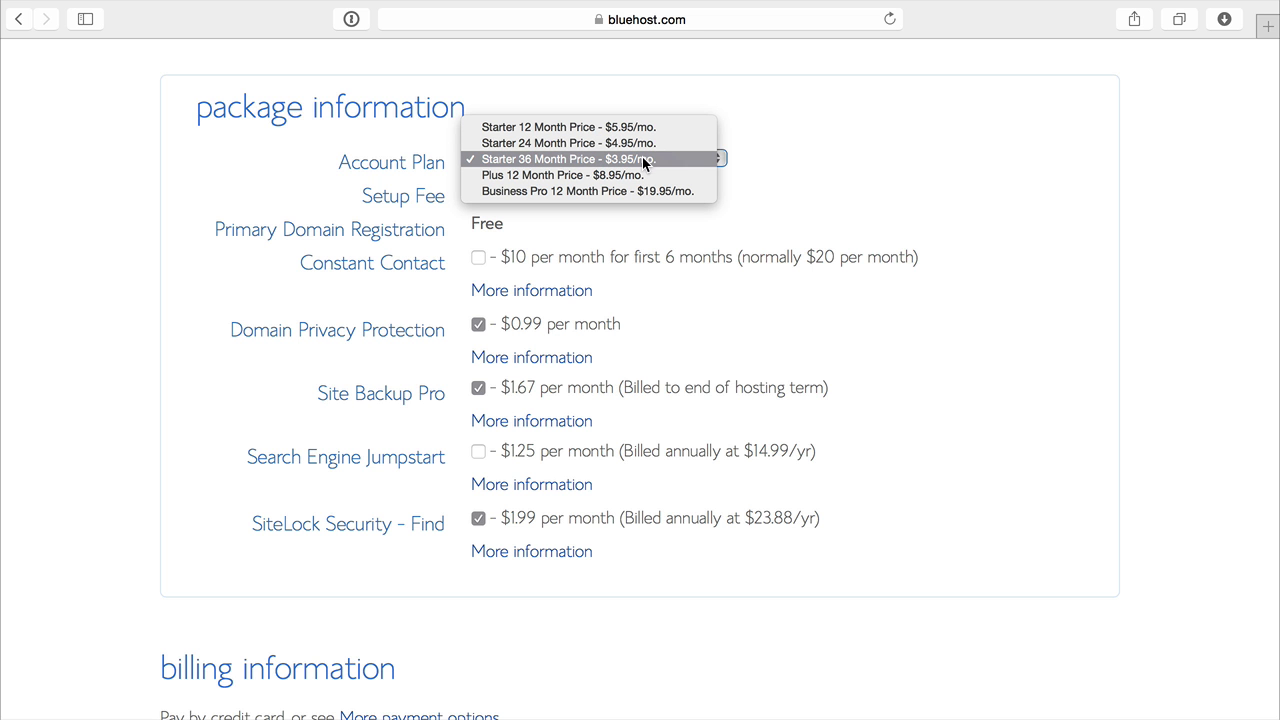
click(567, 159)
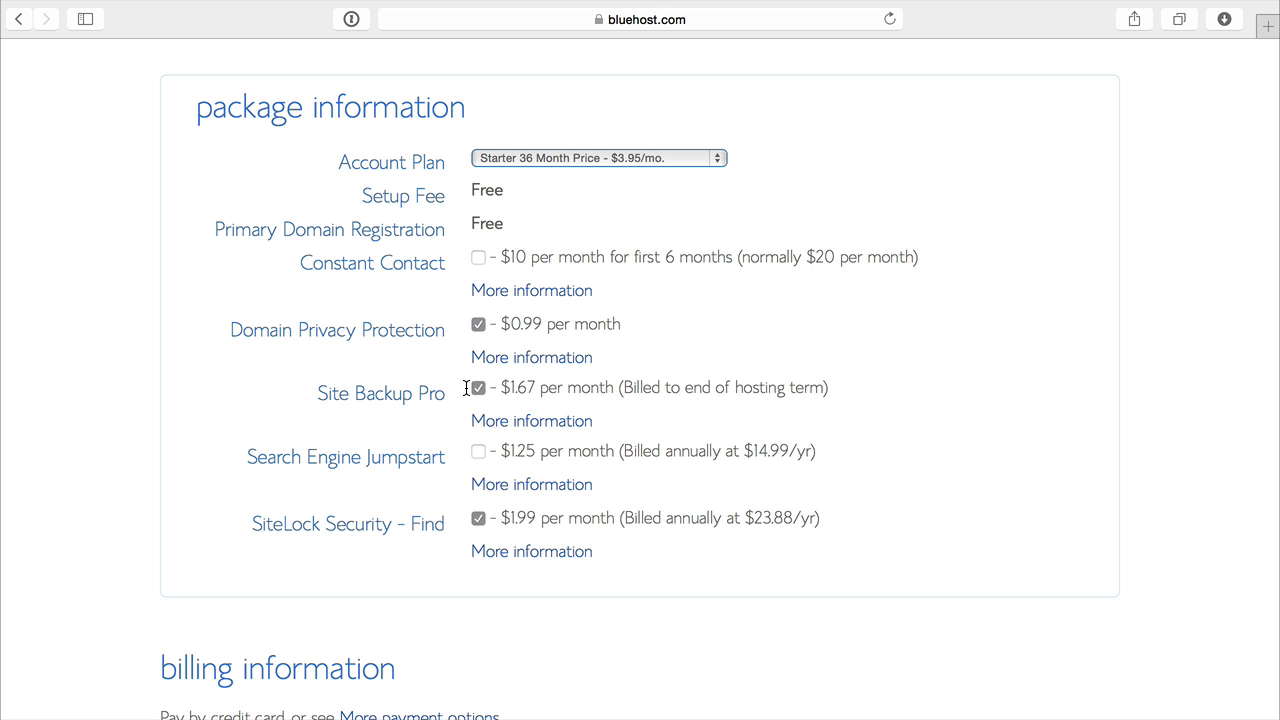
click(478, 388)
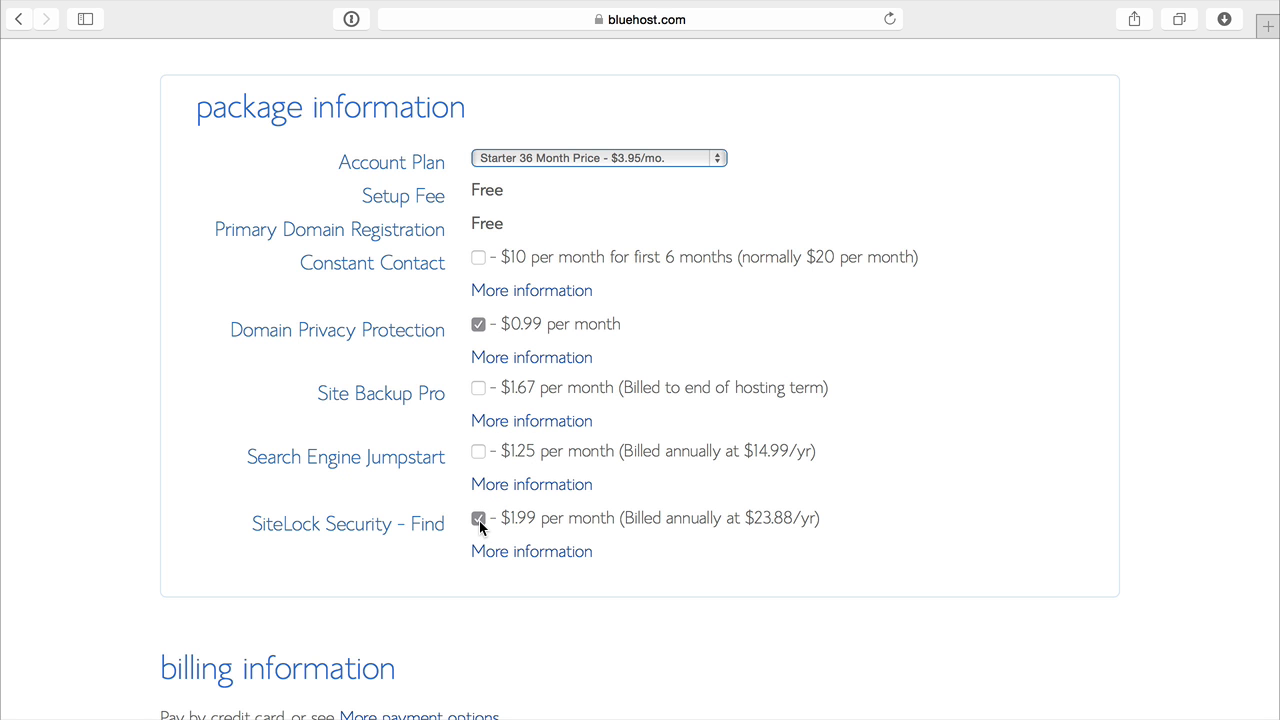
click(478, 518)
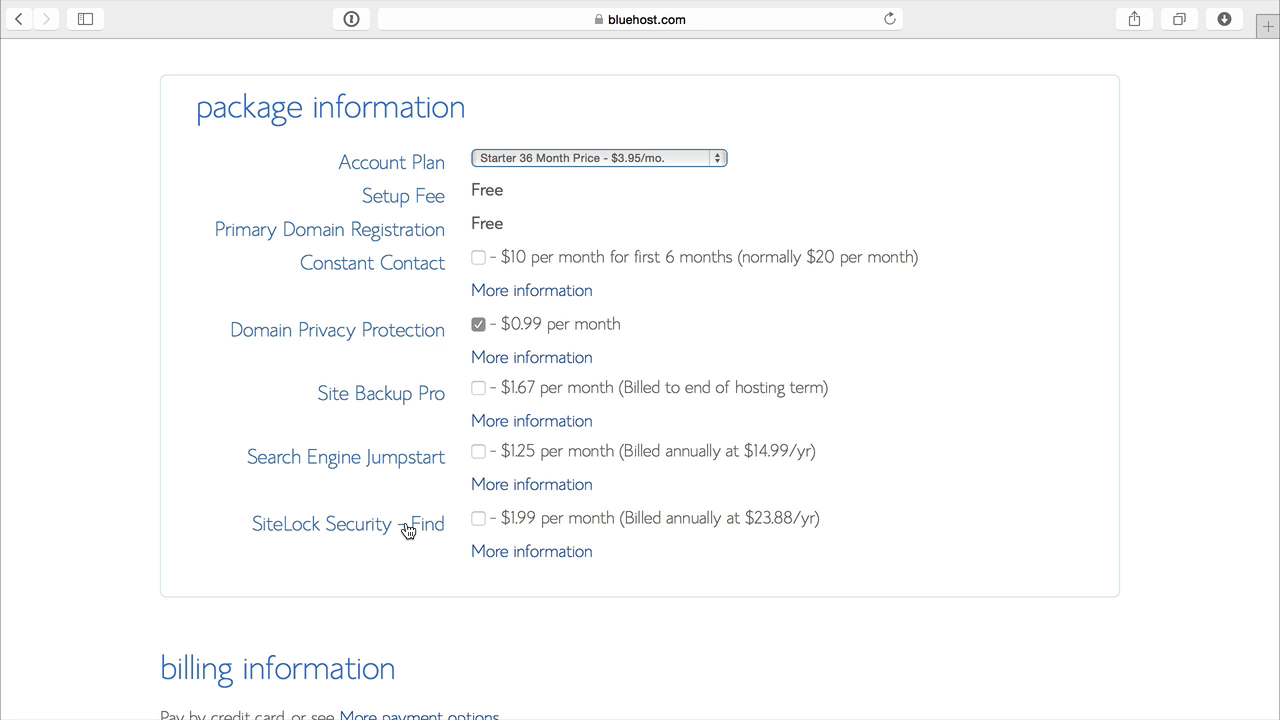
mouse_move(741, 615)
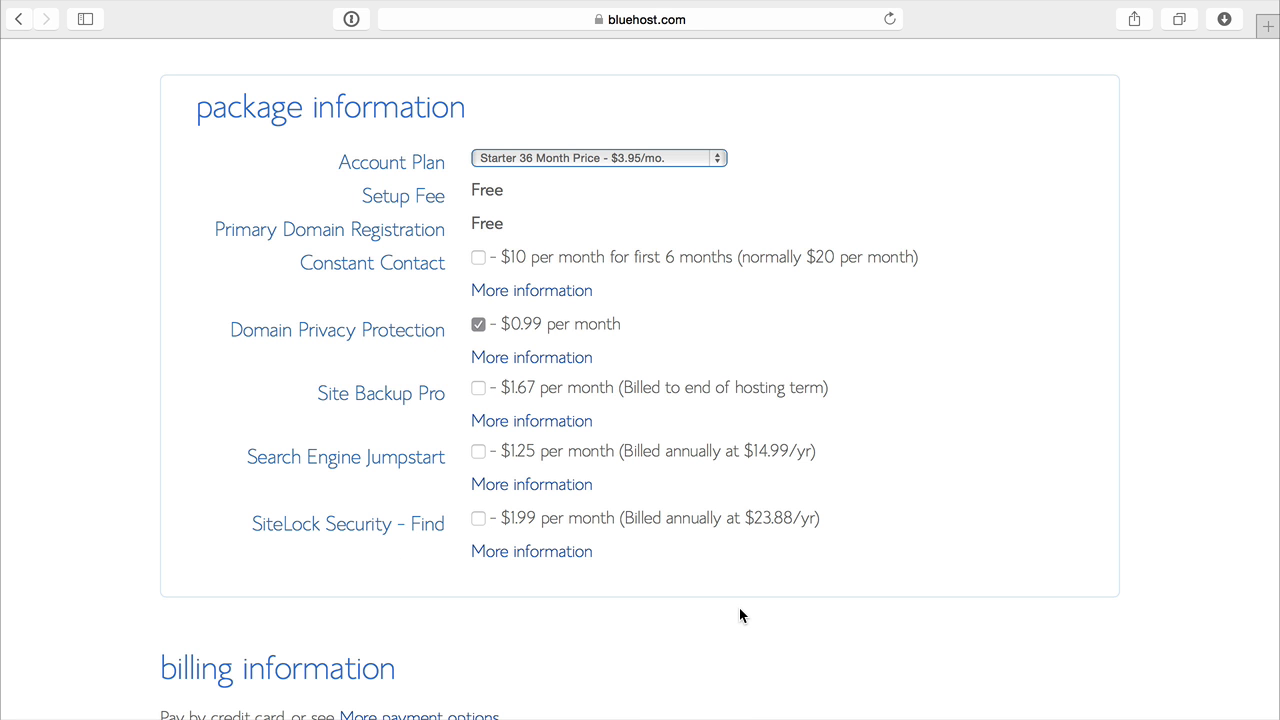
scroll(down, 3)
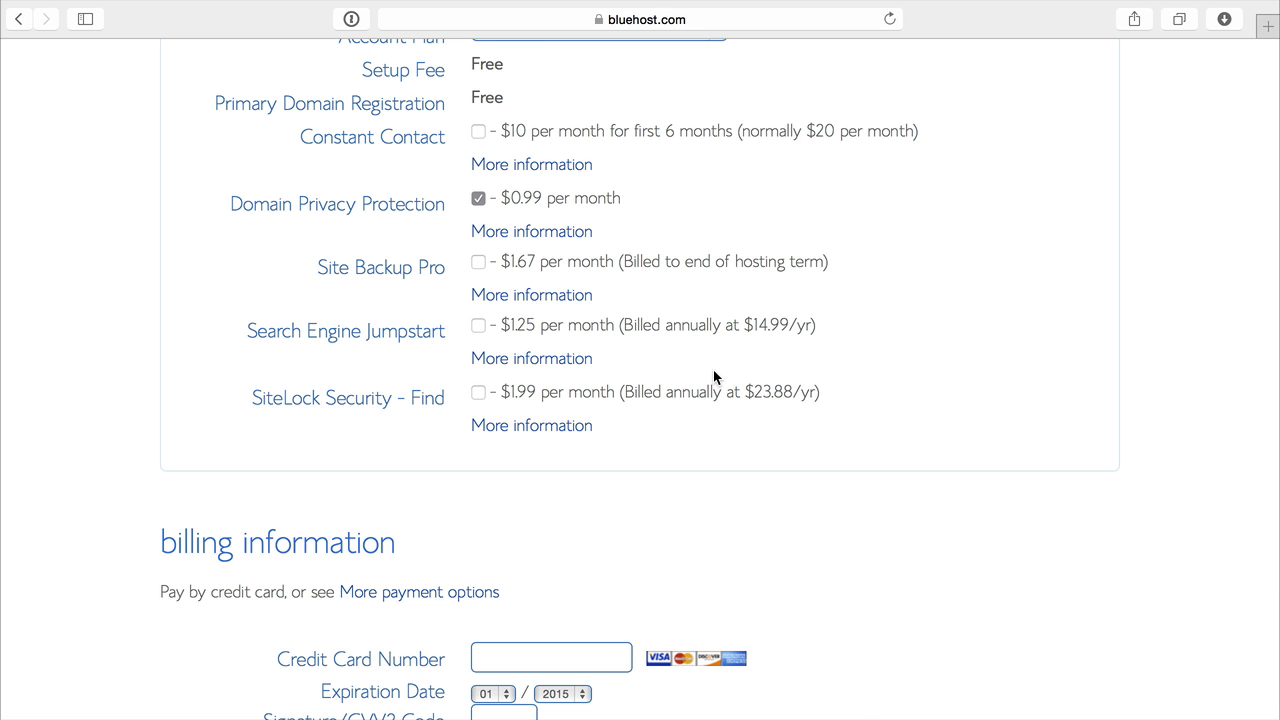
Complete the billing details, agree to the terms of service and submit the order
scroll(down, 3)
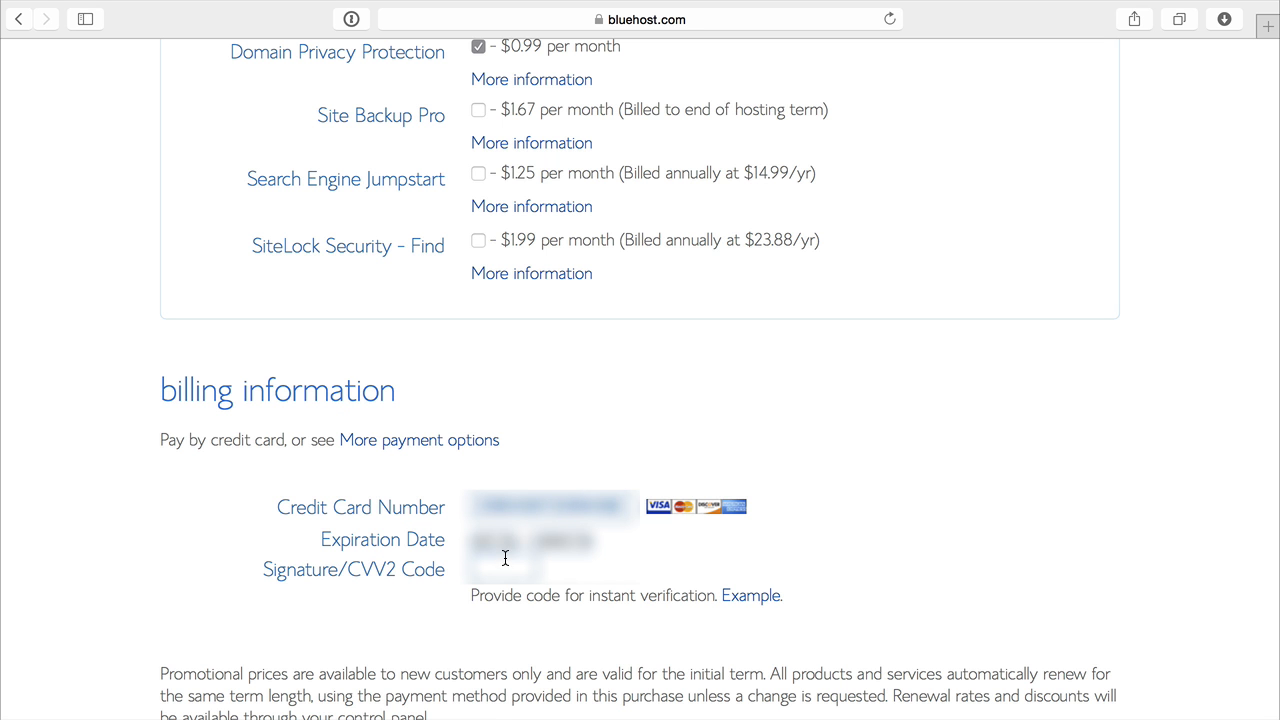
scroll(down, 3)
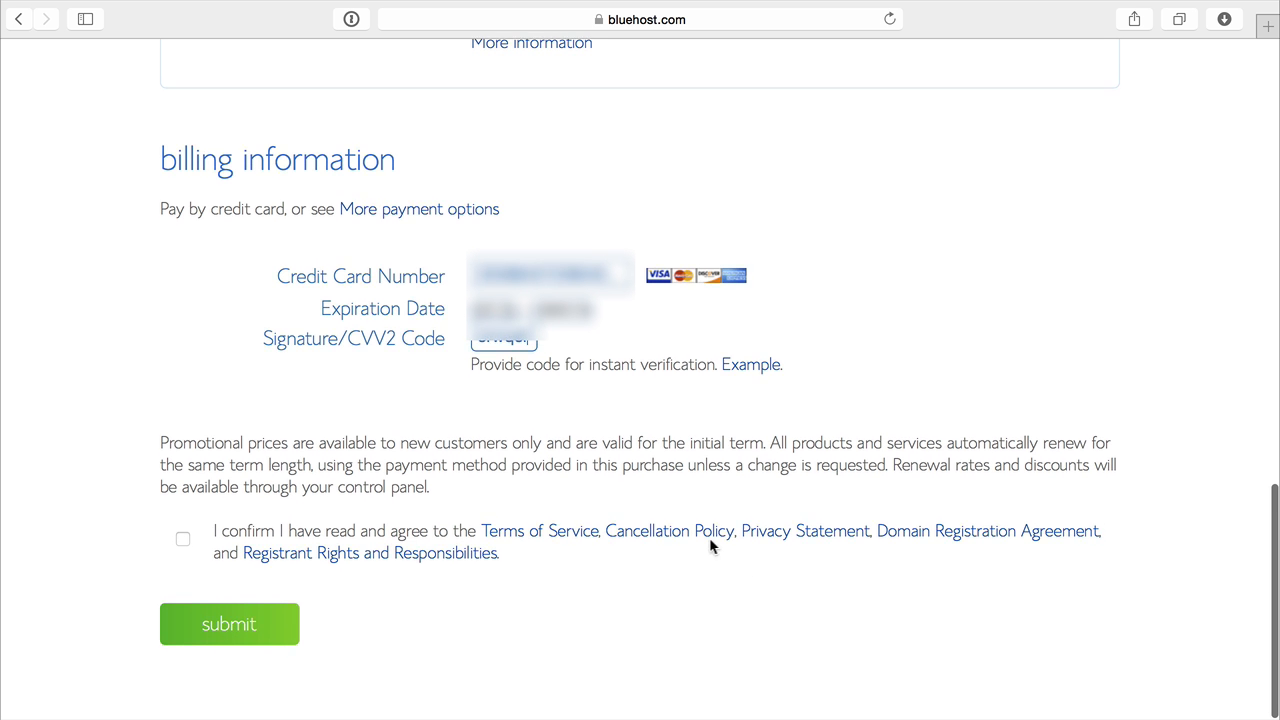
click(183, 539)
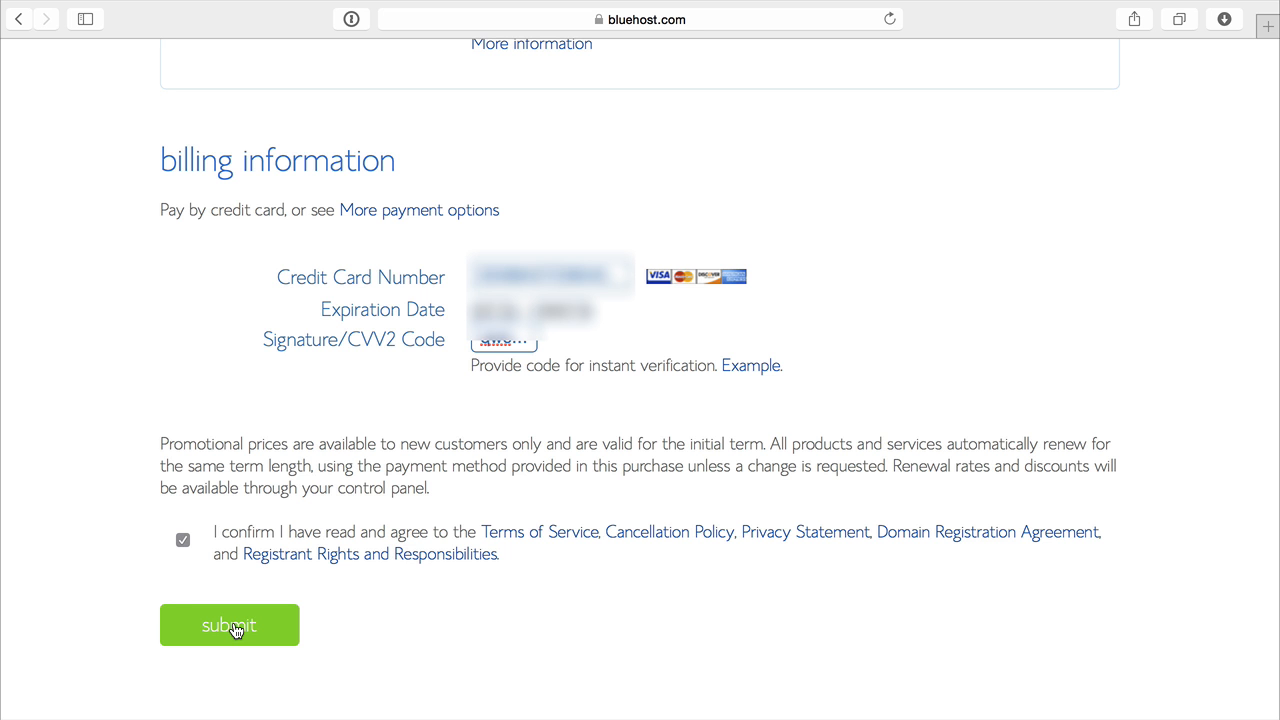
mouse_move(527, 455)
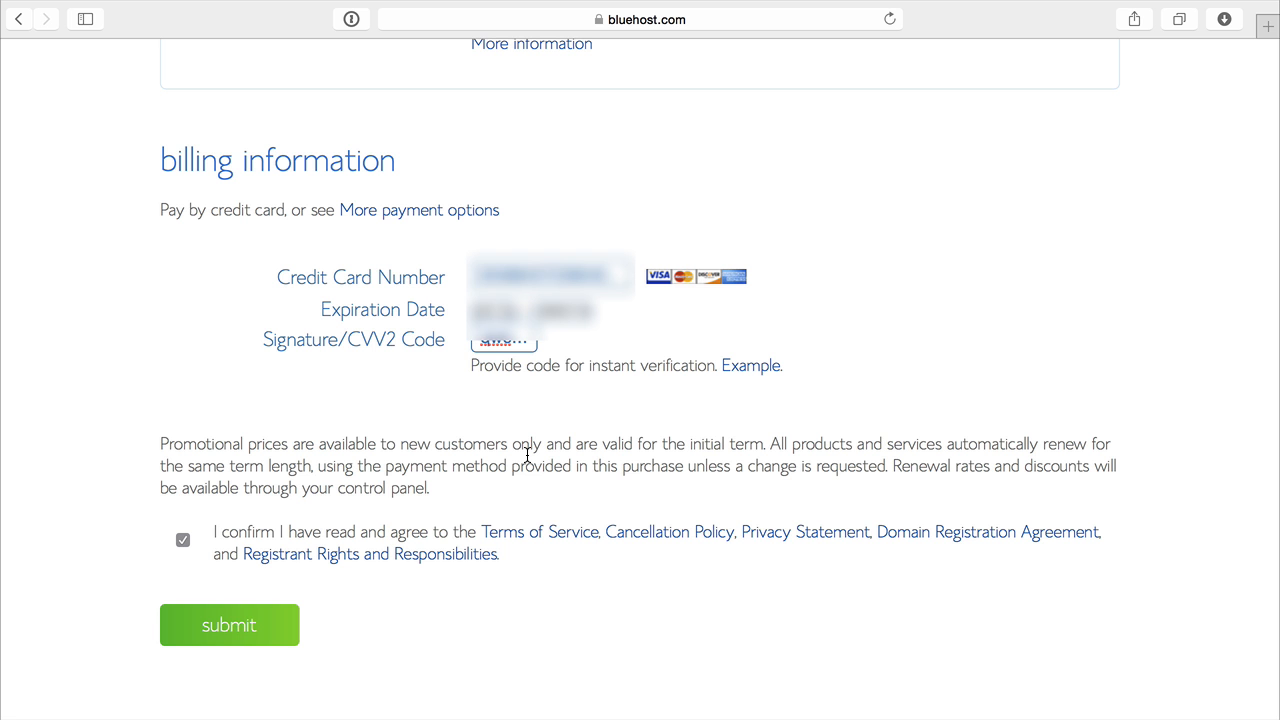
click(229, 624)
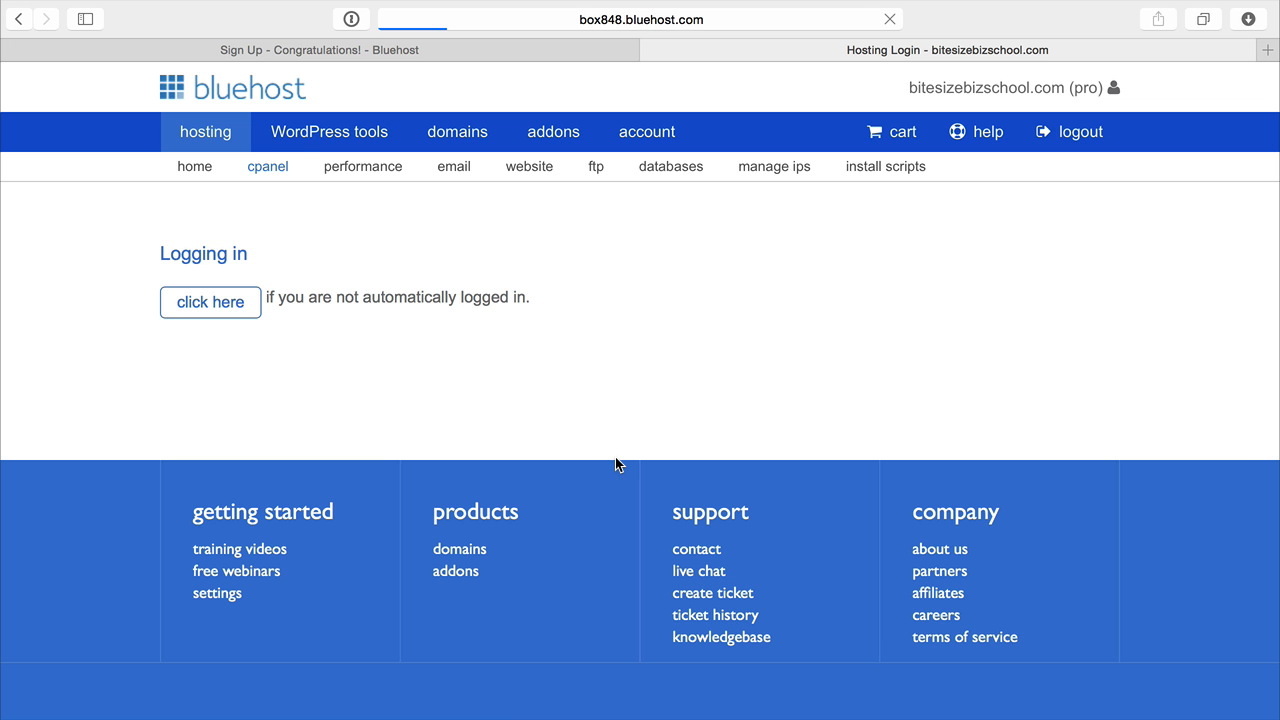
mouse_move(1016, 340)
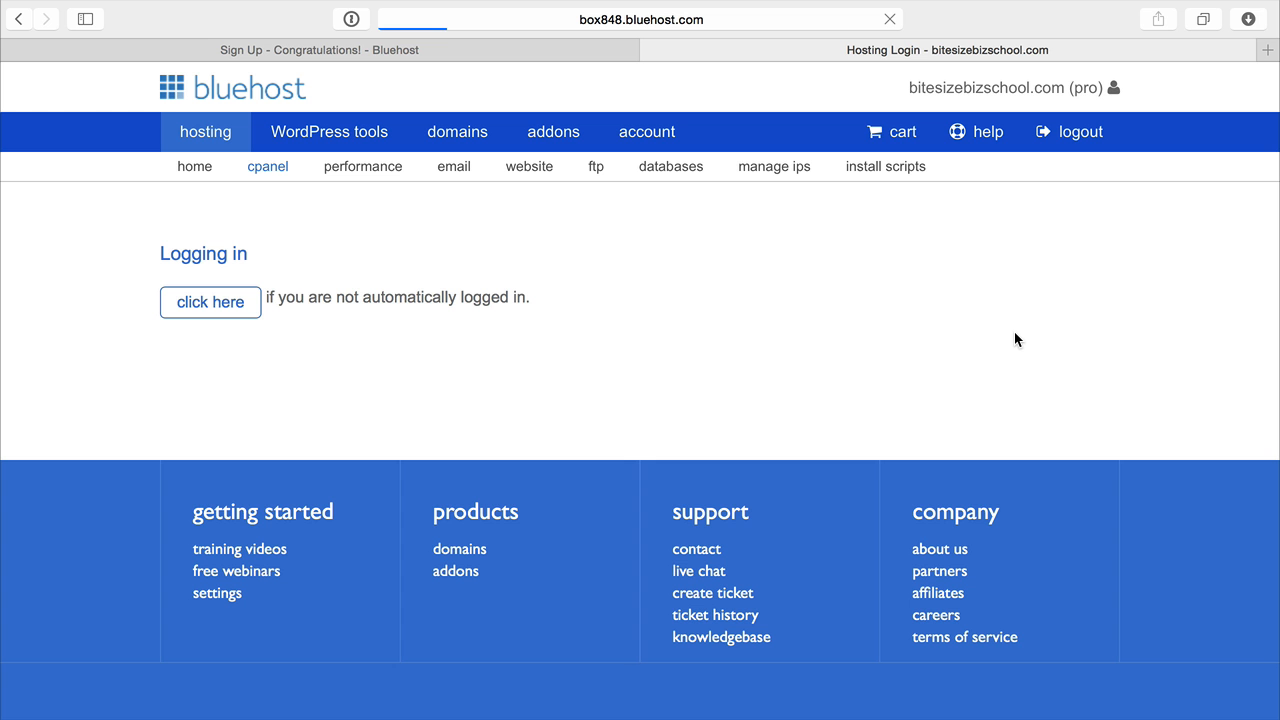
Log in to cPanel and search the page for 'wordpress' to find the installer
click(210, 302)
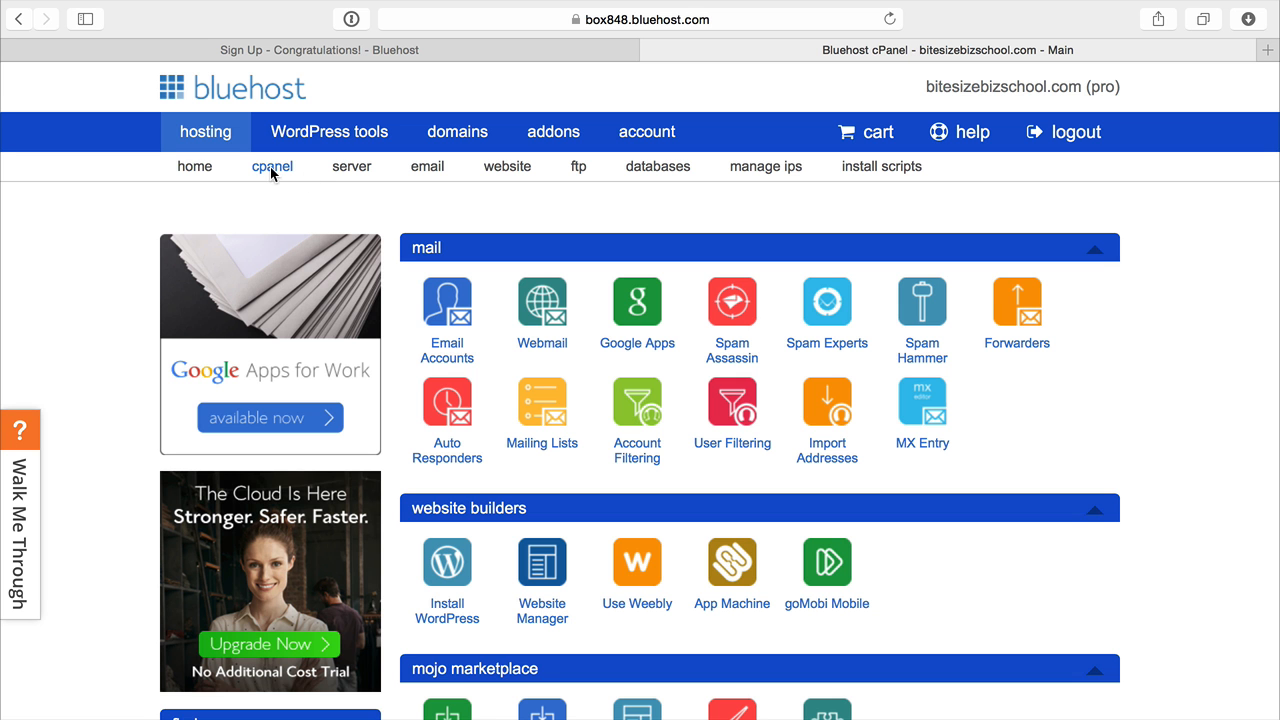
key(cmd+f)
text(wordpress)
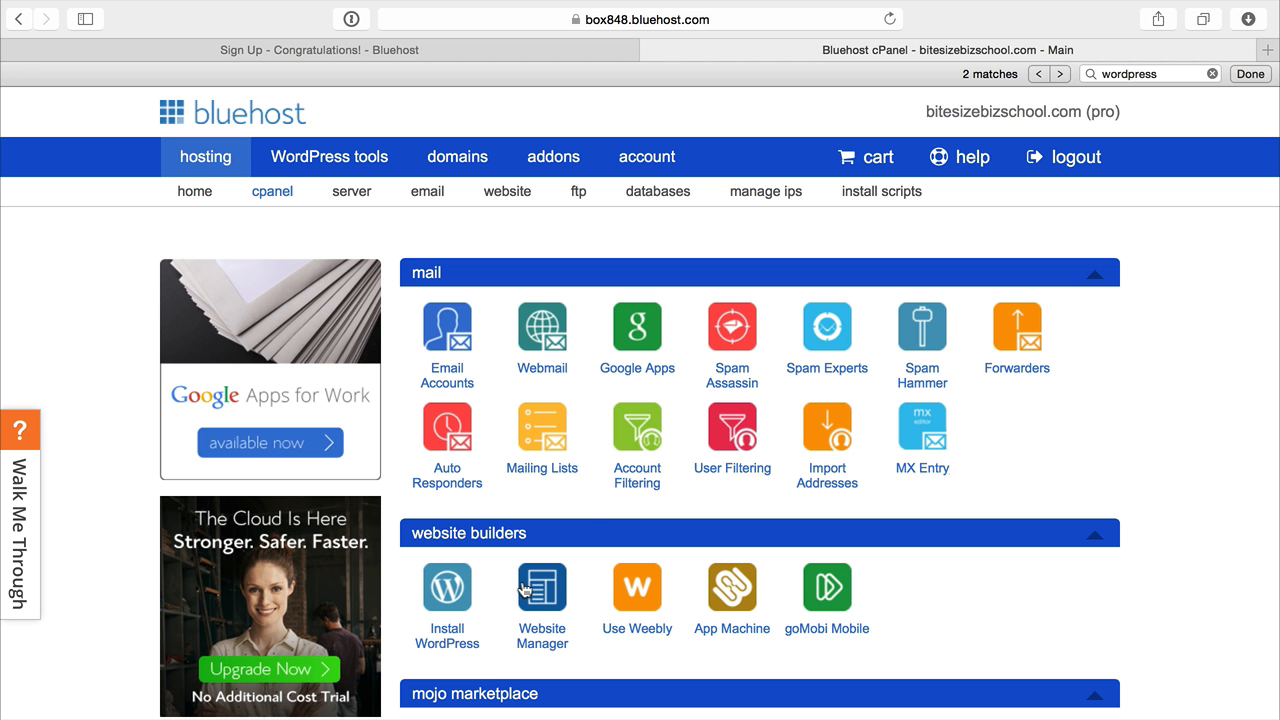
mouse_move(447, 635)
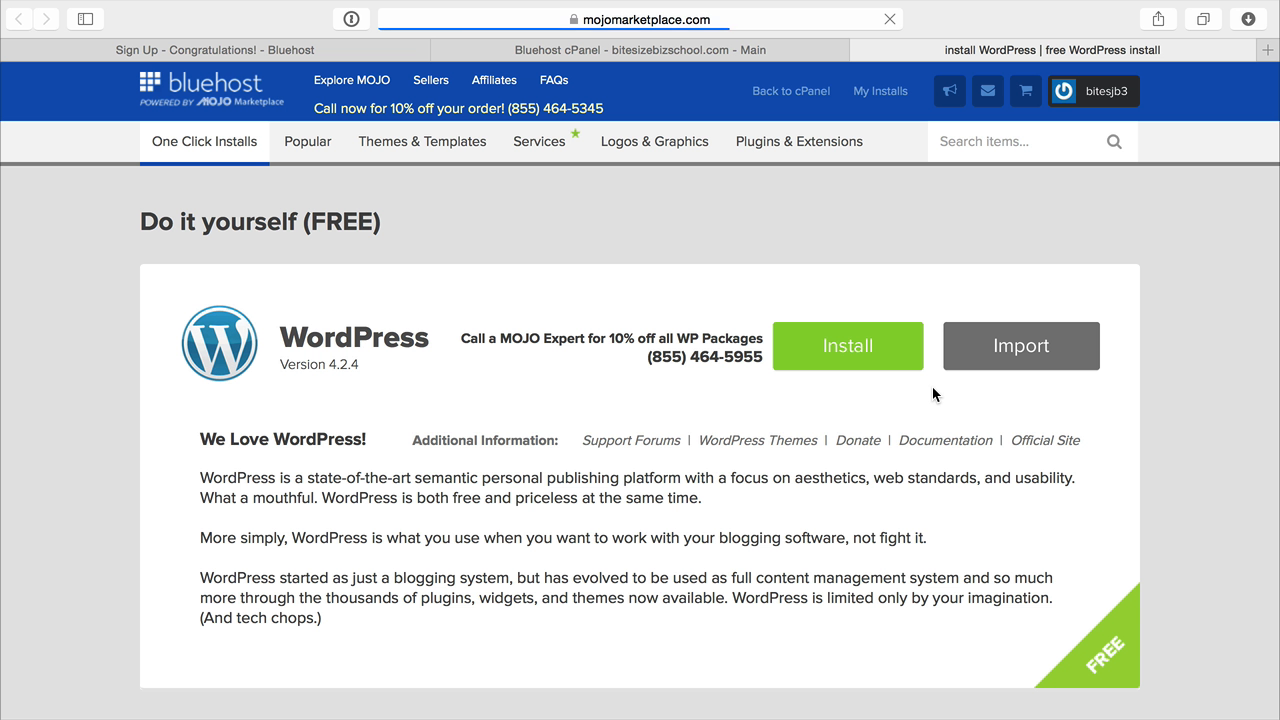
Start the free one-click WordPress install from MOJO Marketplace
scroll(down, 3)
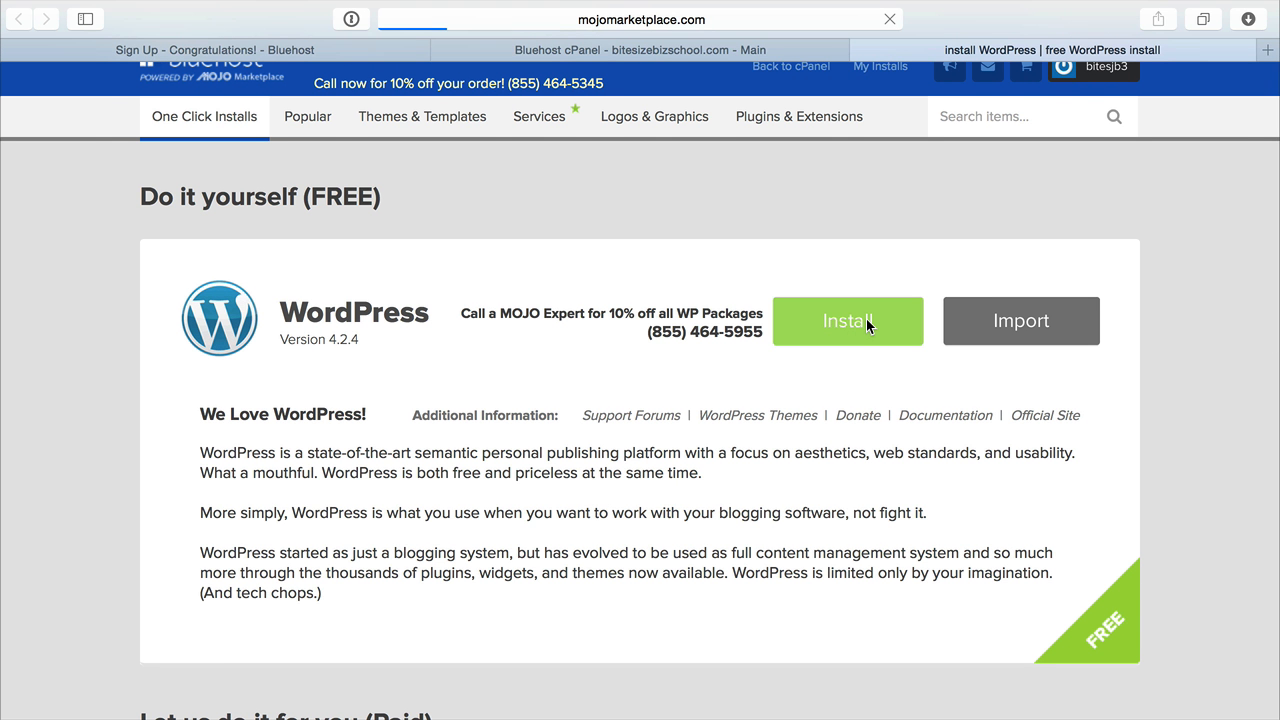
click(847, 321)
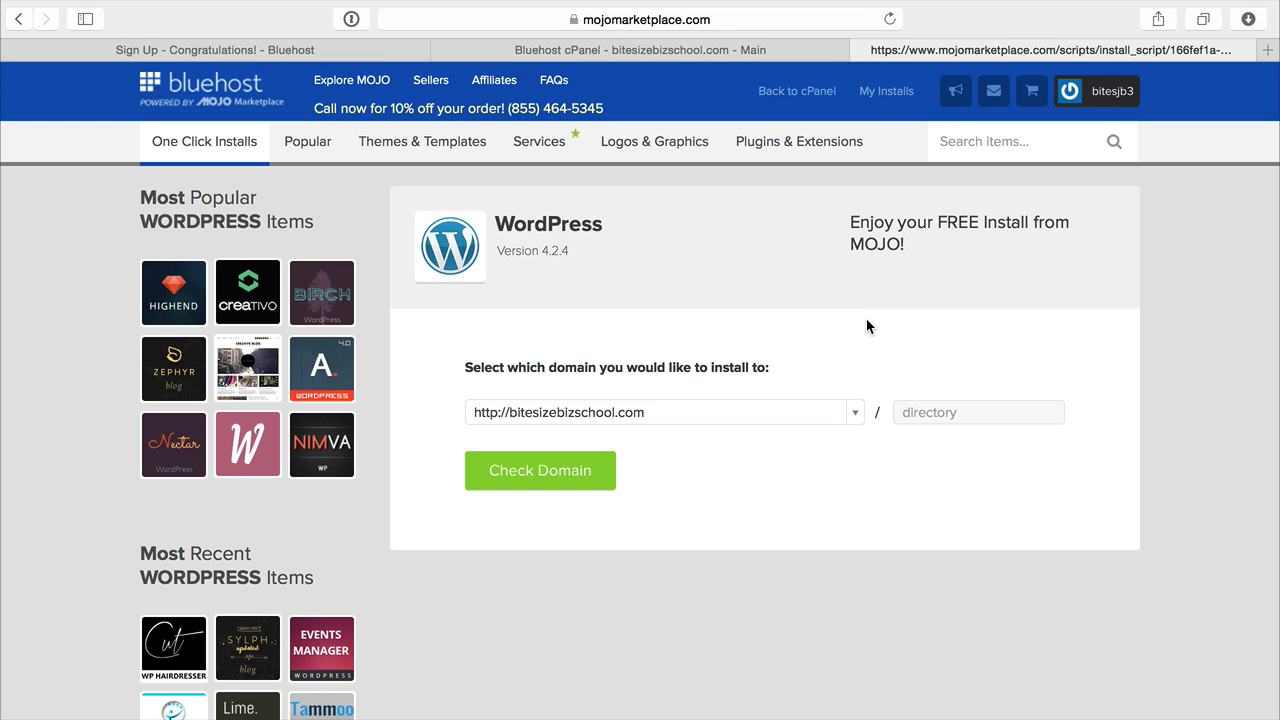
mouse_move(833, 417)
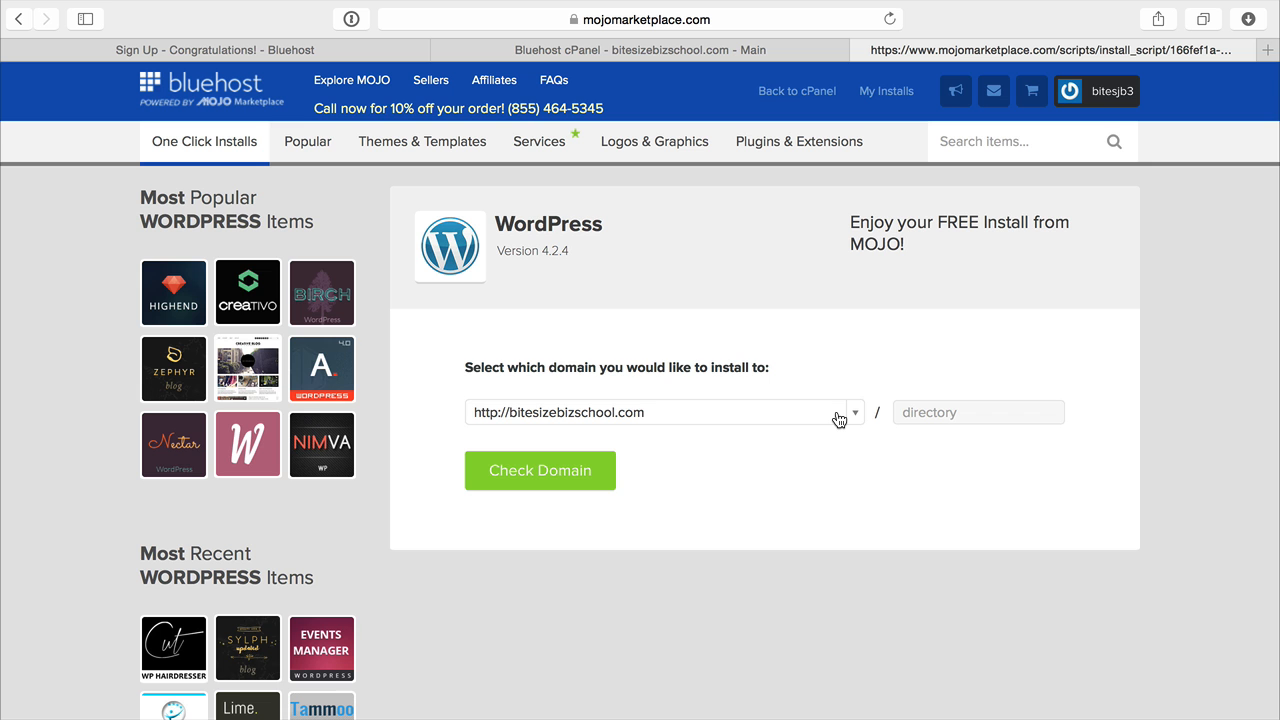
Set the www domain with directory 'firstwp' and check it
click(853, 412)
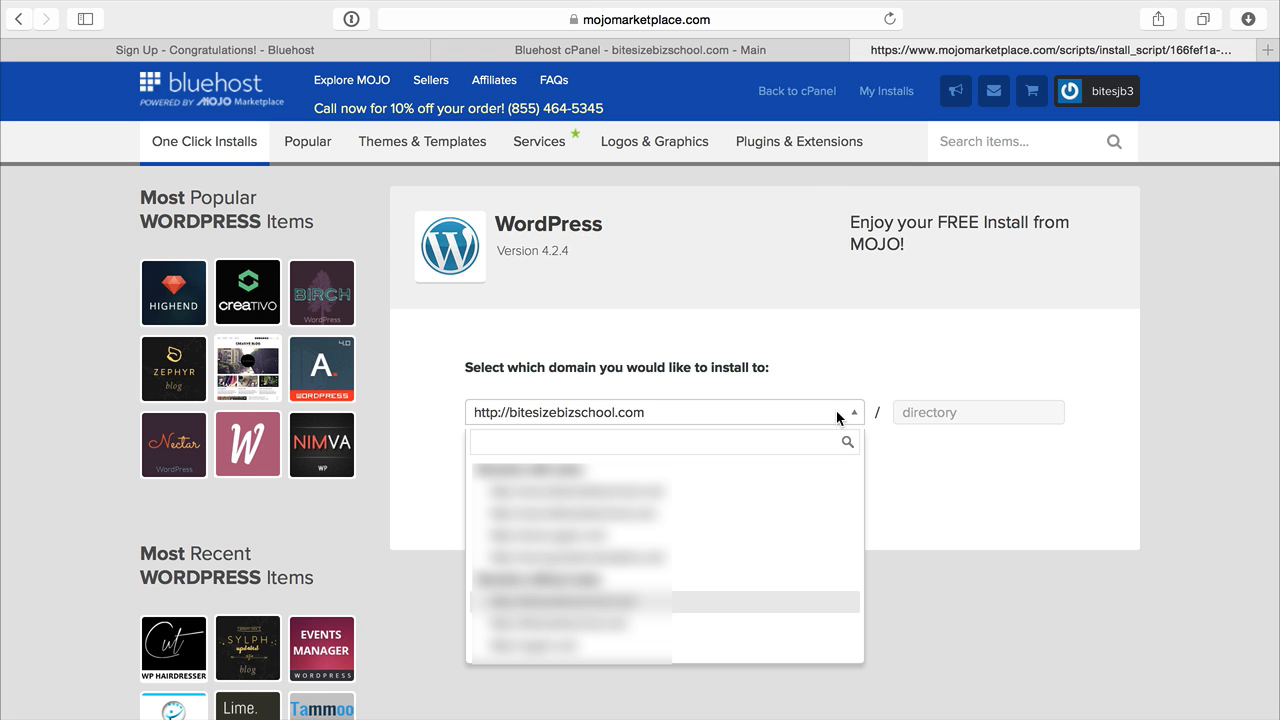
mouse_move(691, 522)
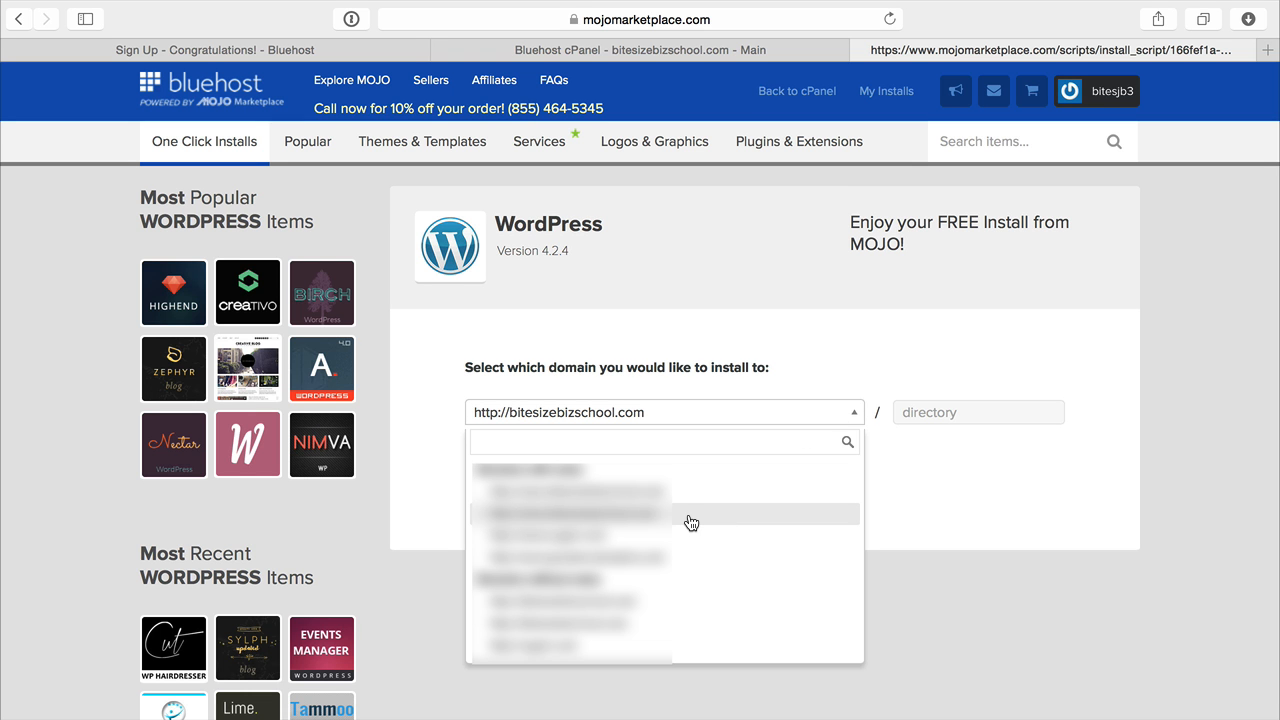
mouse_move(678, 522)
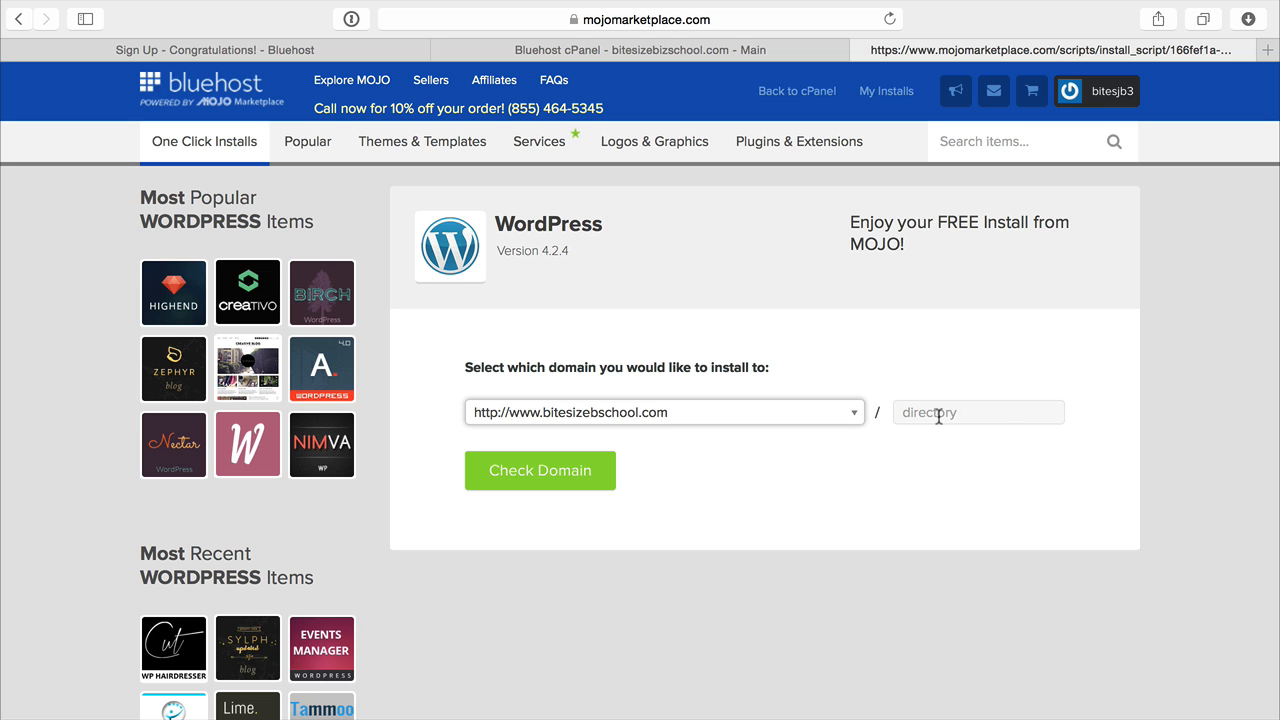
mouse_move(1009, 435)
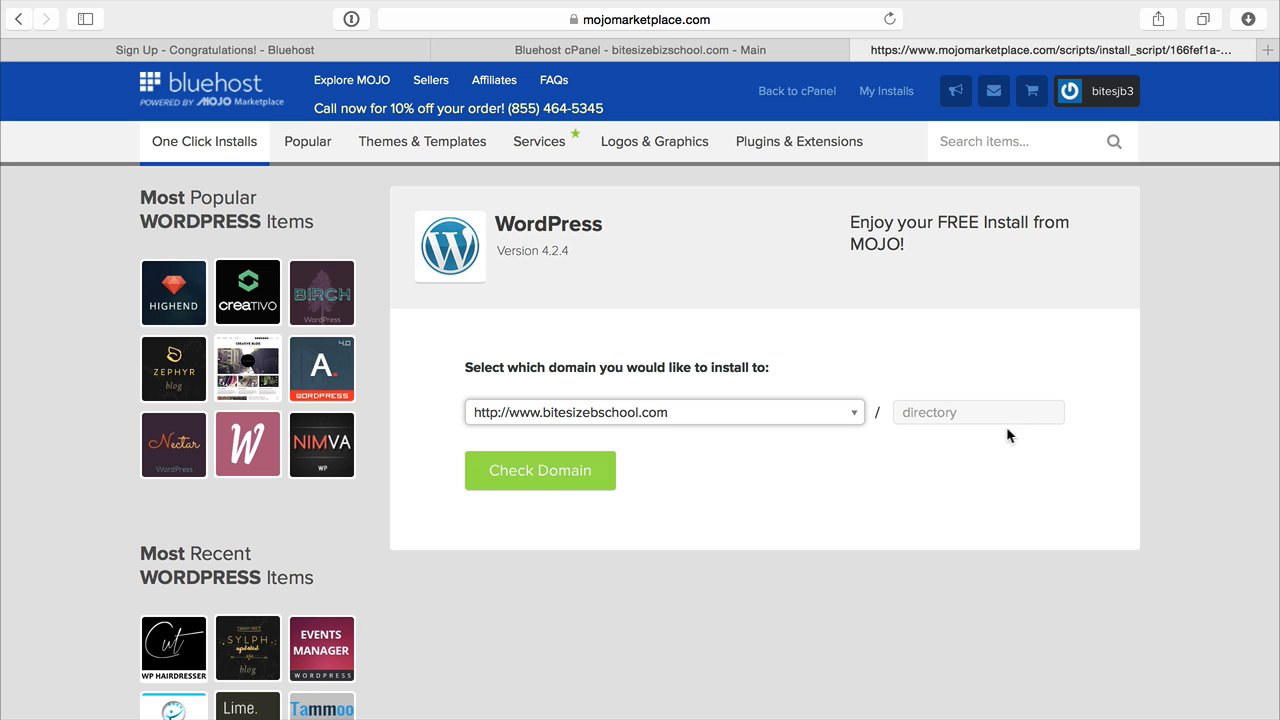
text(first)
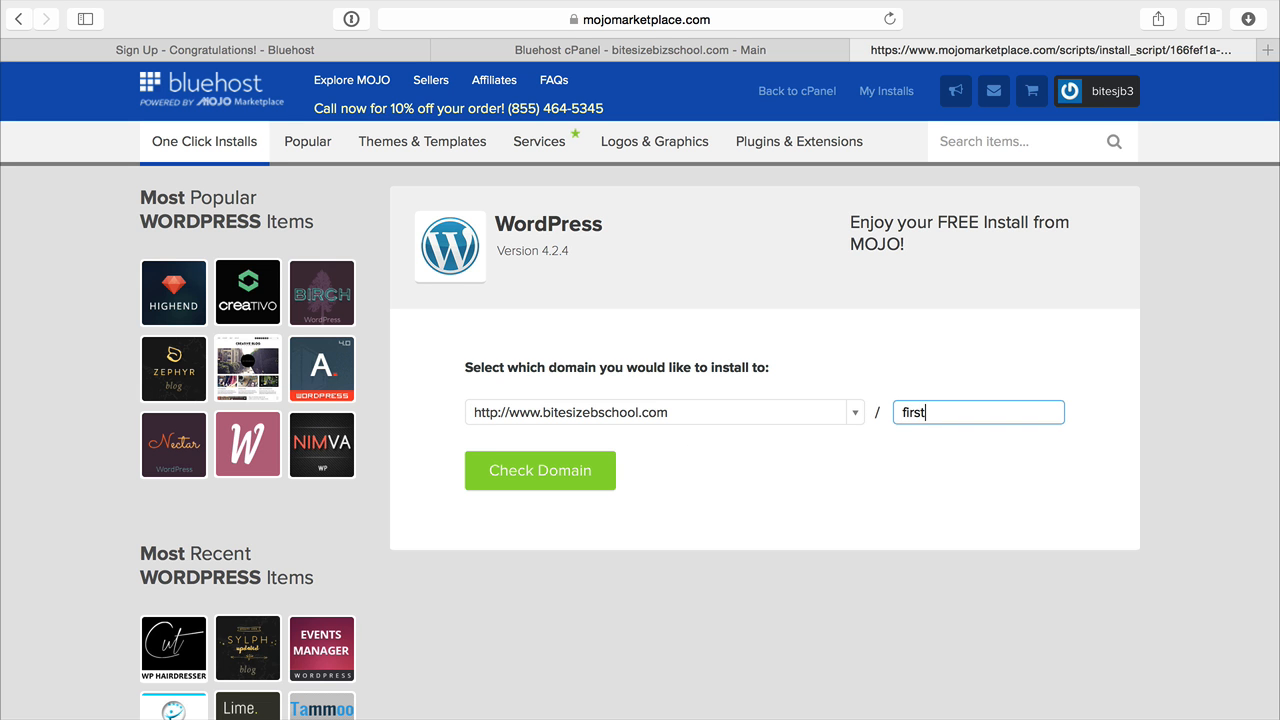
text(wp)
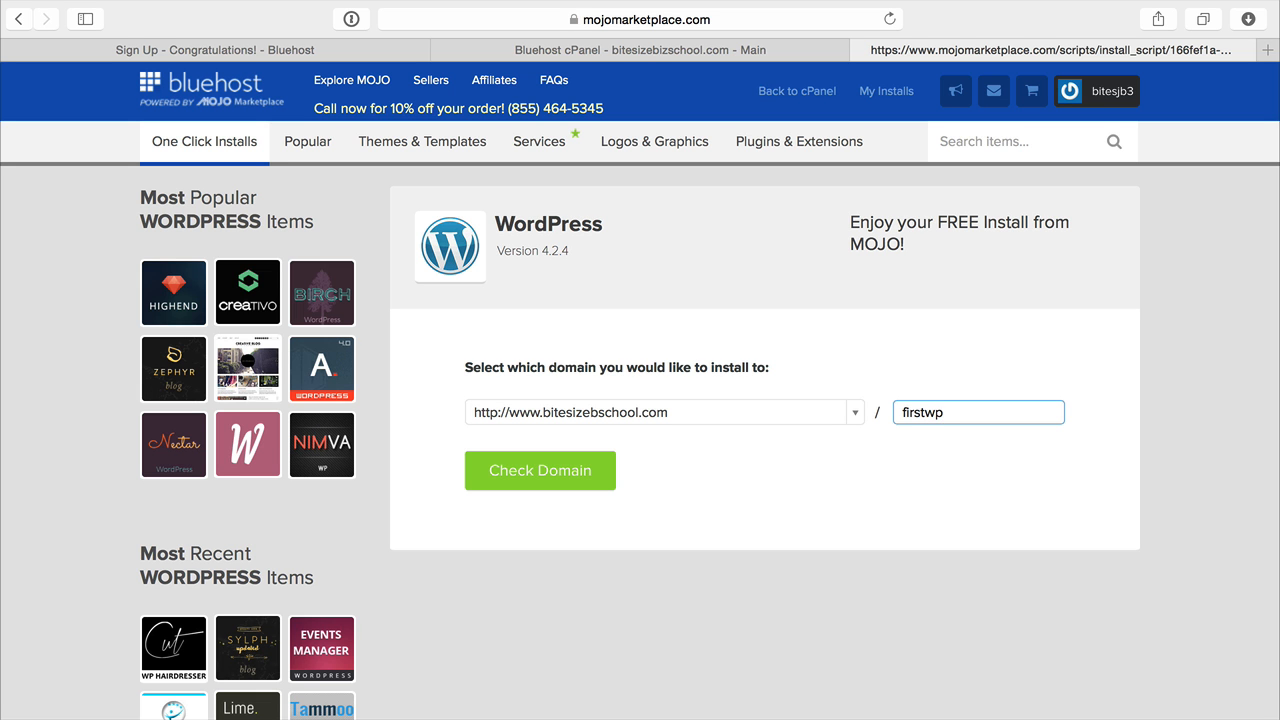
mouse_move(554, 493)
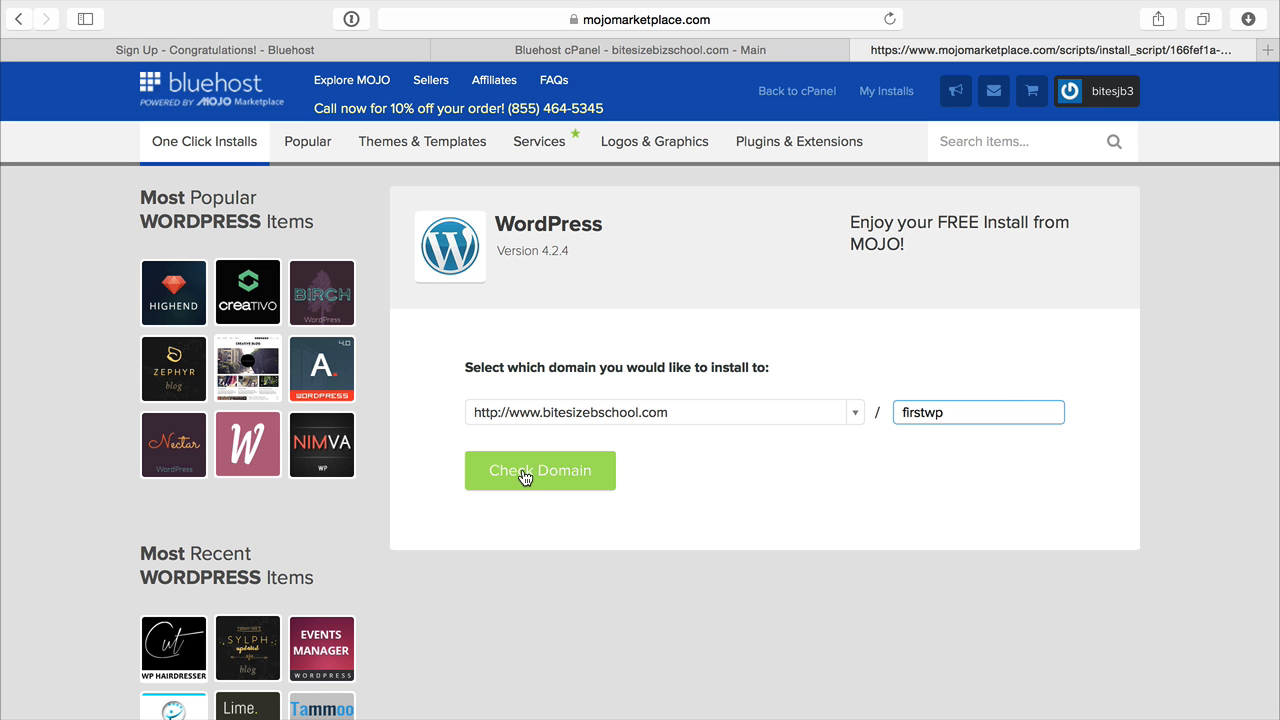
click(540, 470)
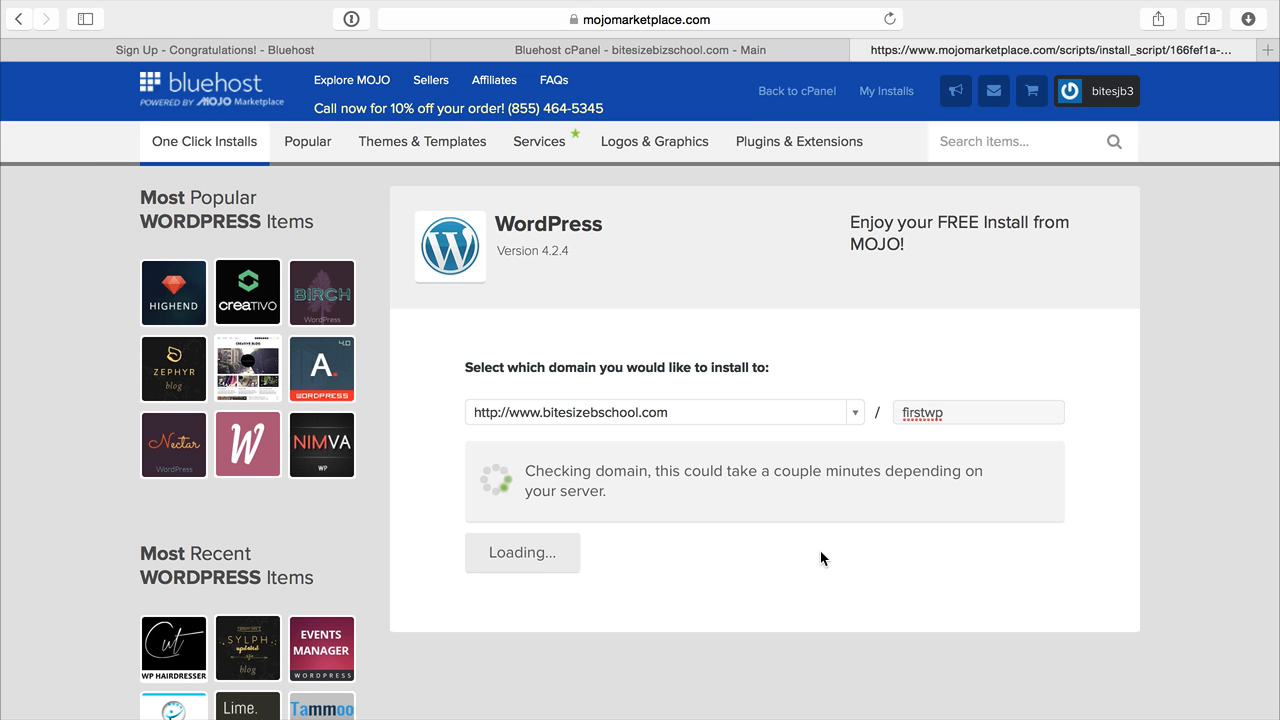
Accept the GPLv2 terms and launch the WordPress installation
scroll(down, 3)
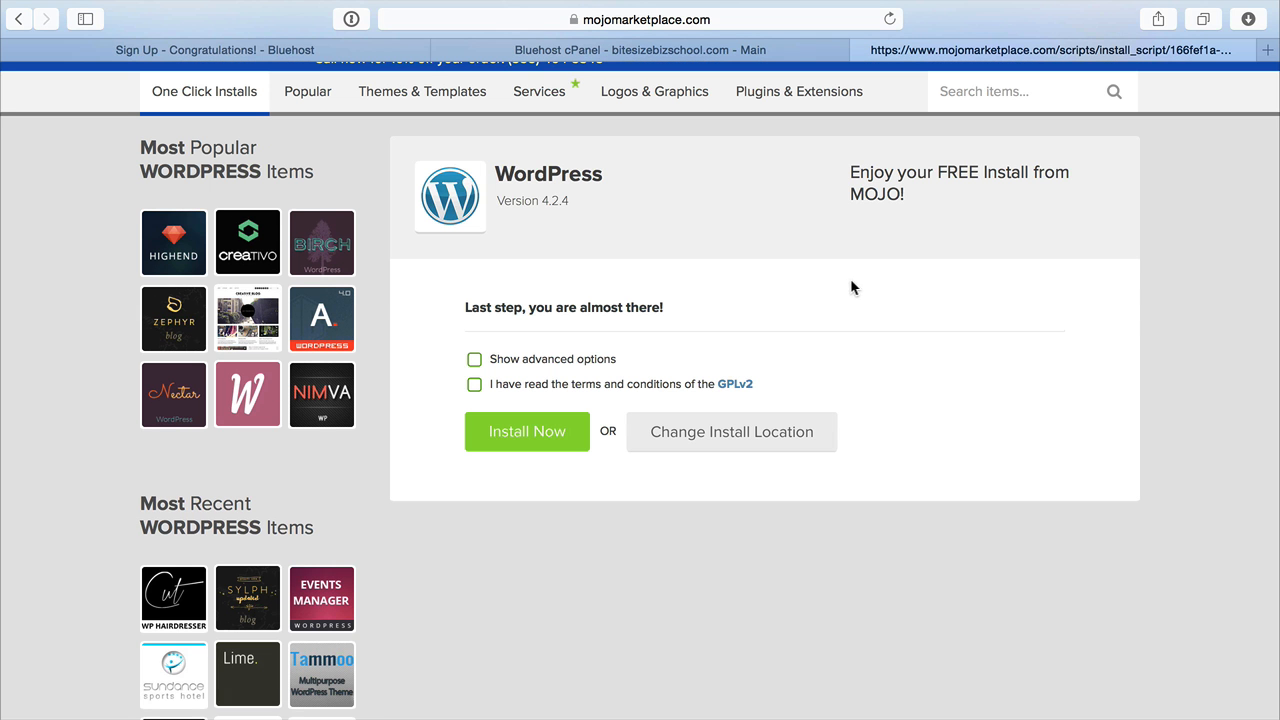
click(474, 384)
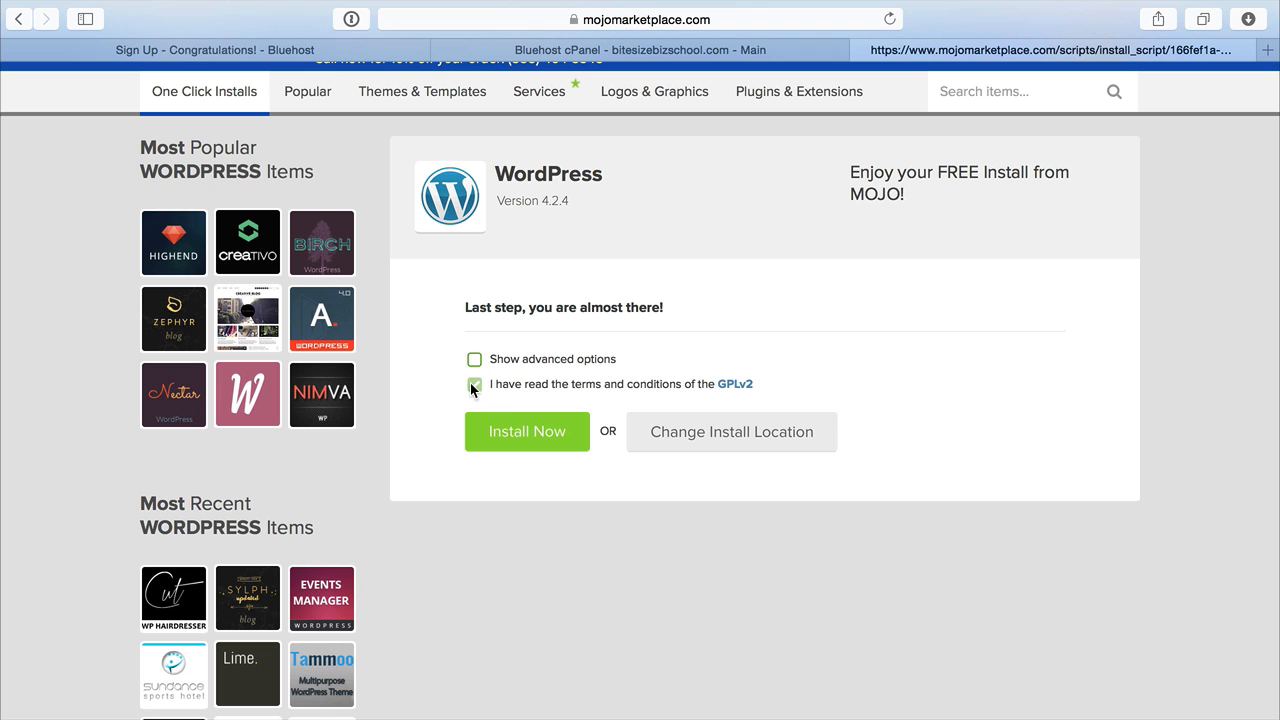
click(474, 384)
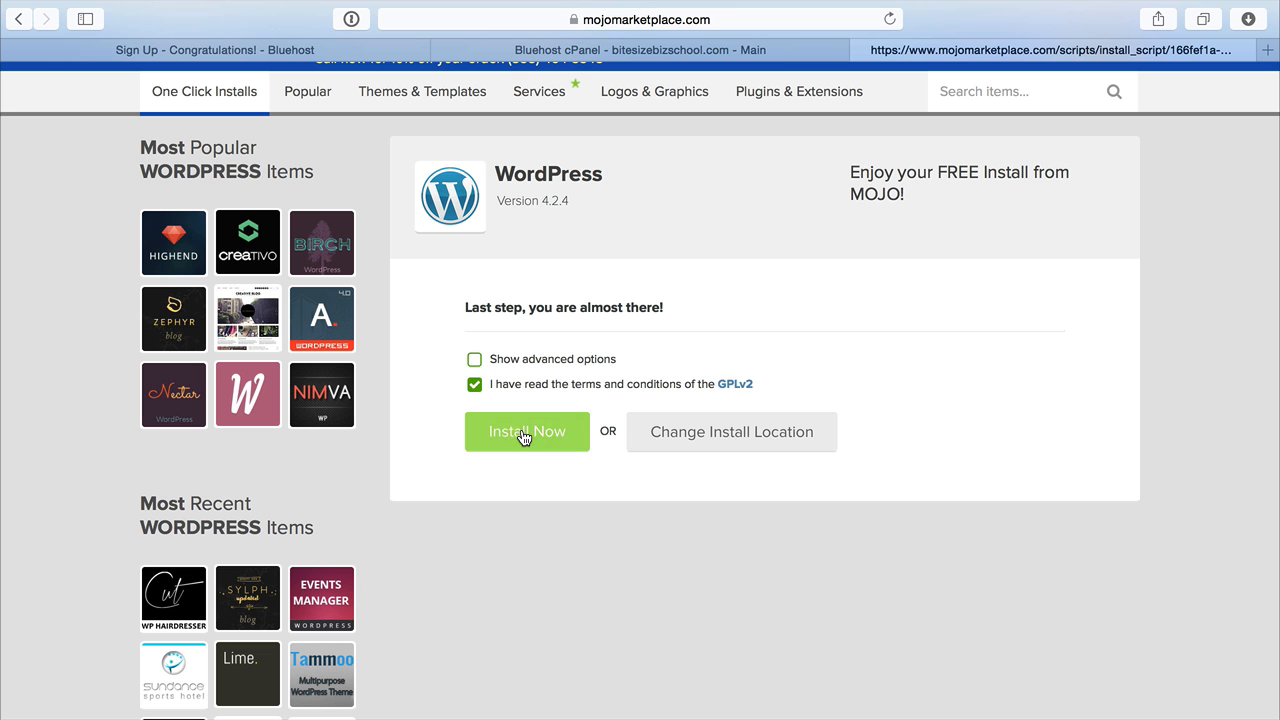
click(527, 431)
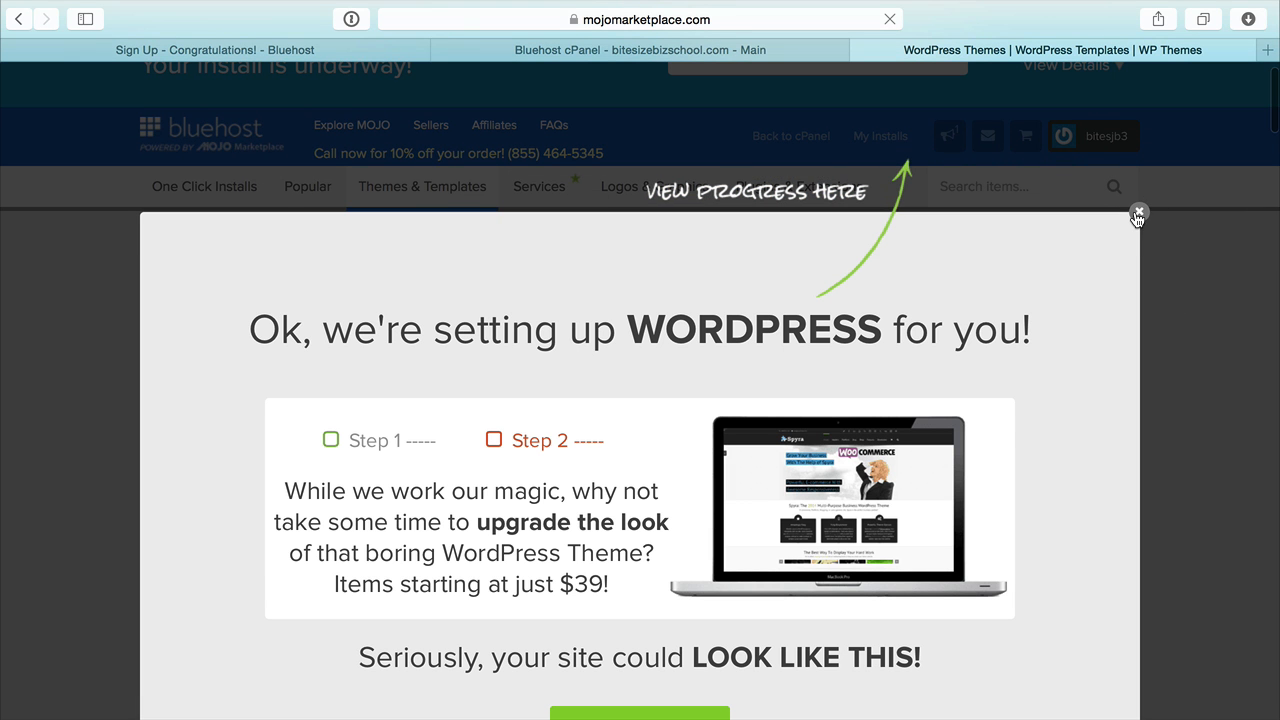
Dismiss the theme promotion and open the notification center for the finished installs
click(1138, 213)
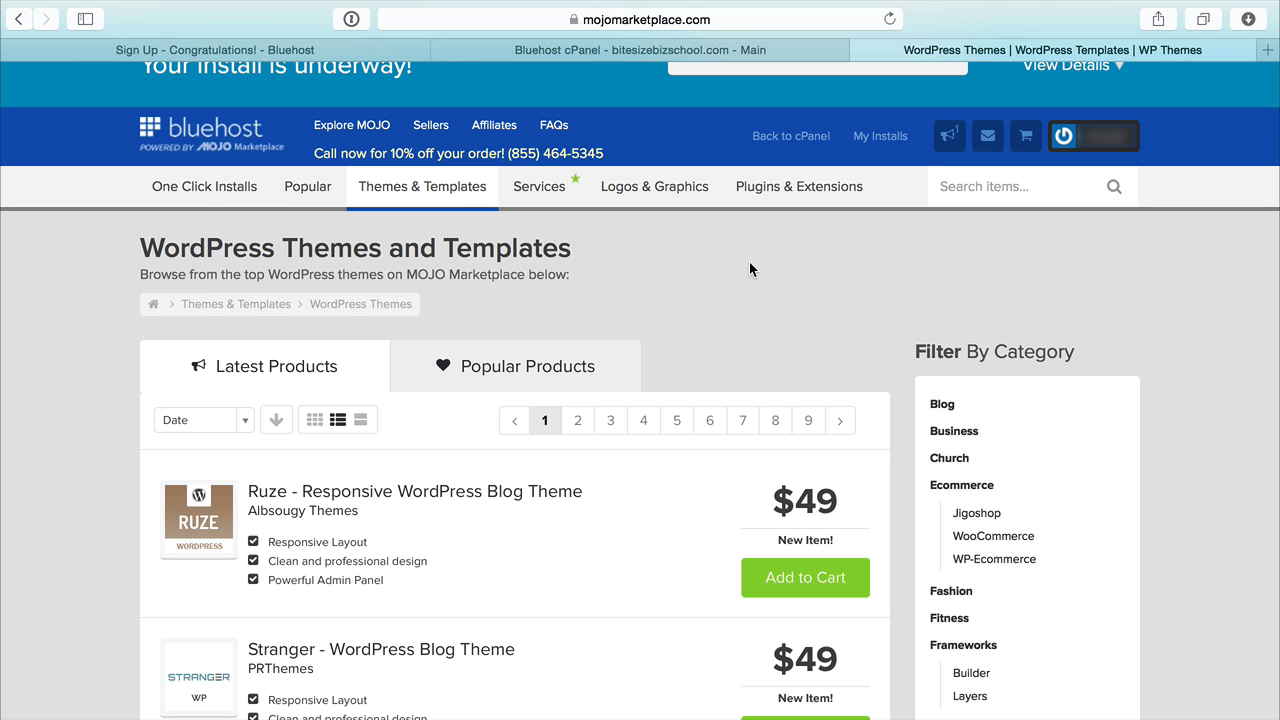
scroll(down, 3)
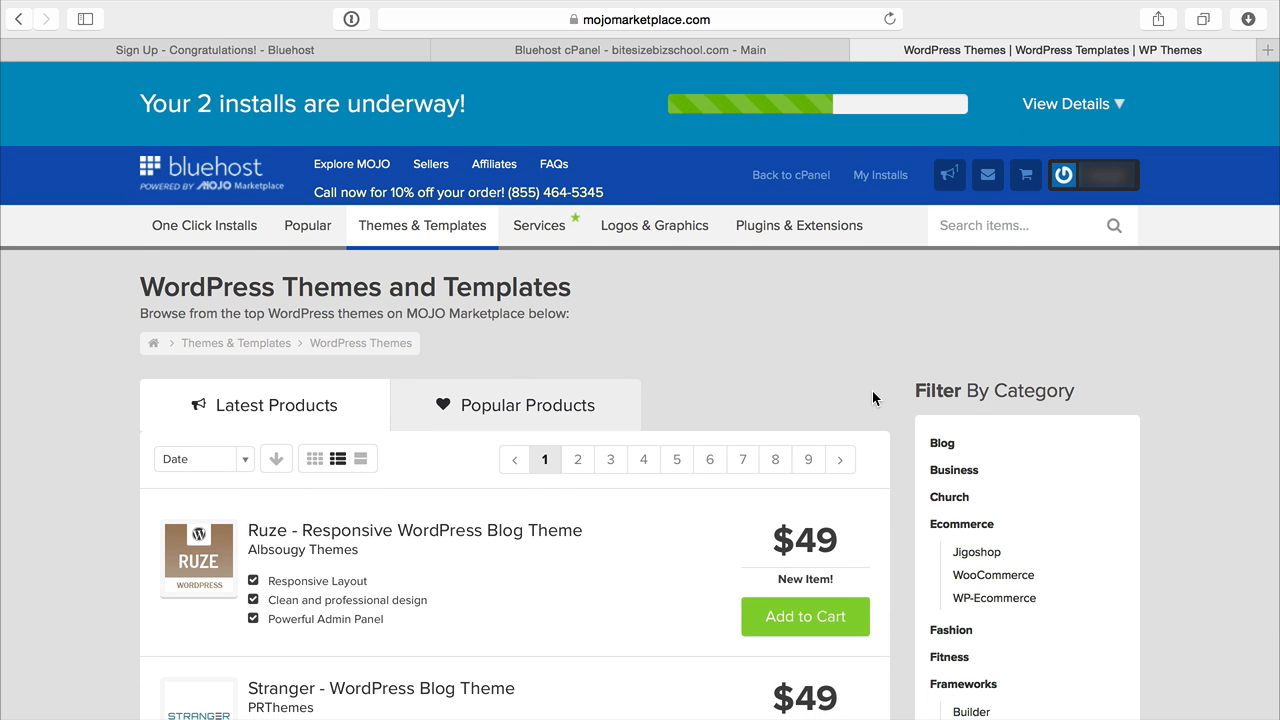
mouse_move(810, 358)
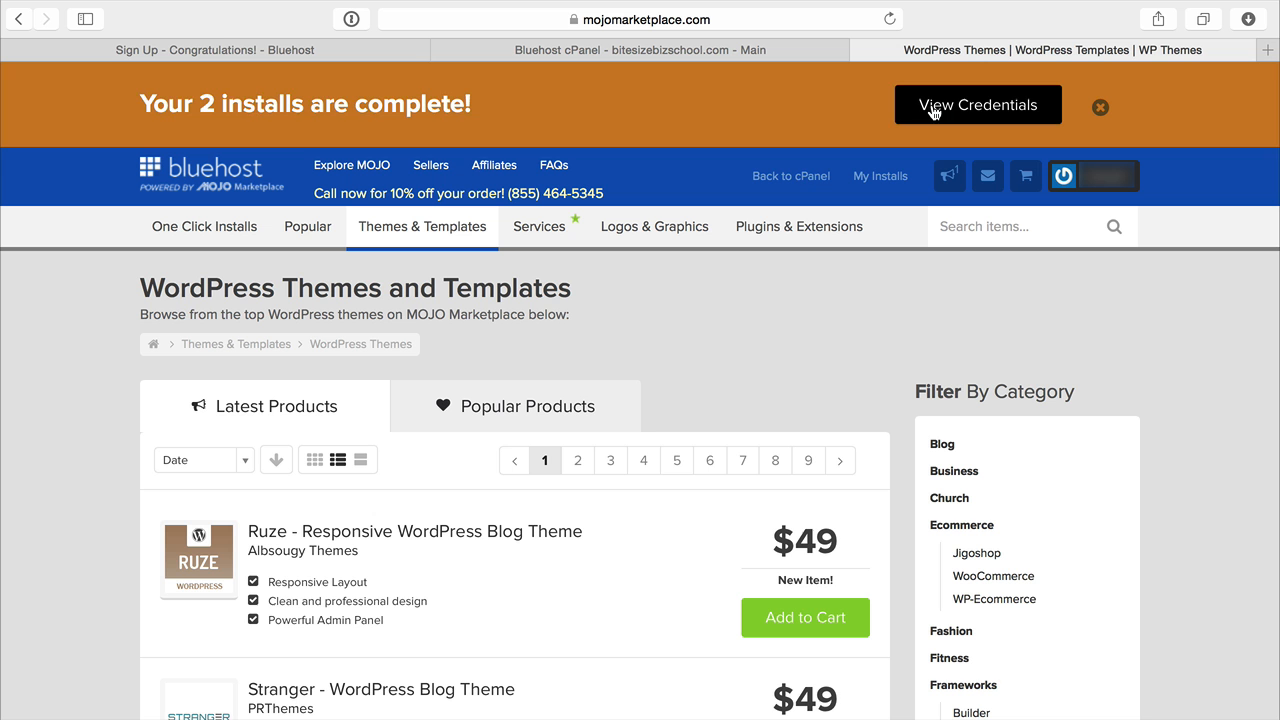
mouse_move(770, 388)
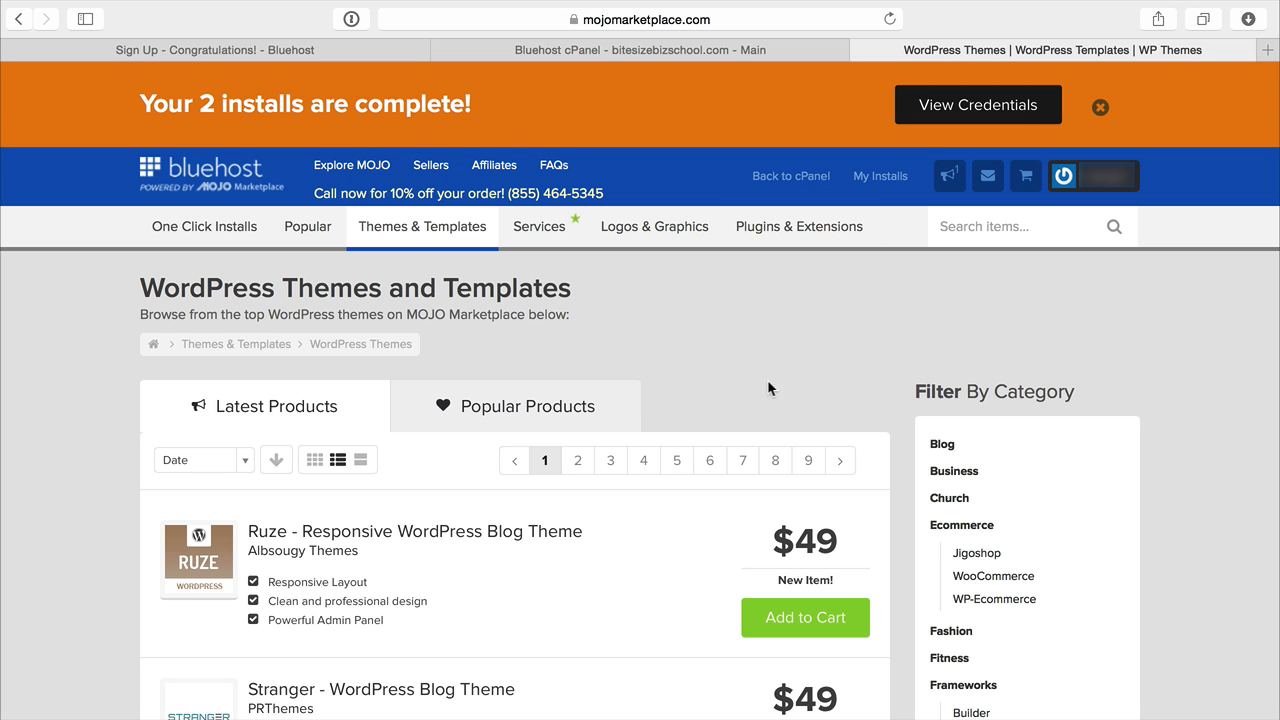
mouse_move(745, 298)
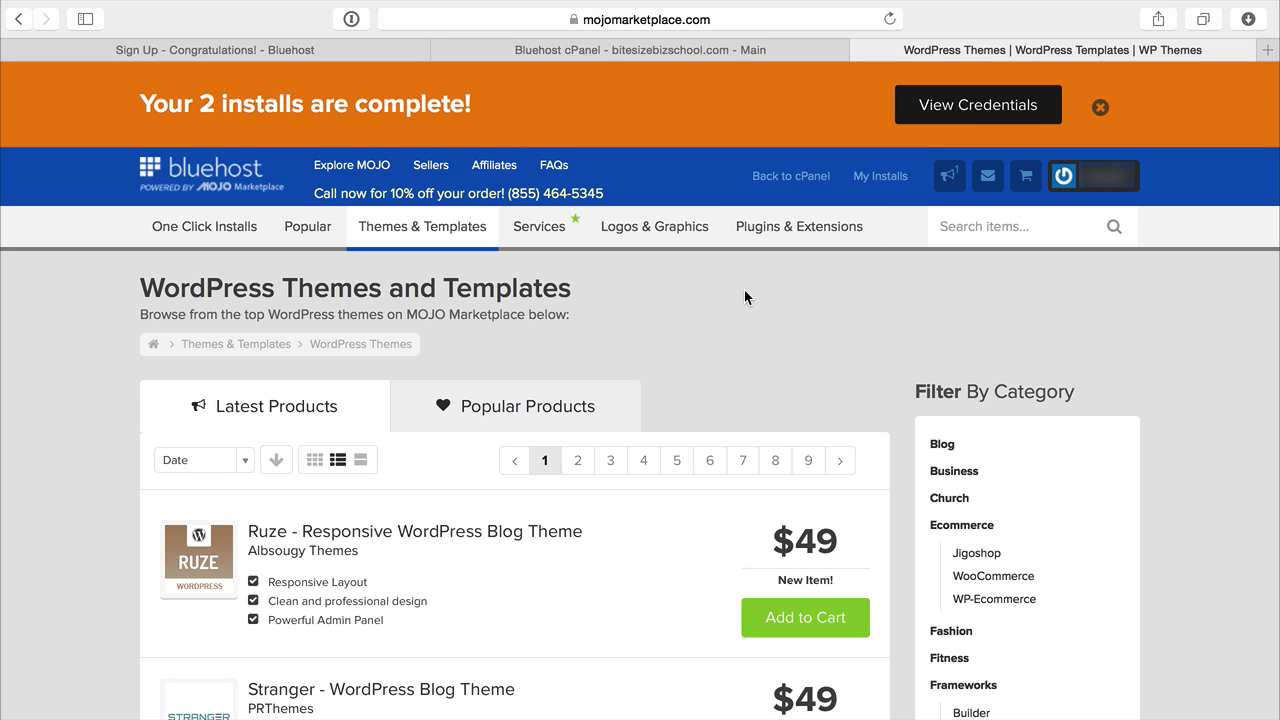
mouse_move(978, 105)
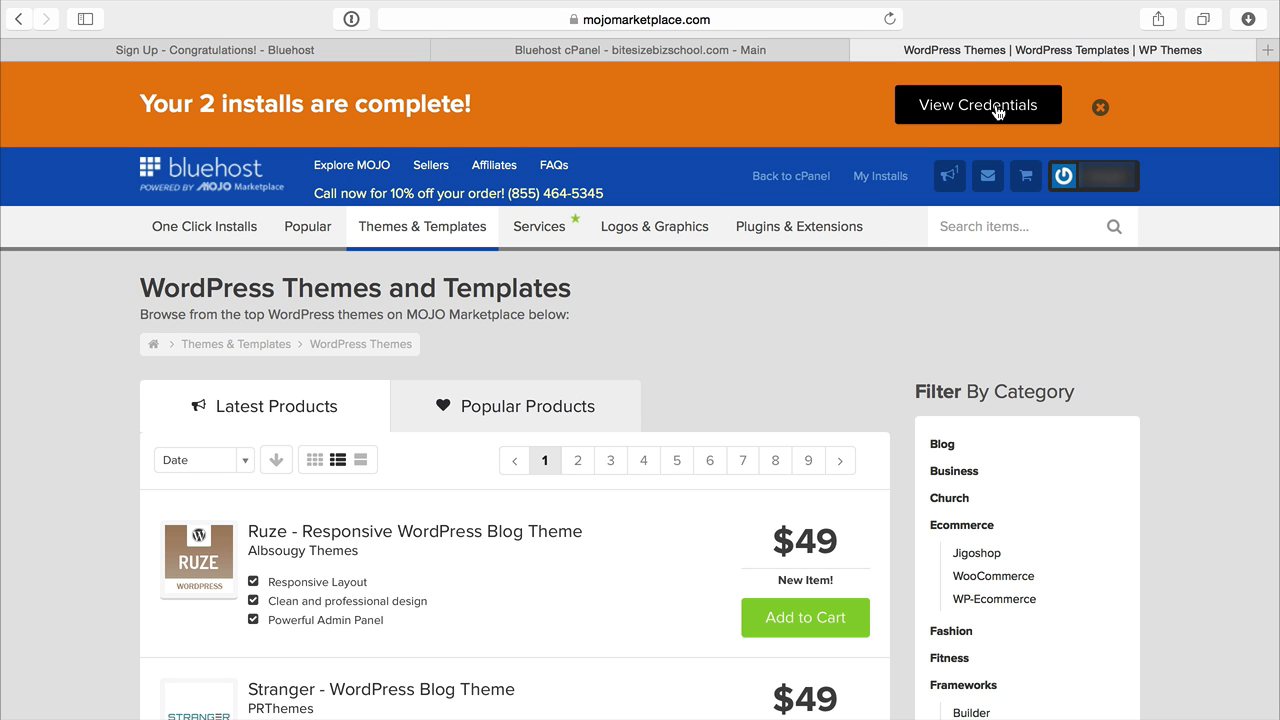
click(948, 175)
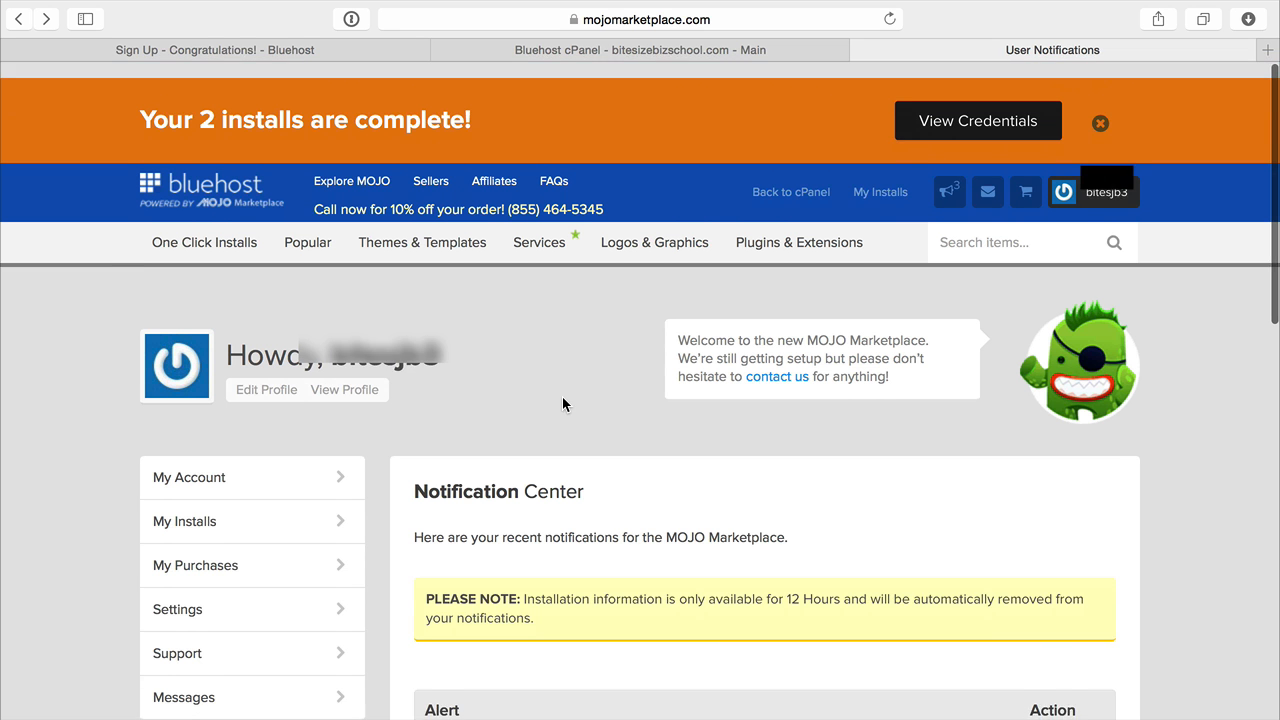
View the new install's login credentials and go to the site's admin login page
scroll(down, 3)
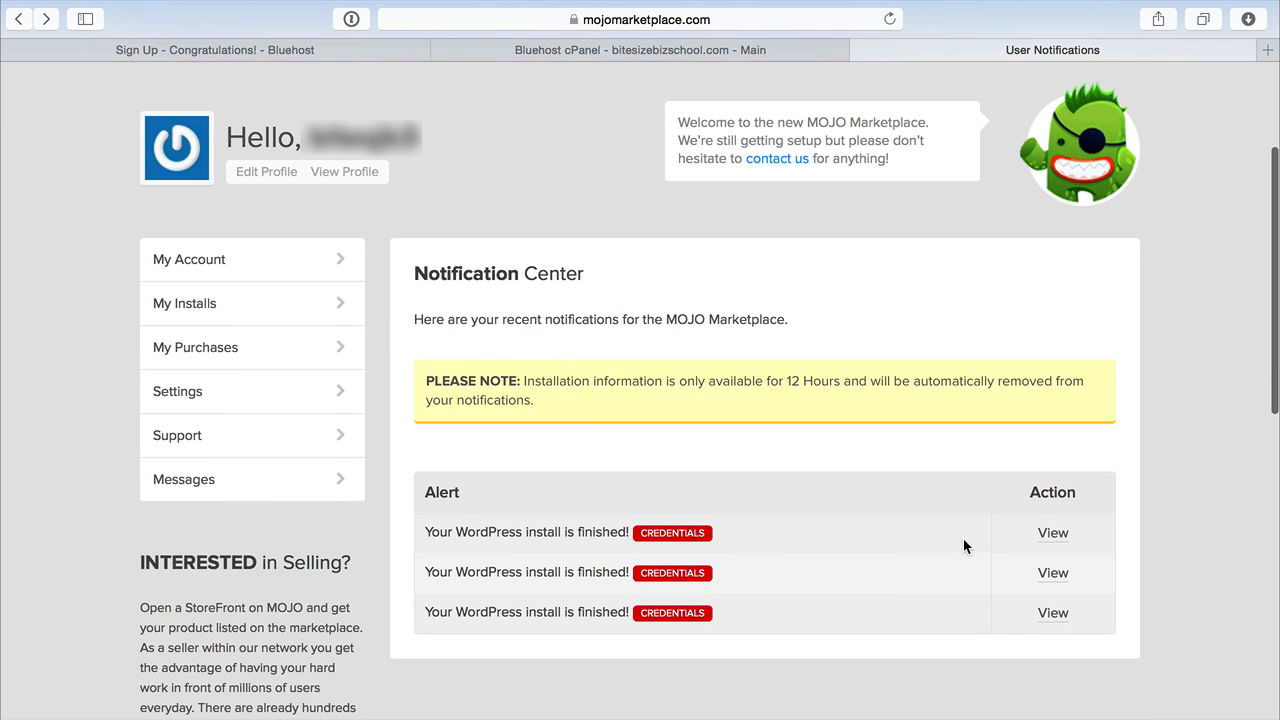
mouse_move(1052, 533)
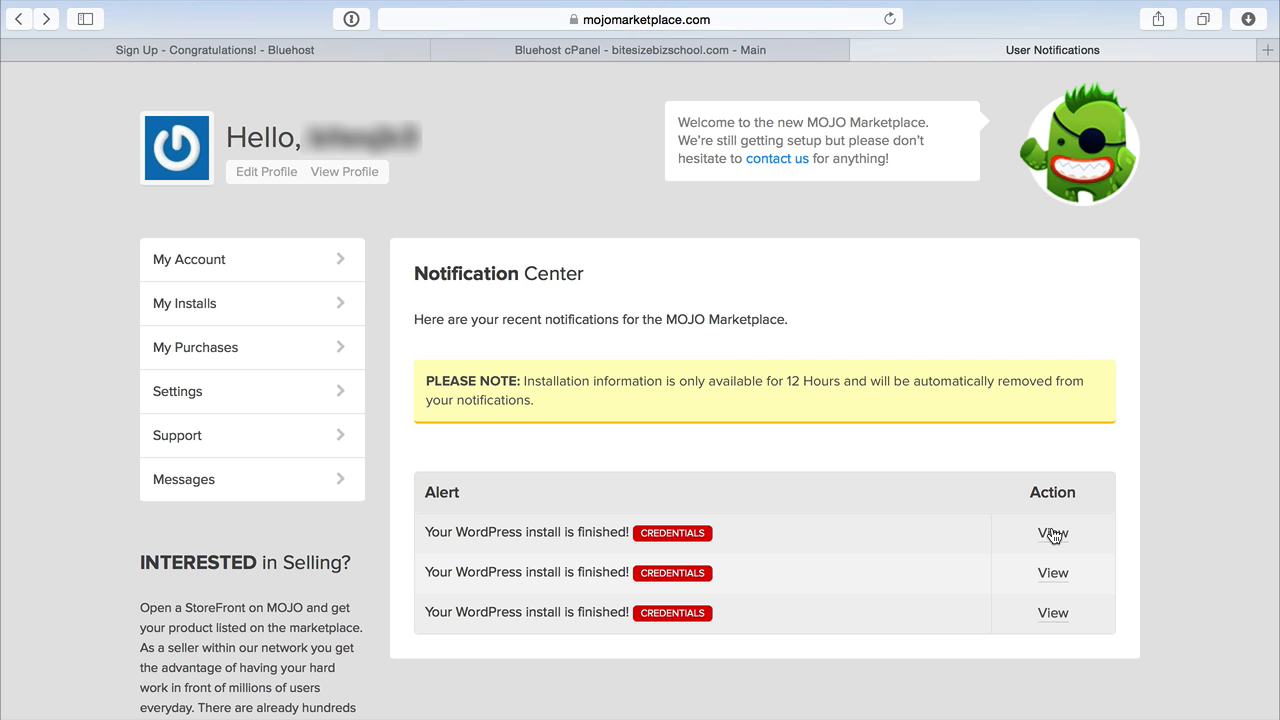
click(1052, 533)
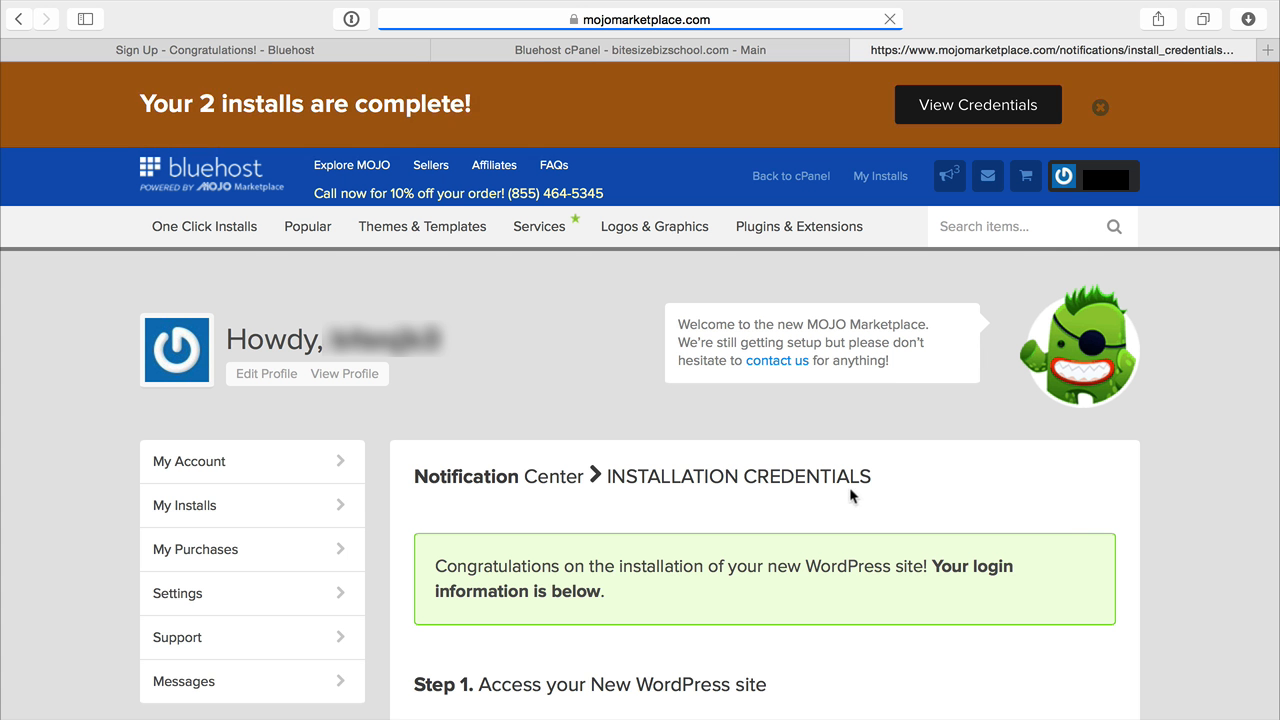
scroll(down, 3)
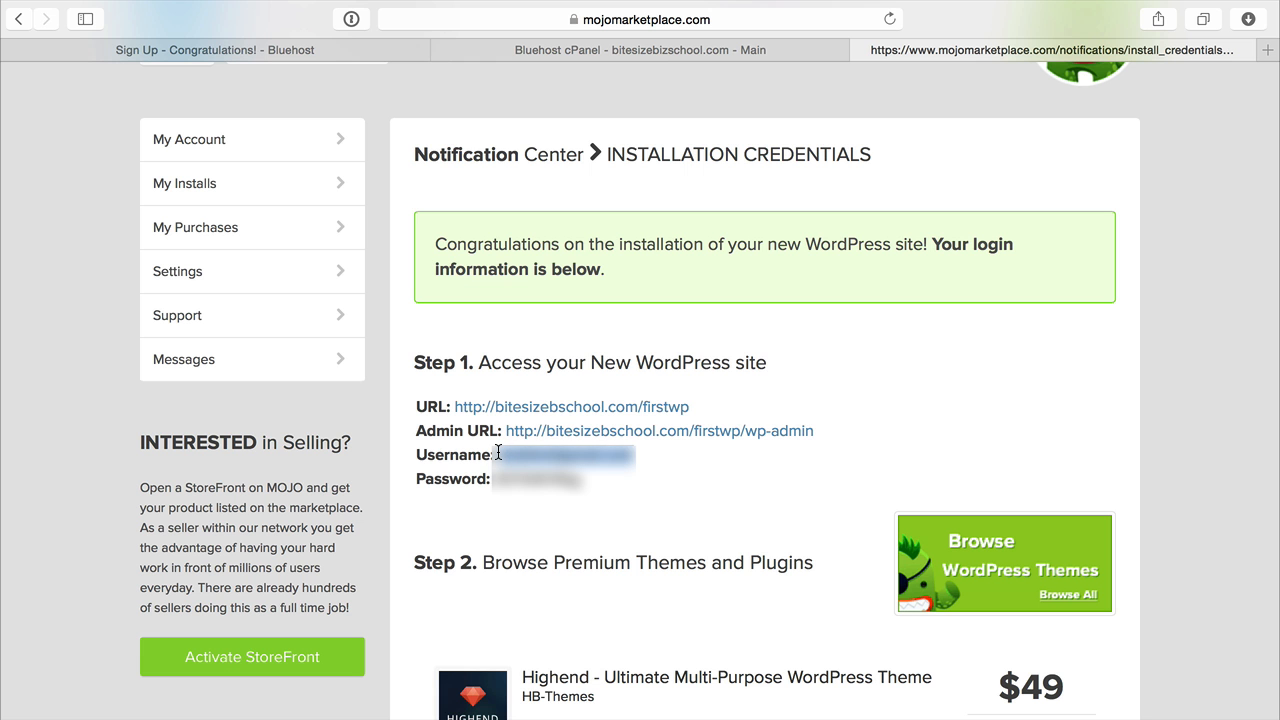
mouse_move(757, 448)
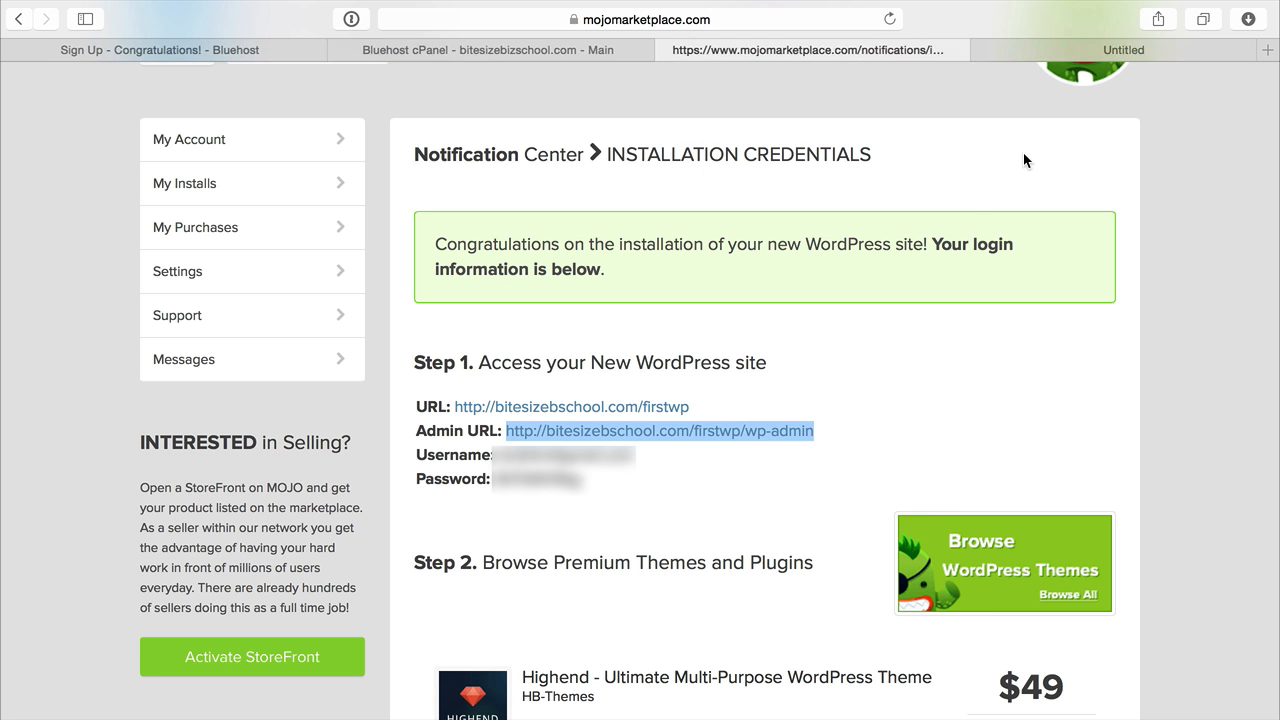
click(659, 430)
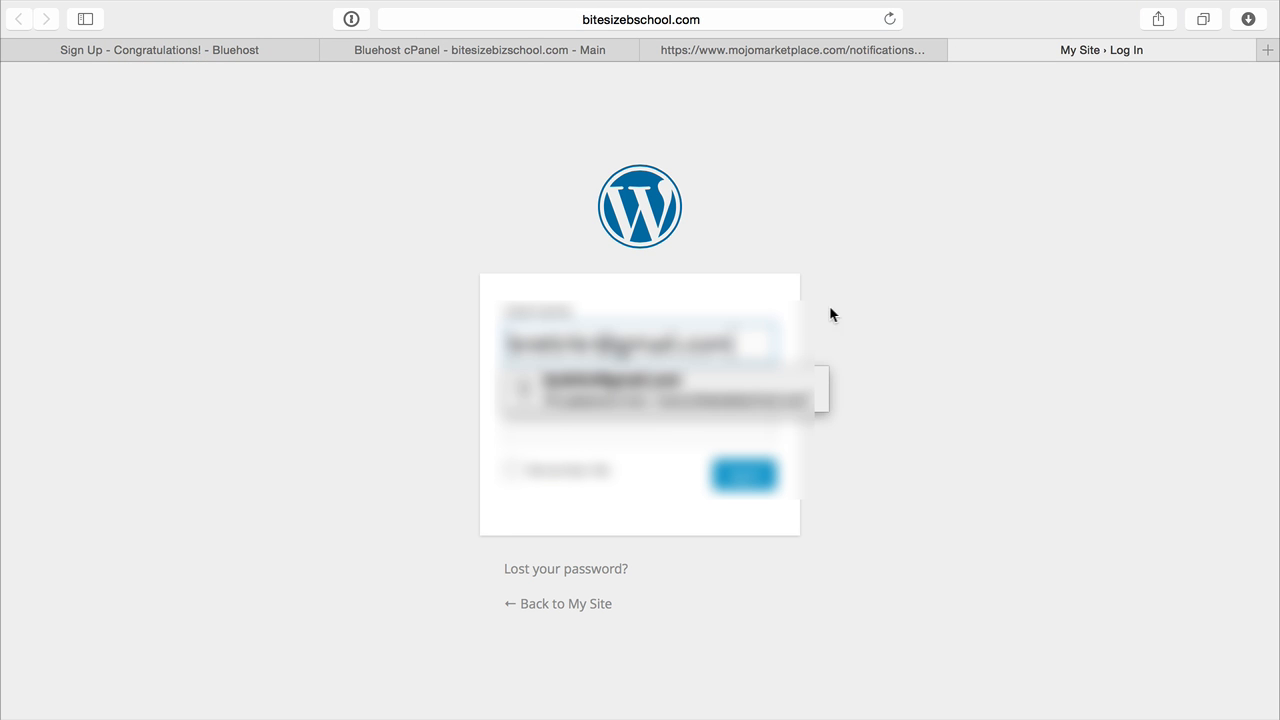
Sign in to the new site's WordPress admin using the password from the credentials page
click(791, 50)
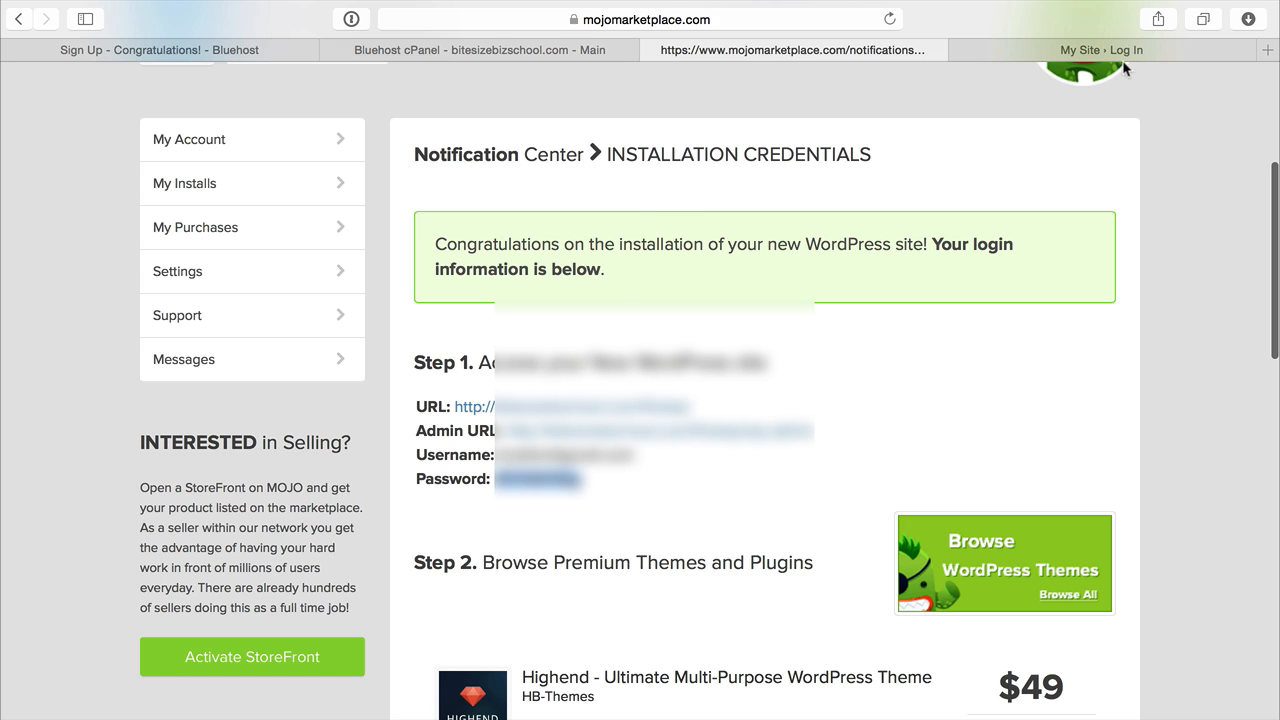
click(1101, 50)
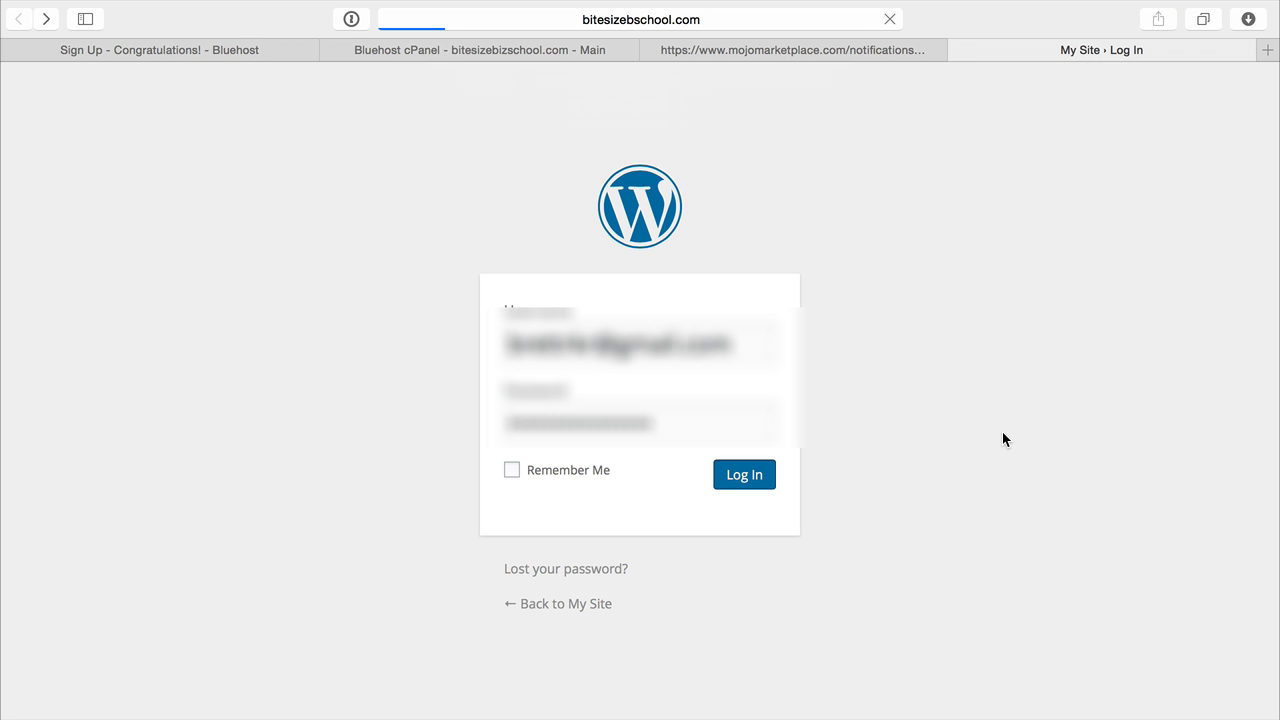
click(743, 474)
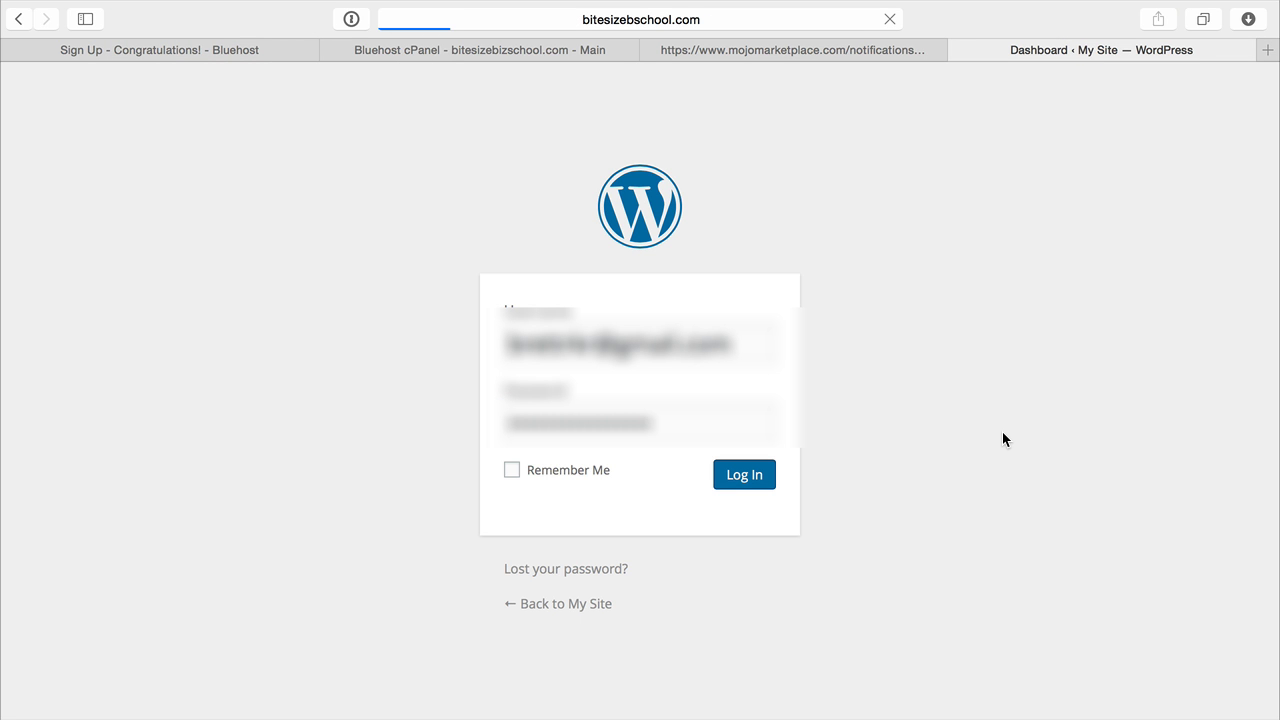
click(743, 474)
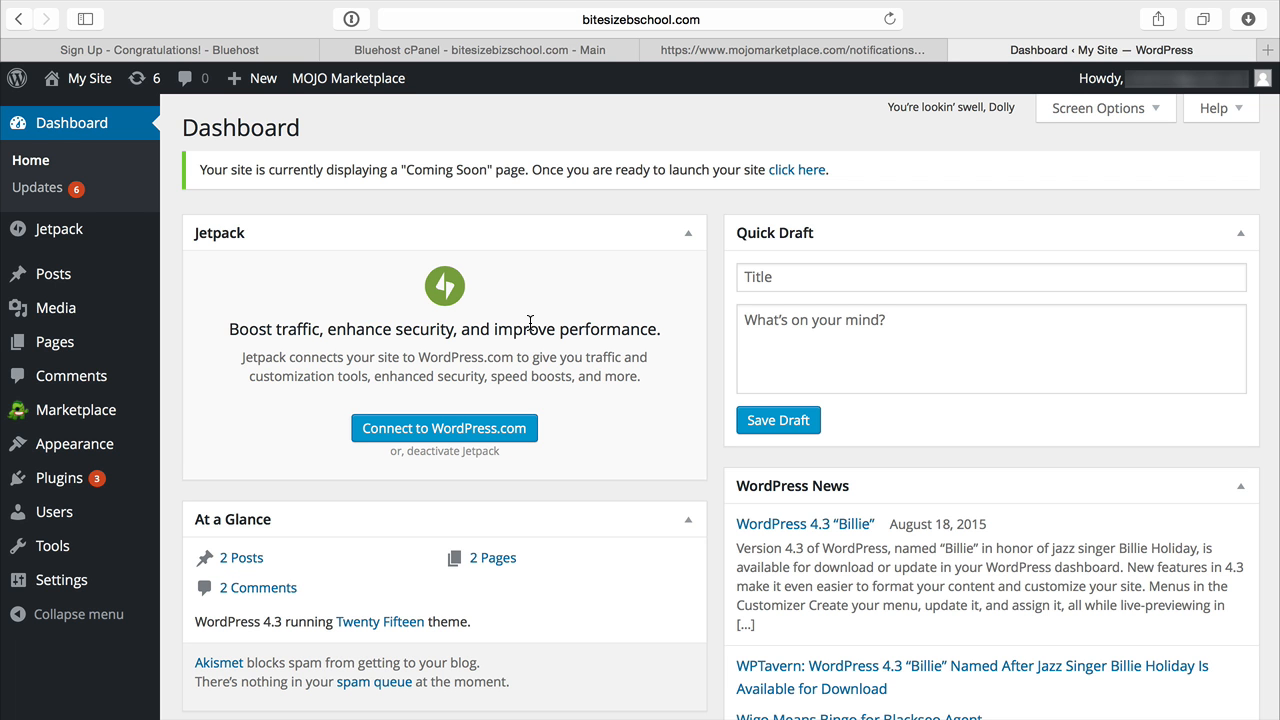
mouse_move(56, 307)
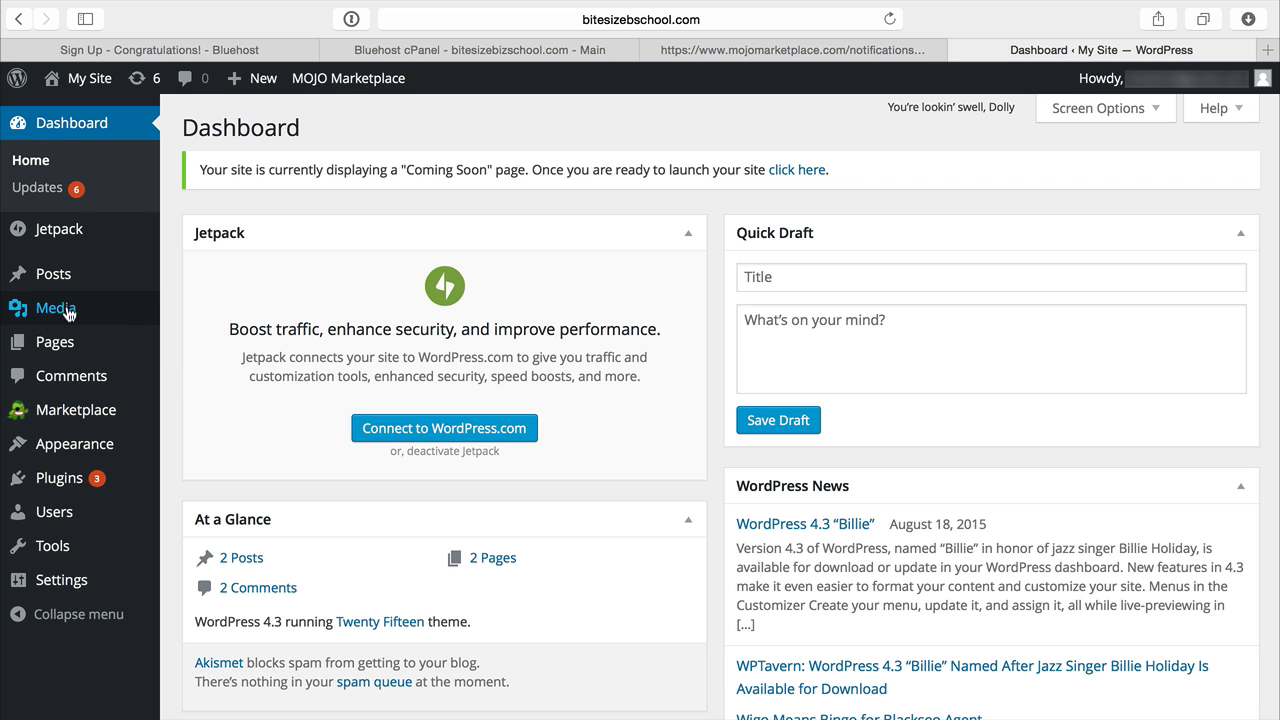
mouse_move(53, 273)
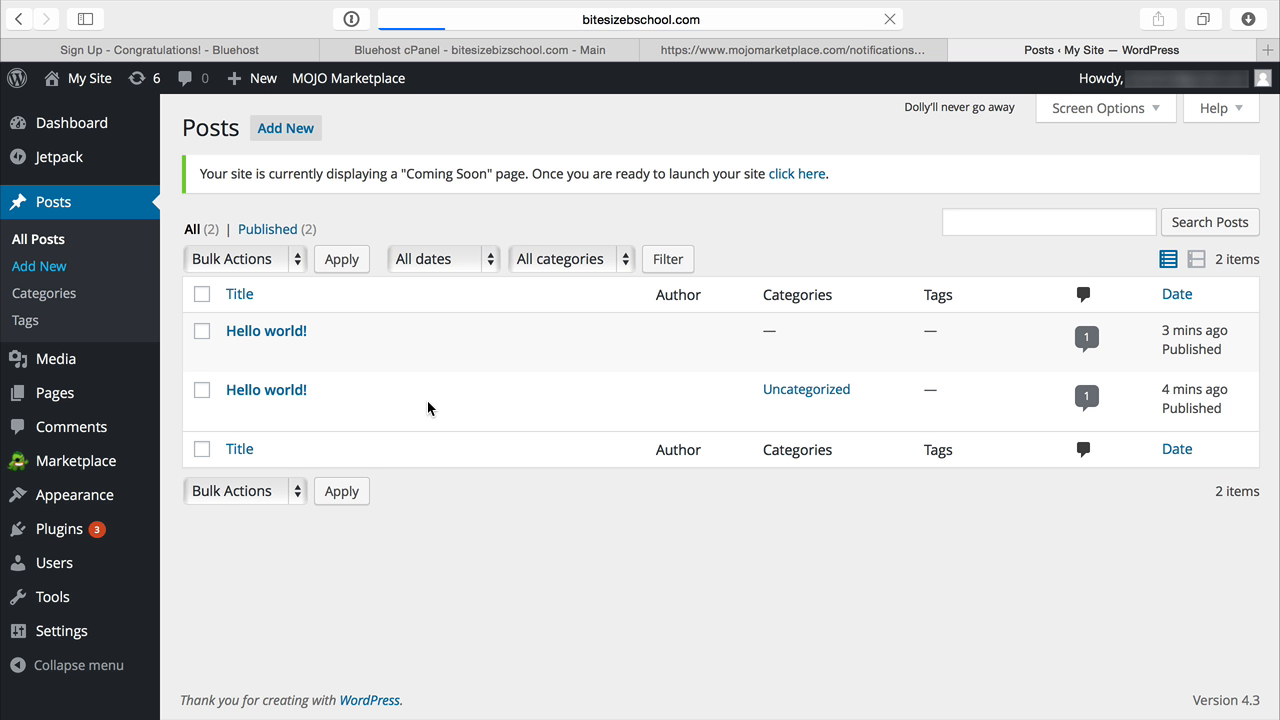
Start a new empty blog post from the Posts screen
click(285, 128)
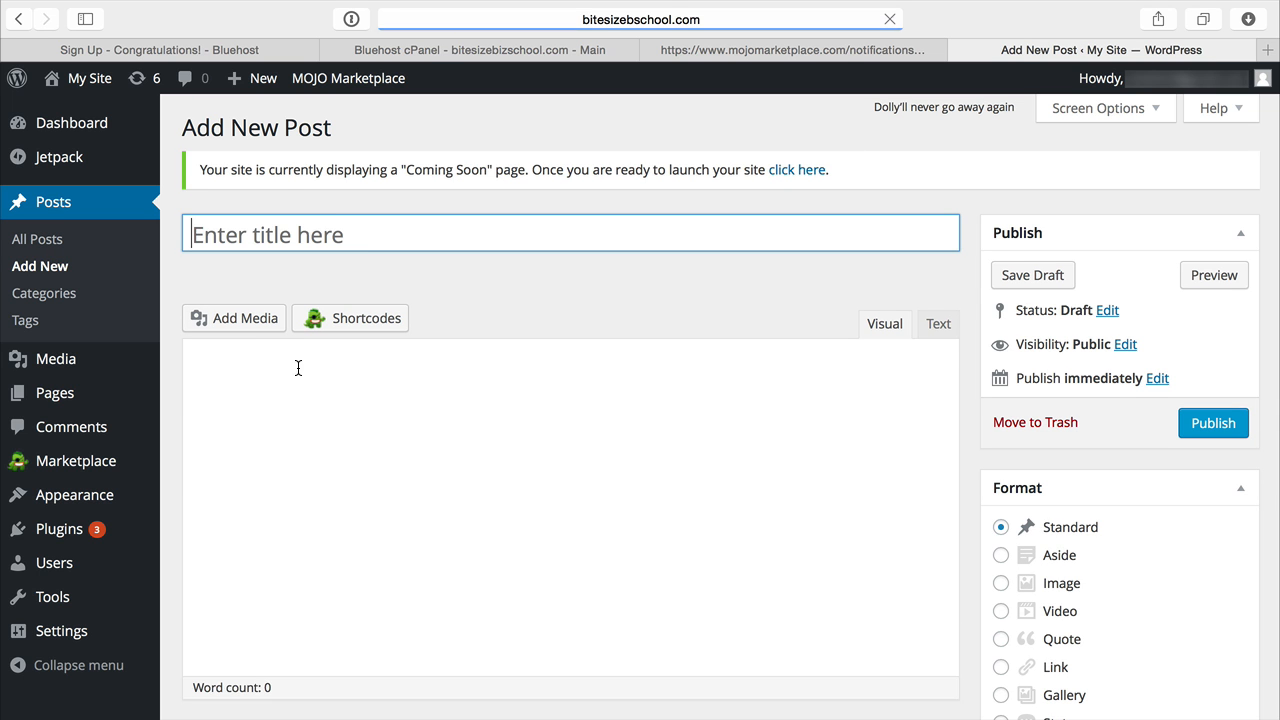
Title the post 'This is my first blog post' with body 'This will be where I put my blog post content.'
text(This is)
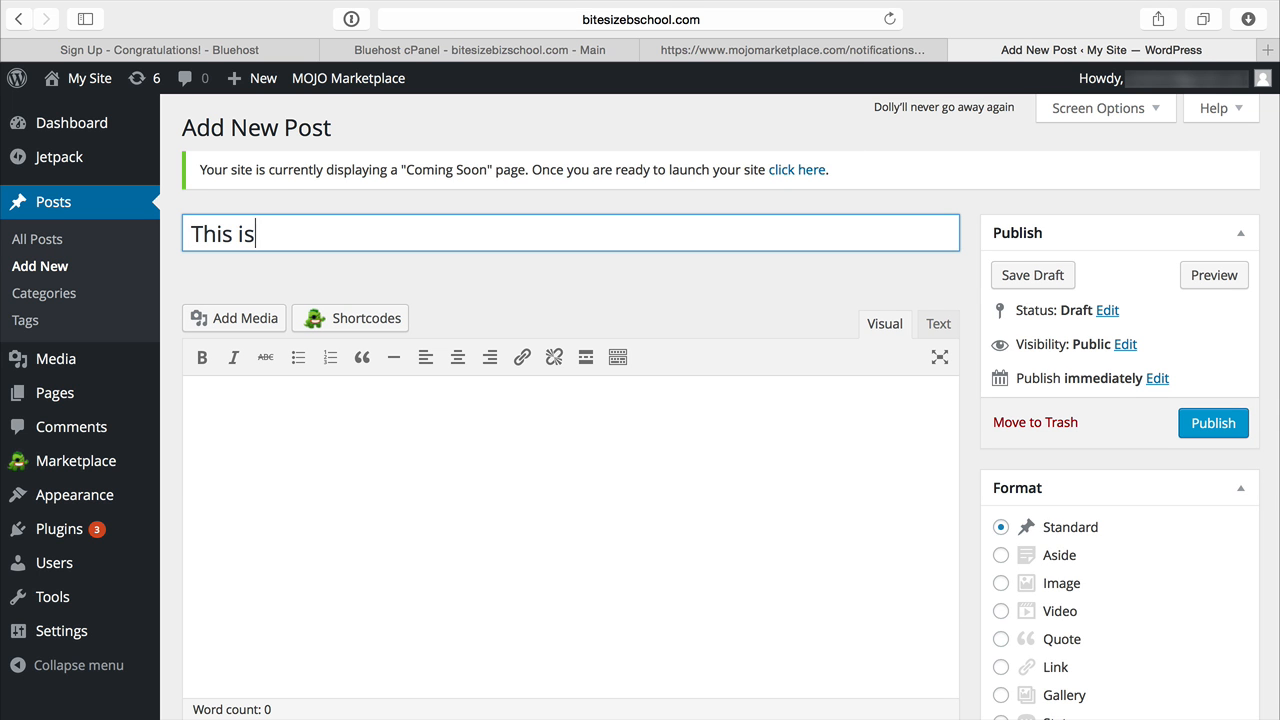
text(my first blog post)
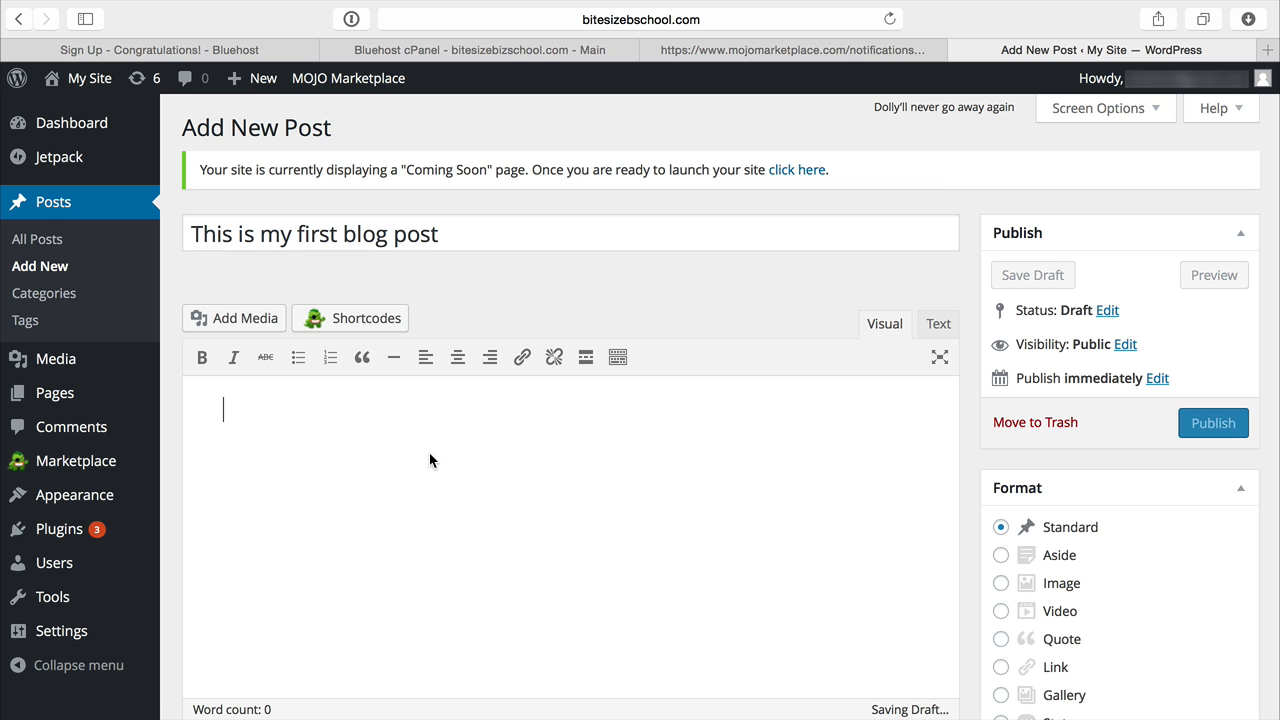
text(This w)
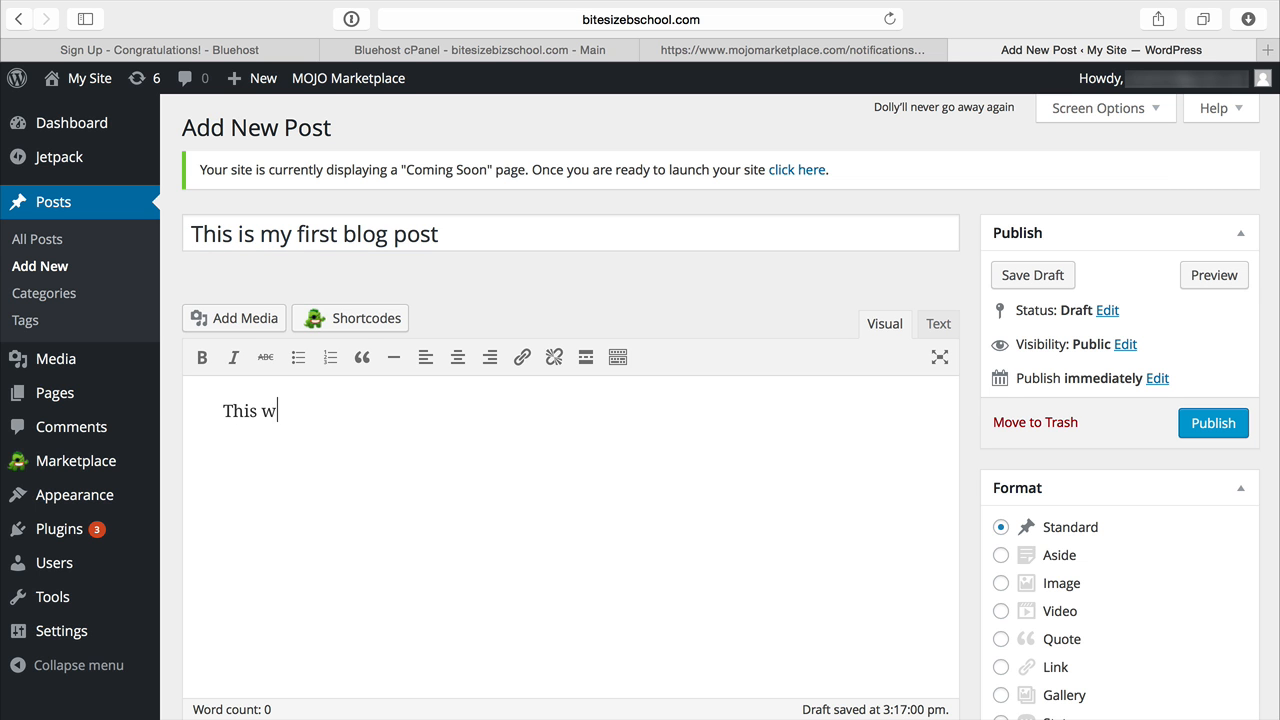
text(ill be where I)
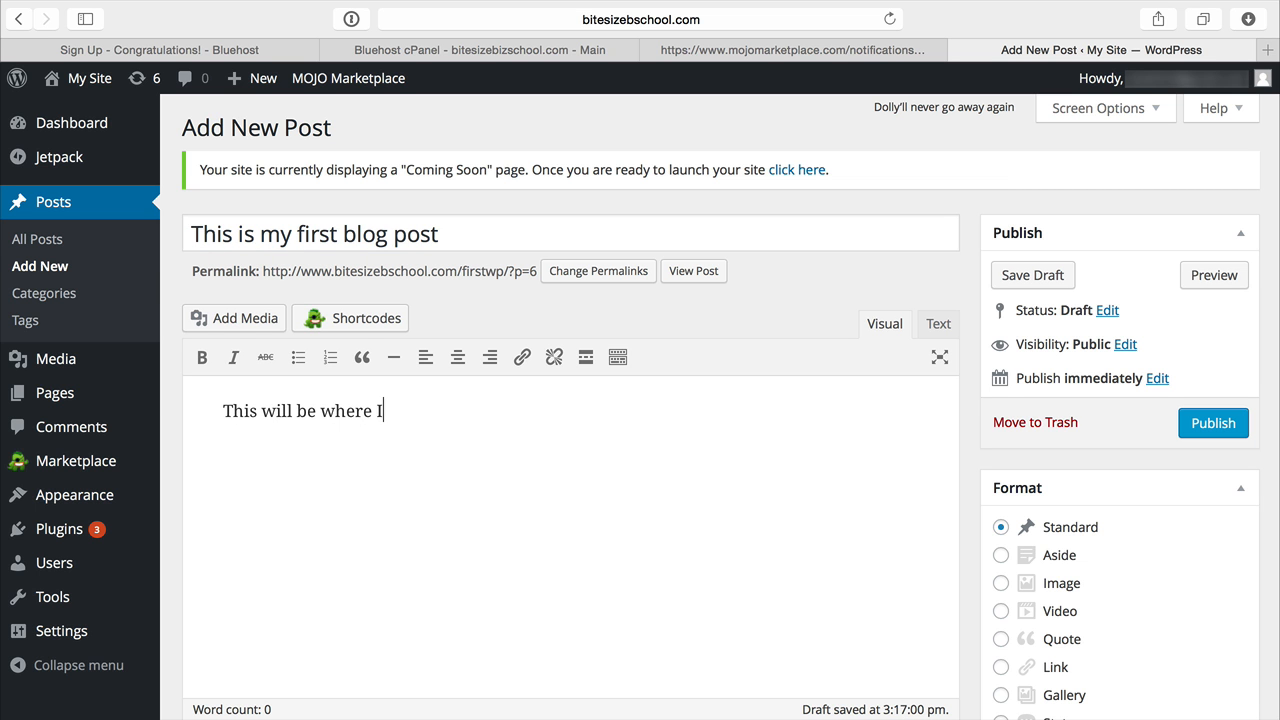
text(put my blog)
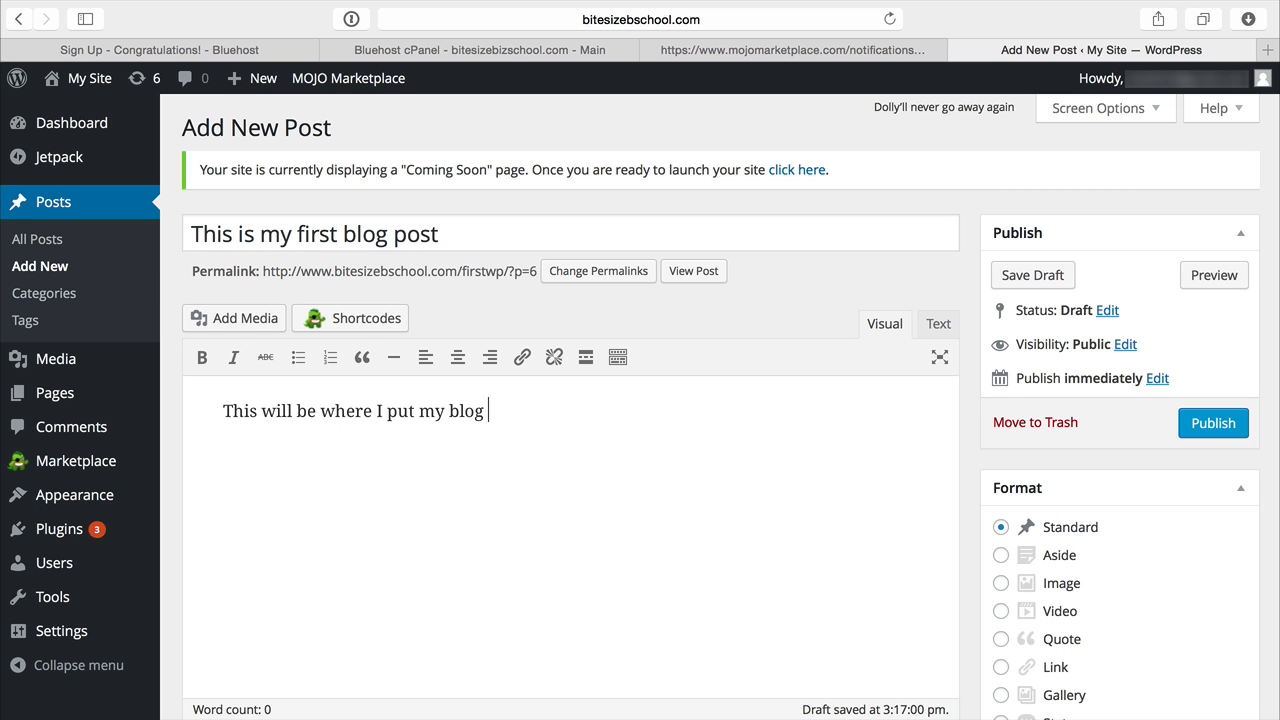
text(post content.)
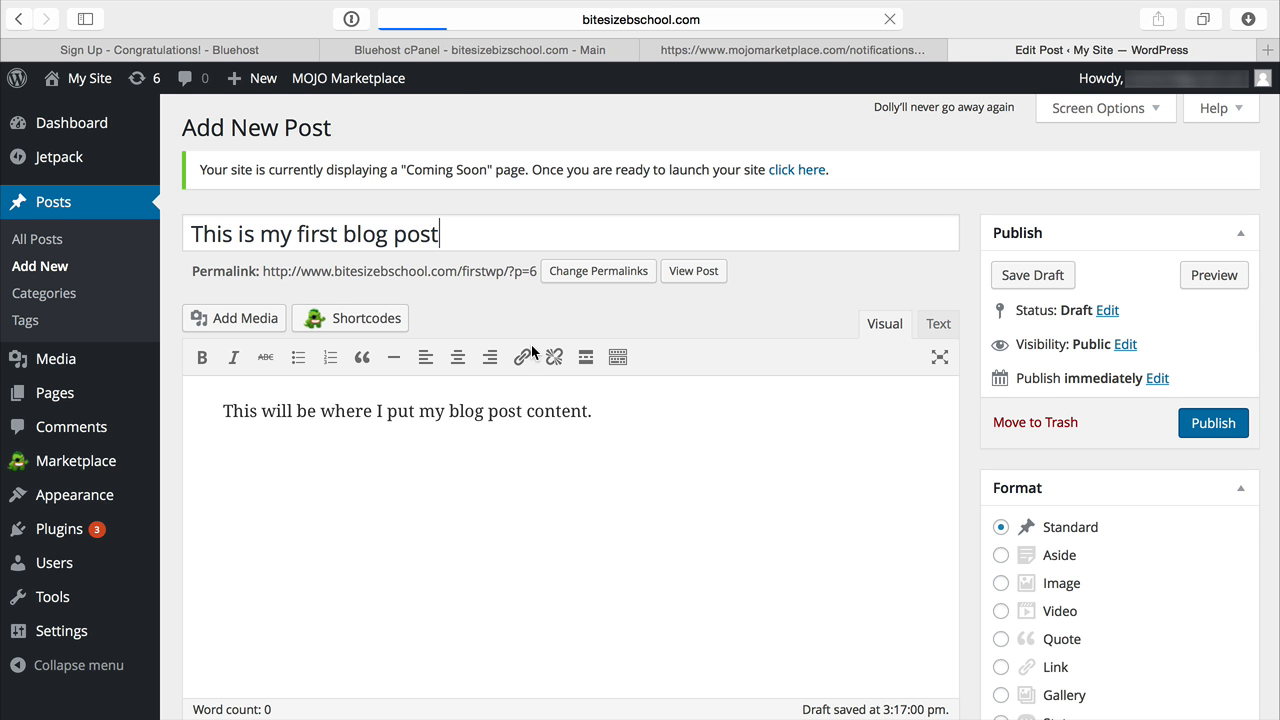
Publish the post and view its live page on the site
click(1213, 422)
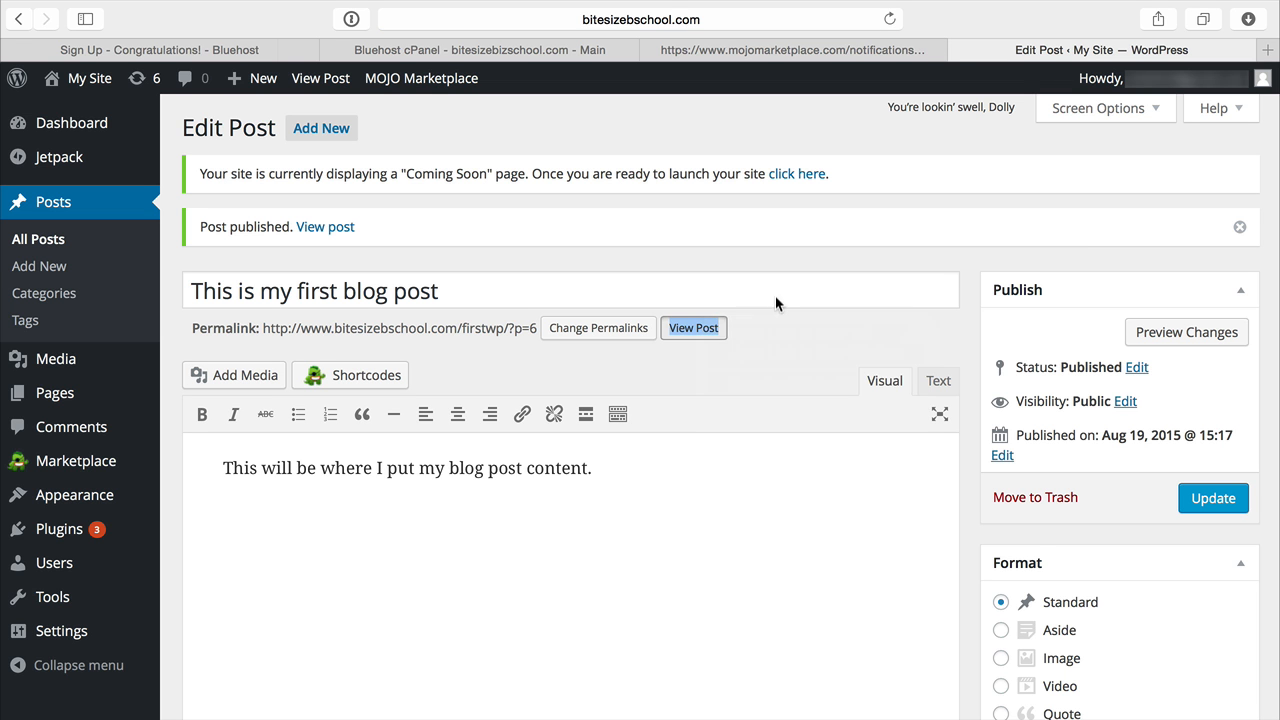
click(693, 327)
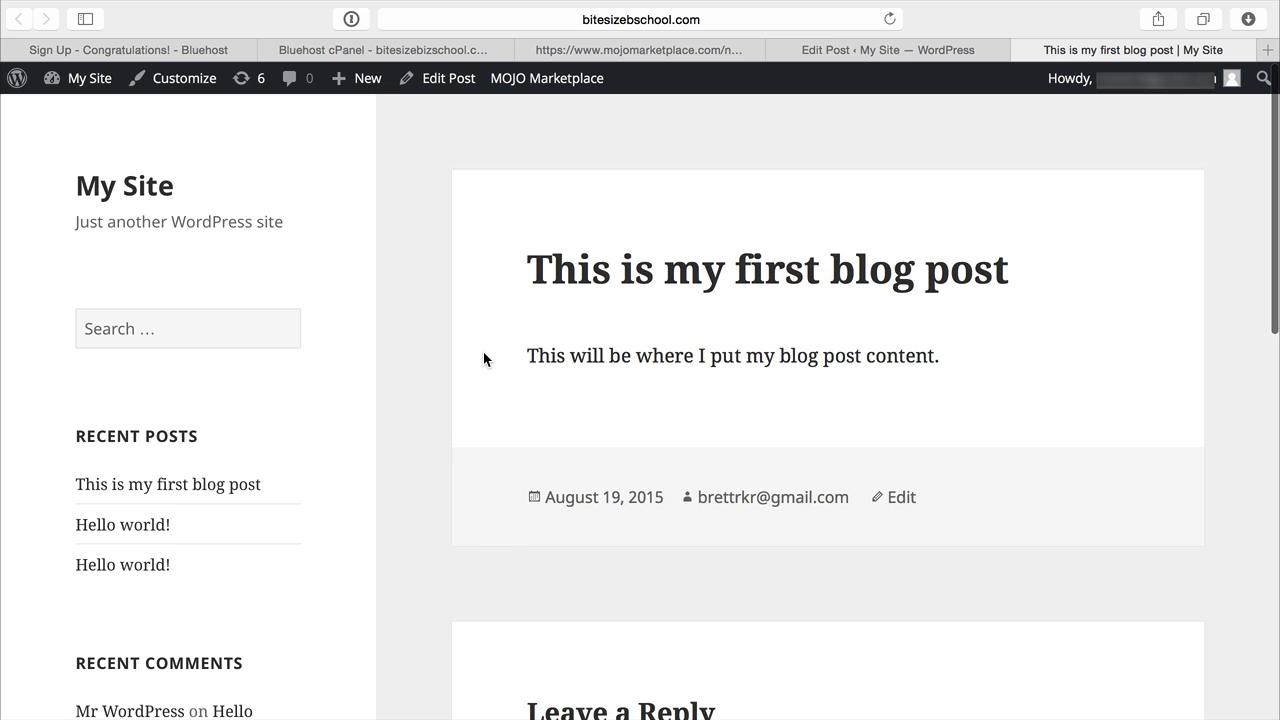
Scroll the live home page past the new post and Hello world posts, then return to the editor
scroll(down, 3)
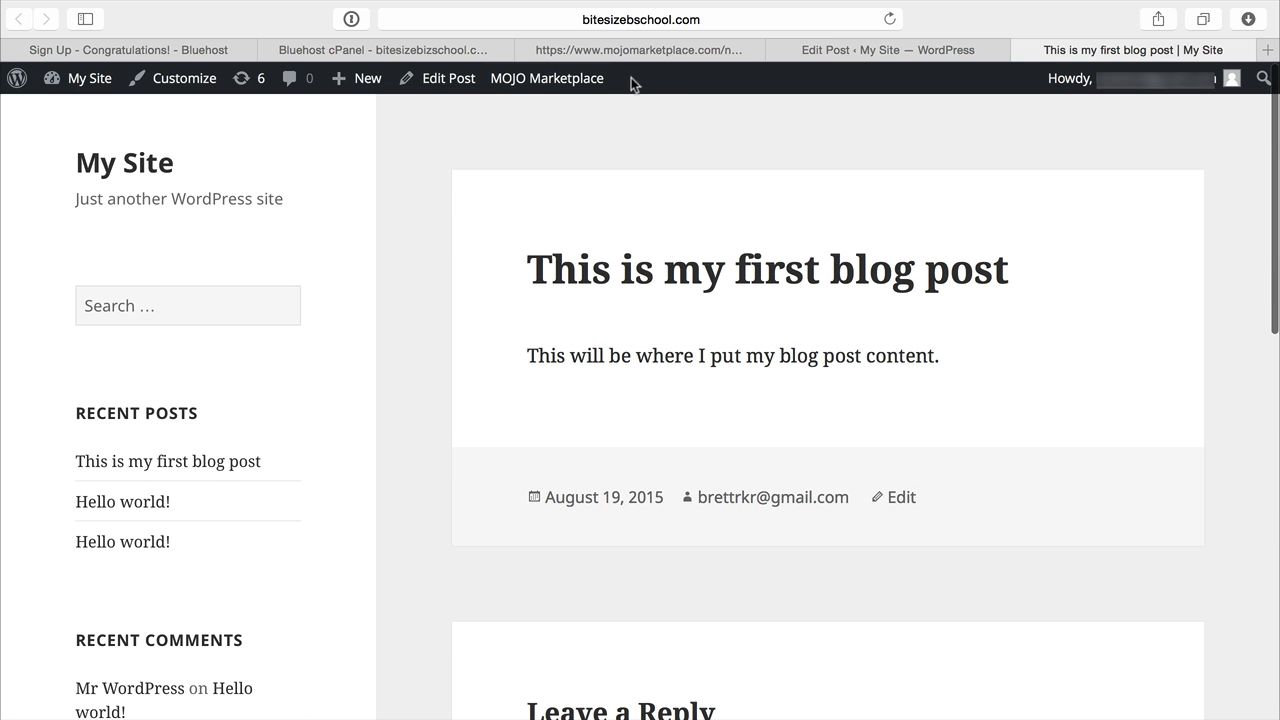
mouse_move(416, 331)
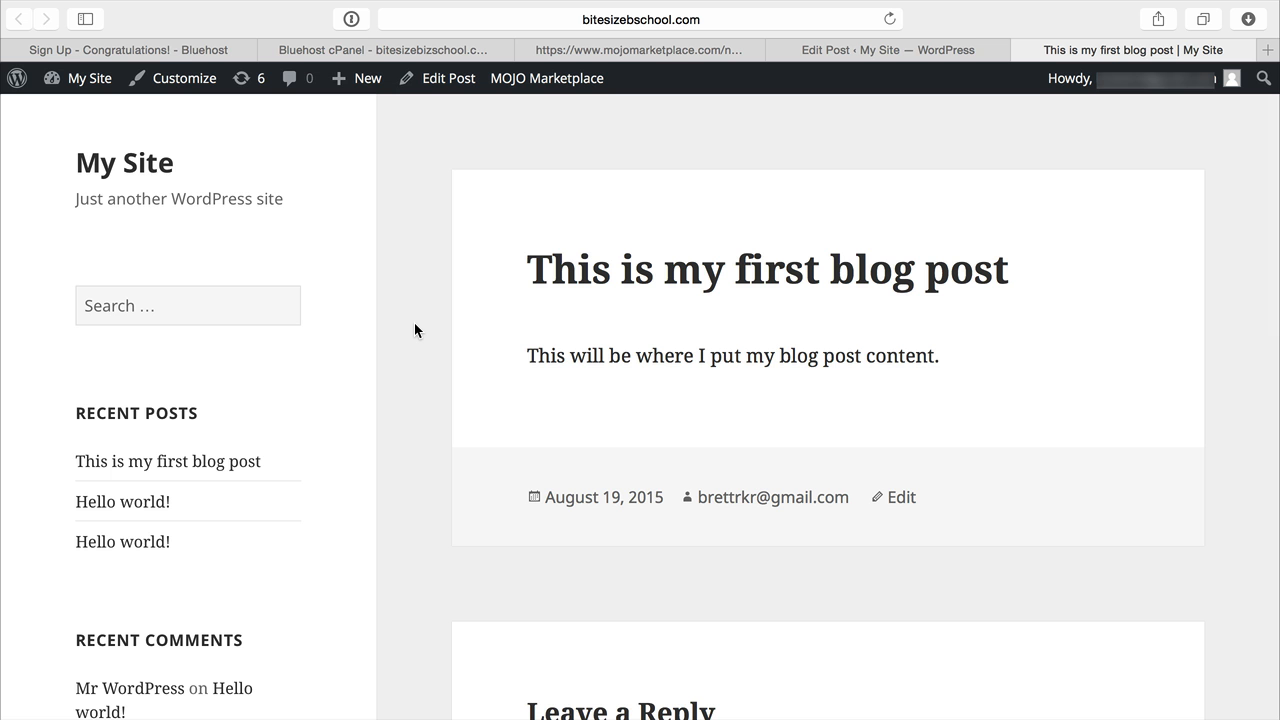
scroll(down, 3)
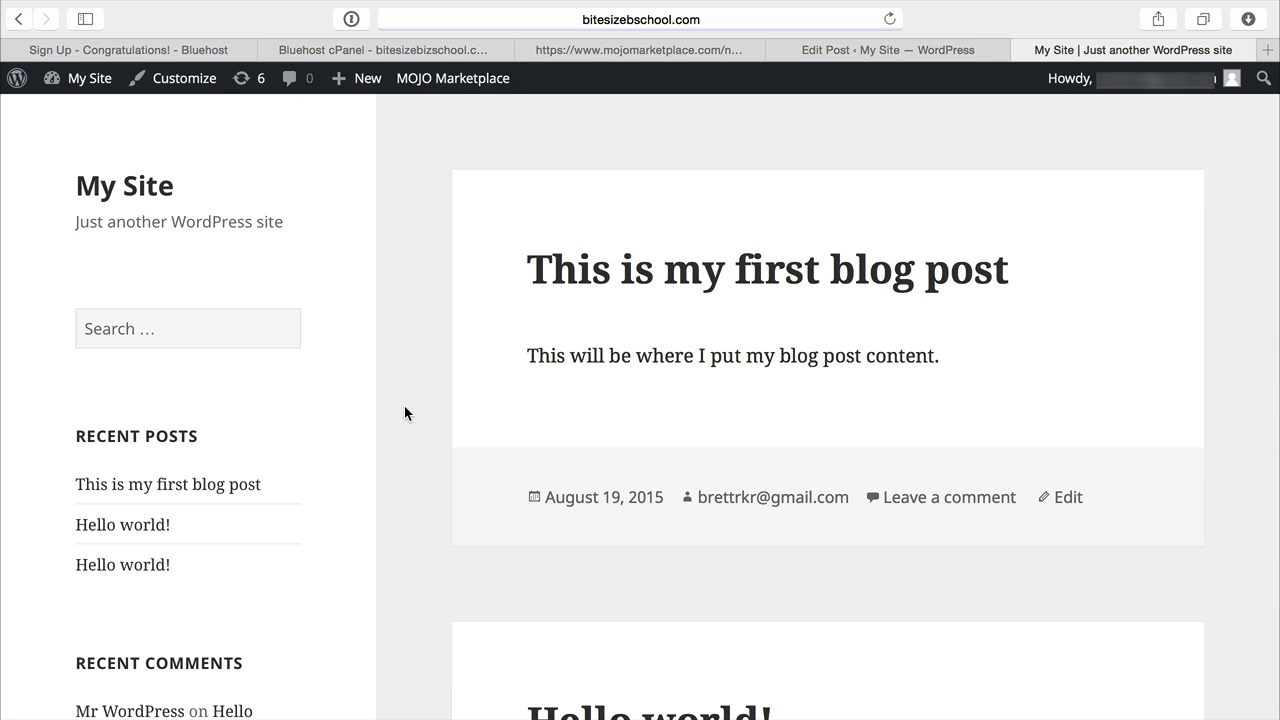
mouse_move(415, 310)
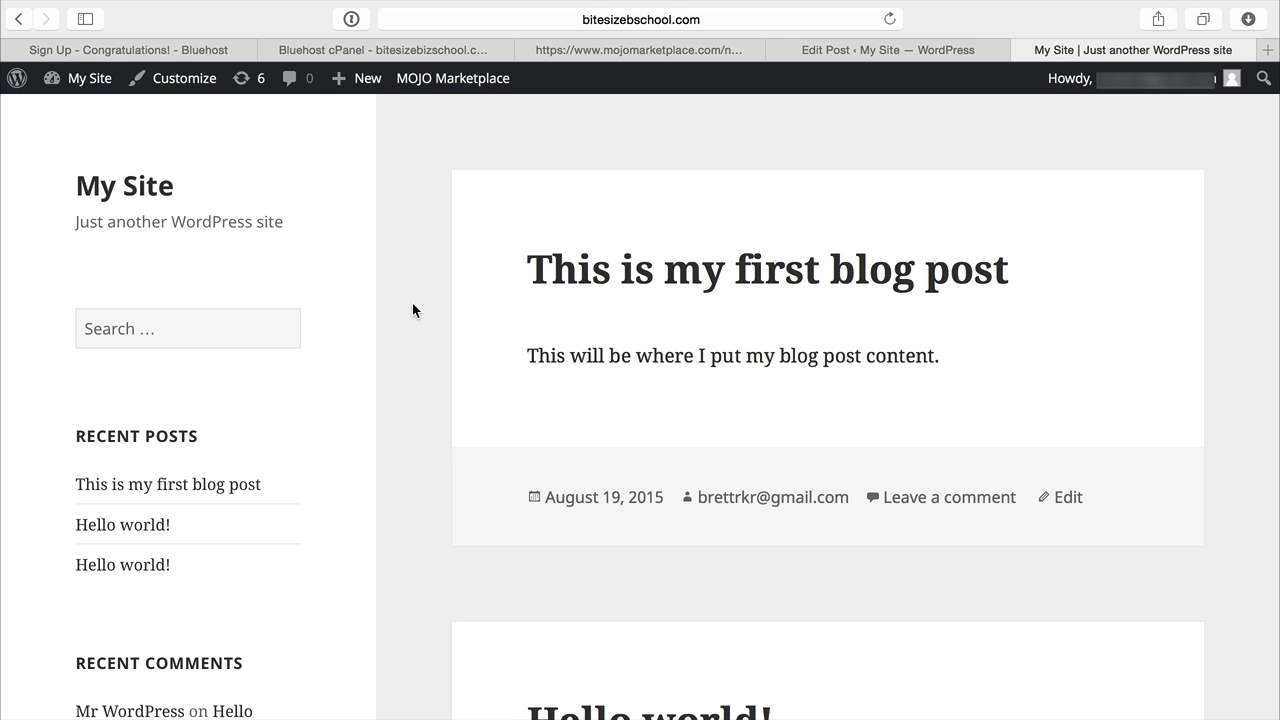
scroll(down, 3)
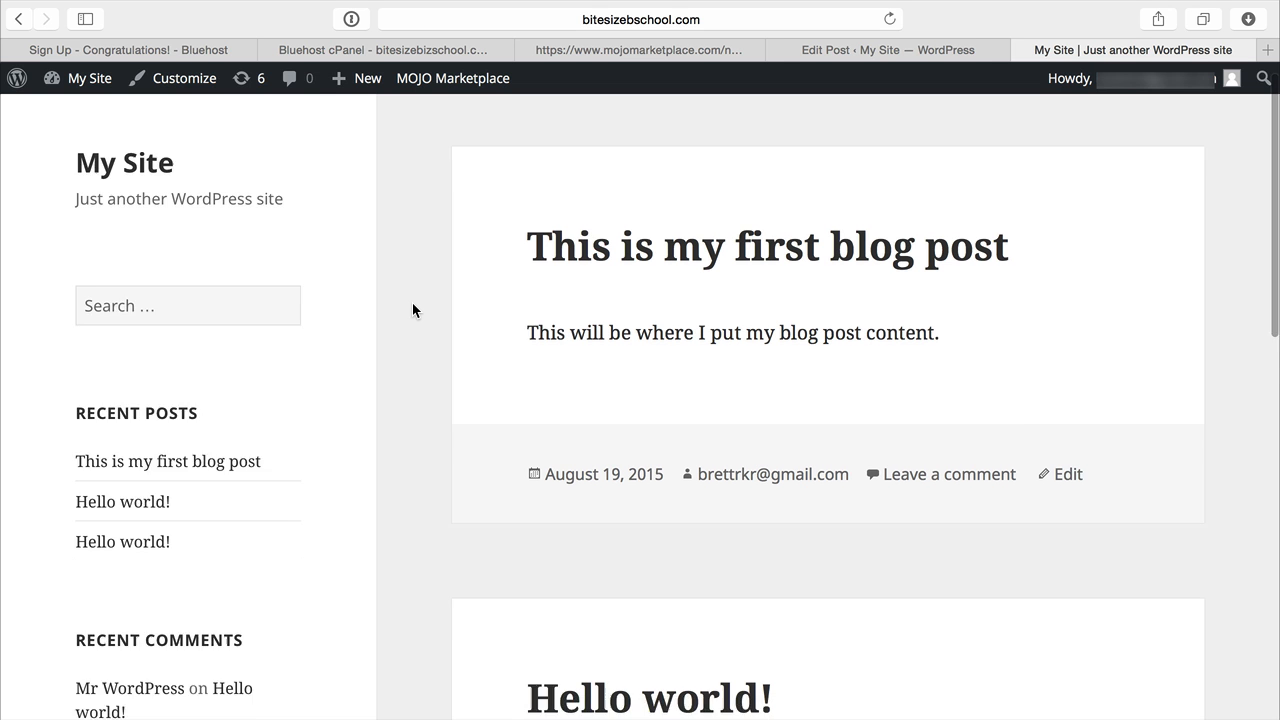
scroll(down, 3)
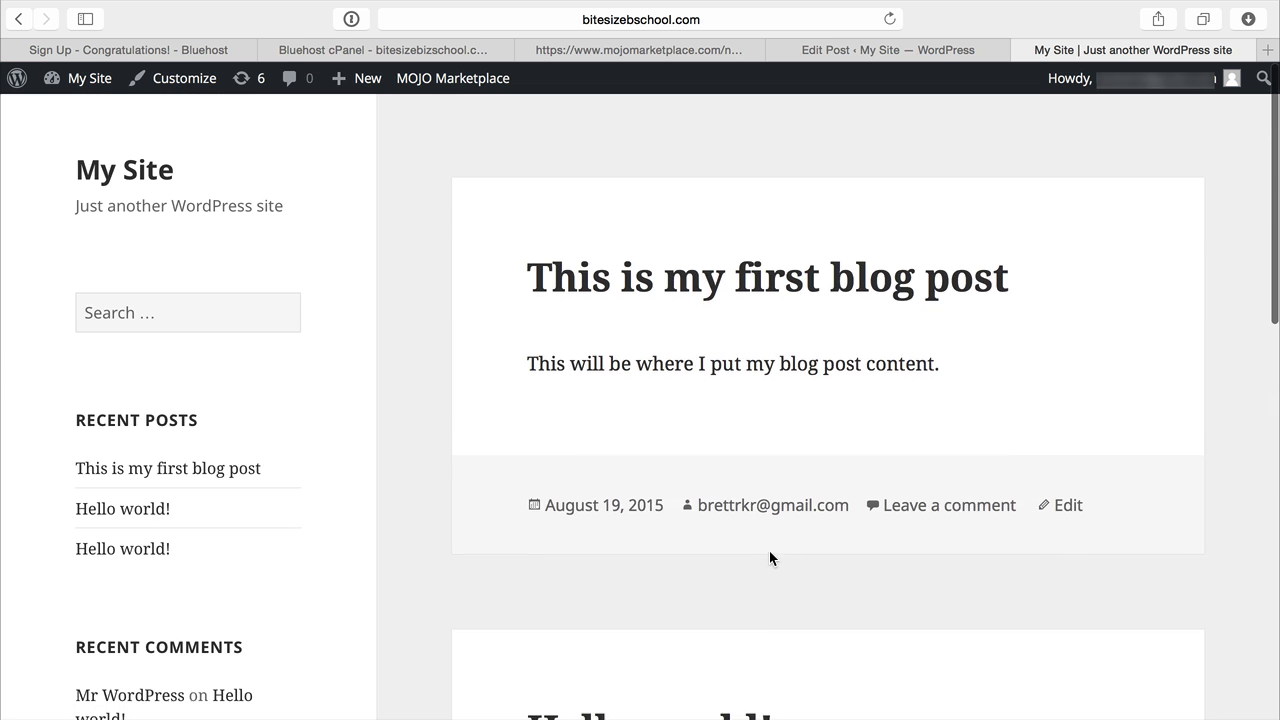
scroll(down, 3)
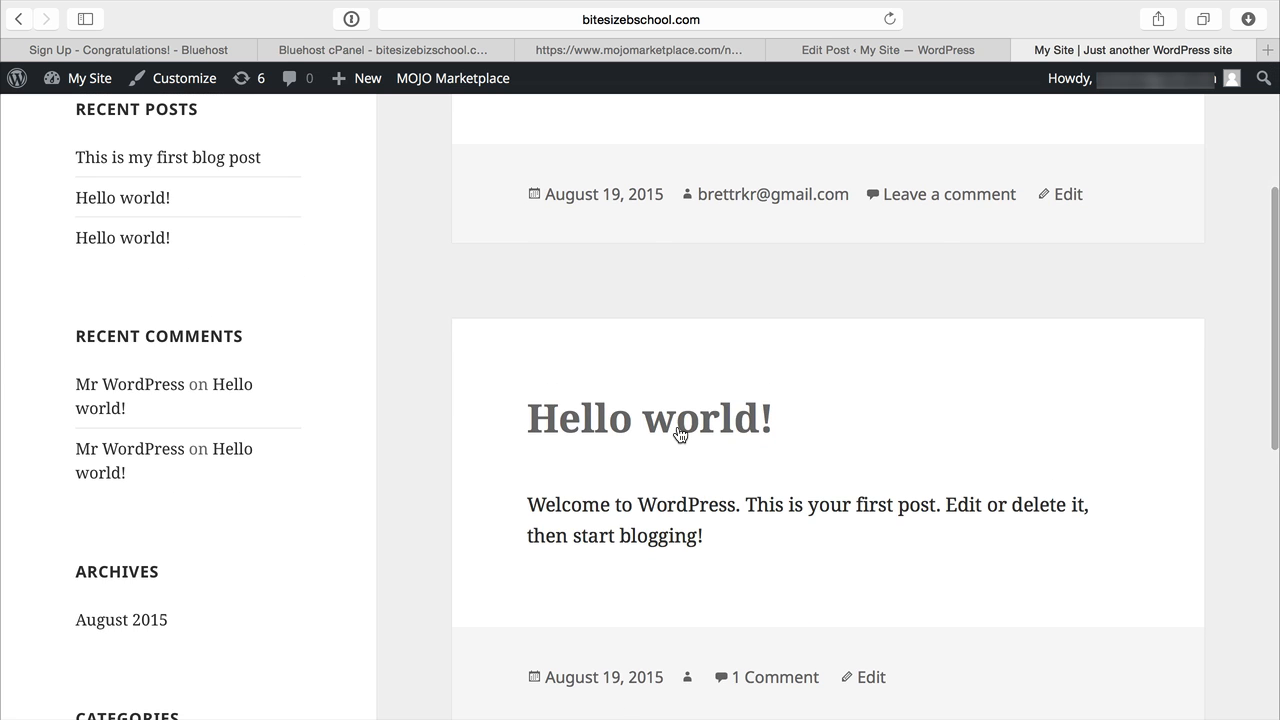
click(878, 50)
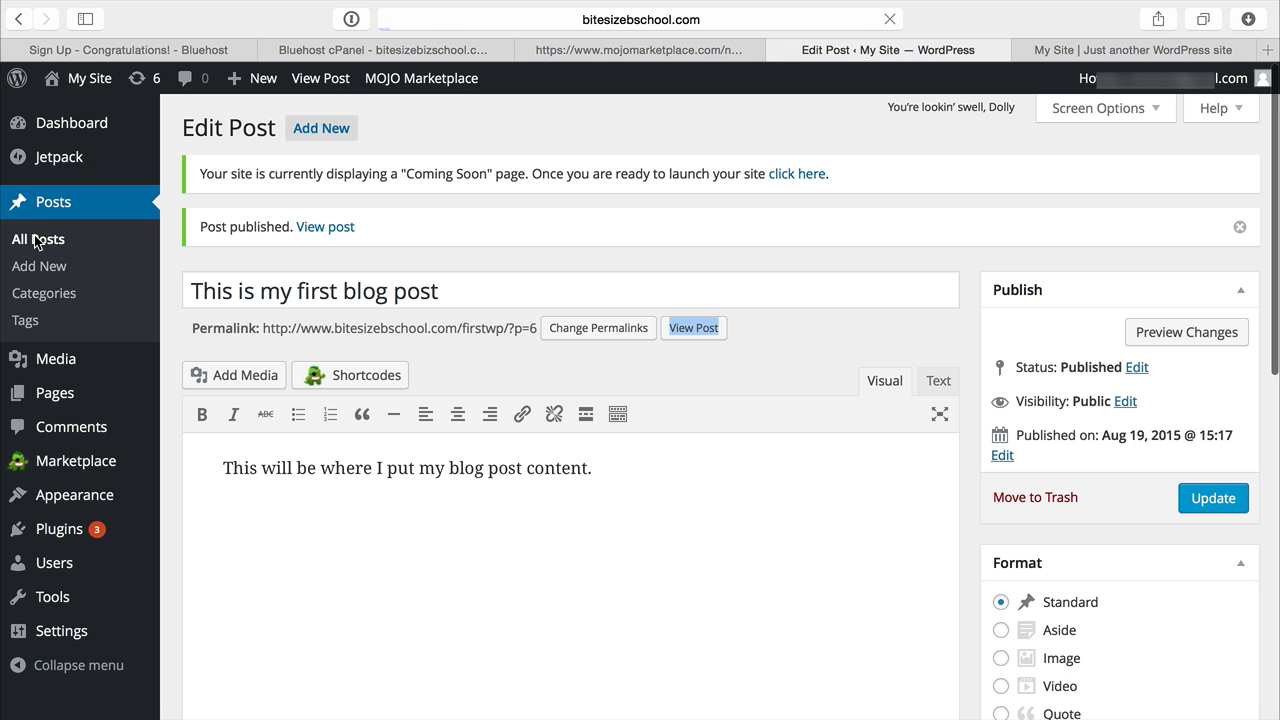
Show All Posts in the admin, then view the live site with the new post on top
click(38, 238)
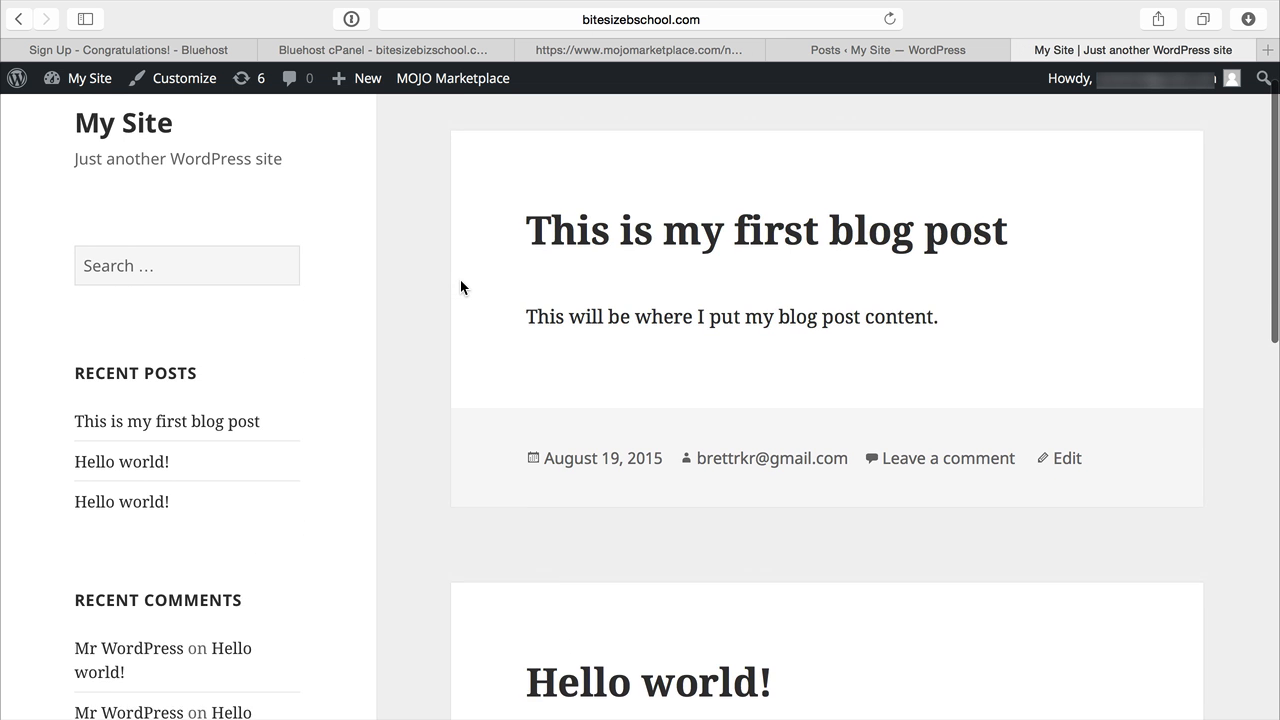
scroll(down, 3)
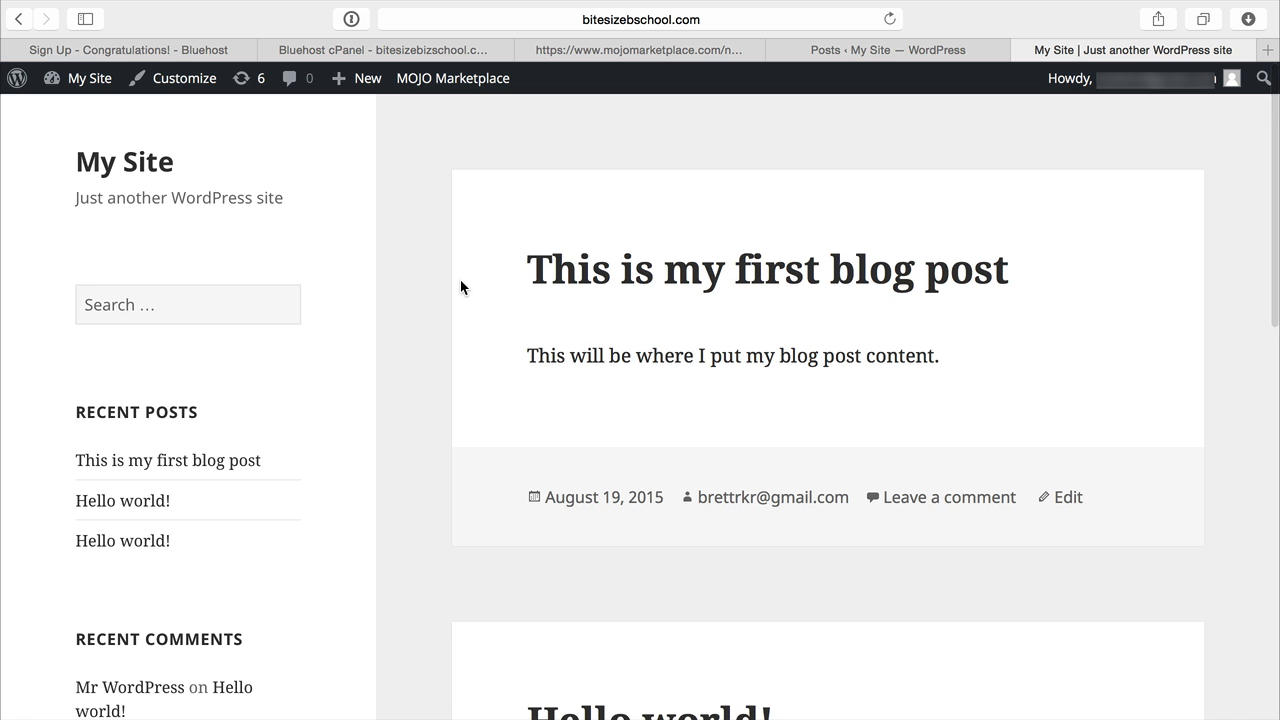